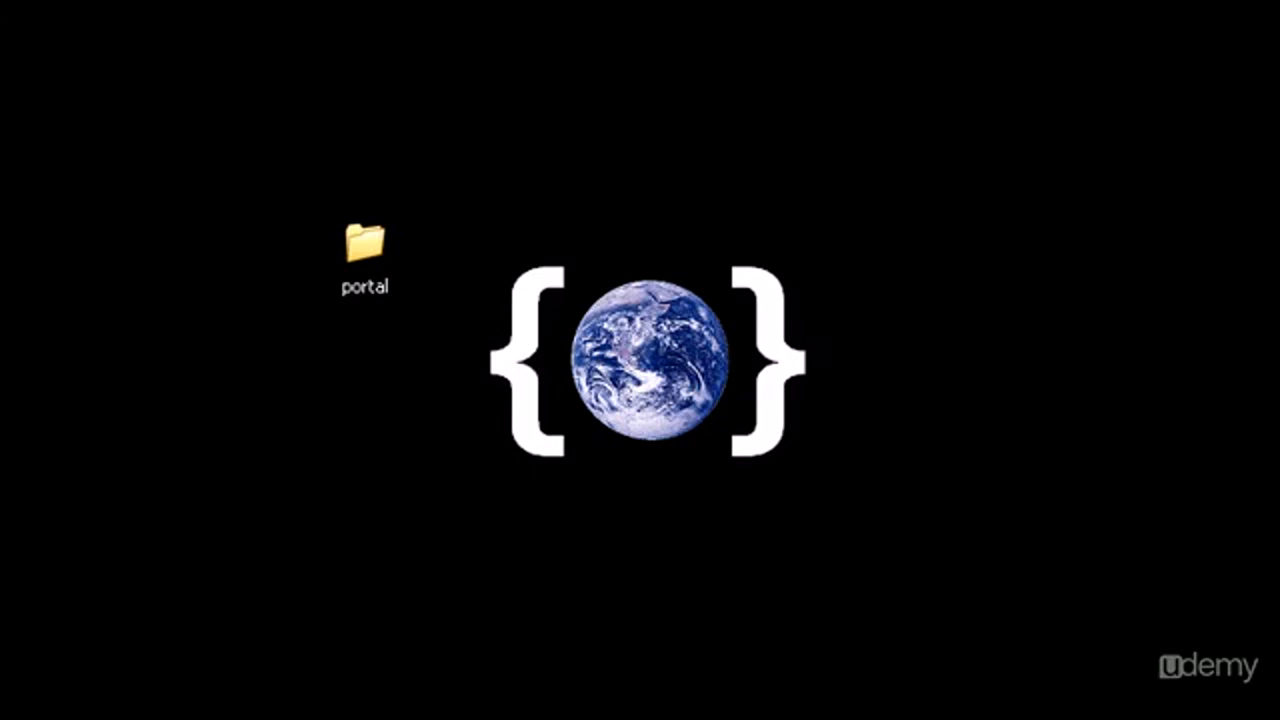
Step: Open the portal folder on the desktop to get to page1.html in Notepad++
{"action": "double_click", "coordinate": [363, 252]}
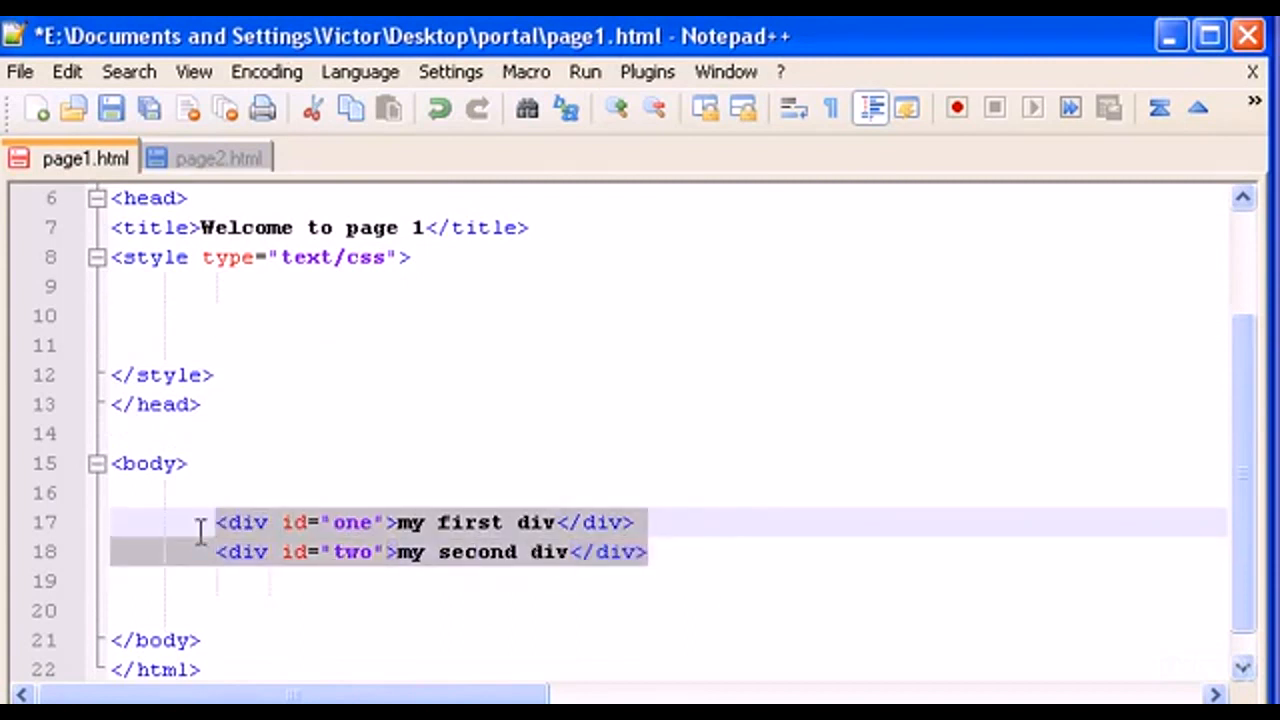
Step: Delete both div lines from the body and type a trial 'hello' paragraph
{"action": "key", "text": "Delete"}
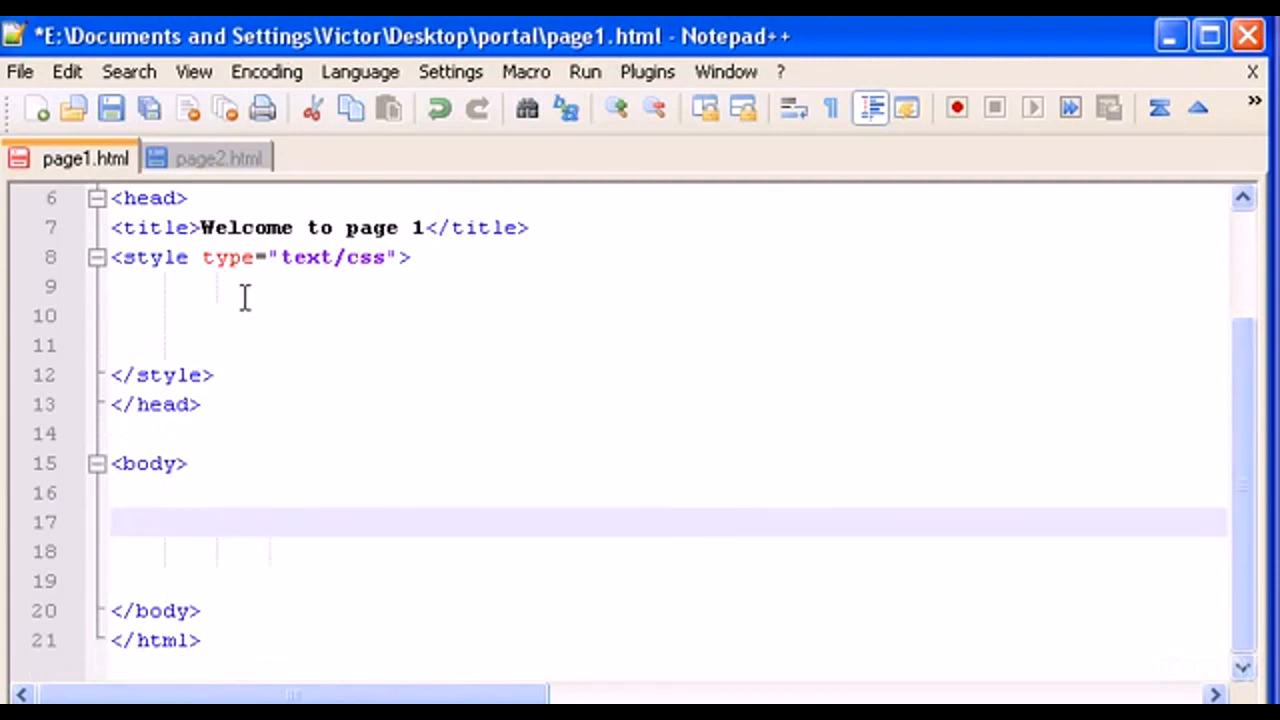
{"action": "mouse_move", "coordinate": [475, 448]}
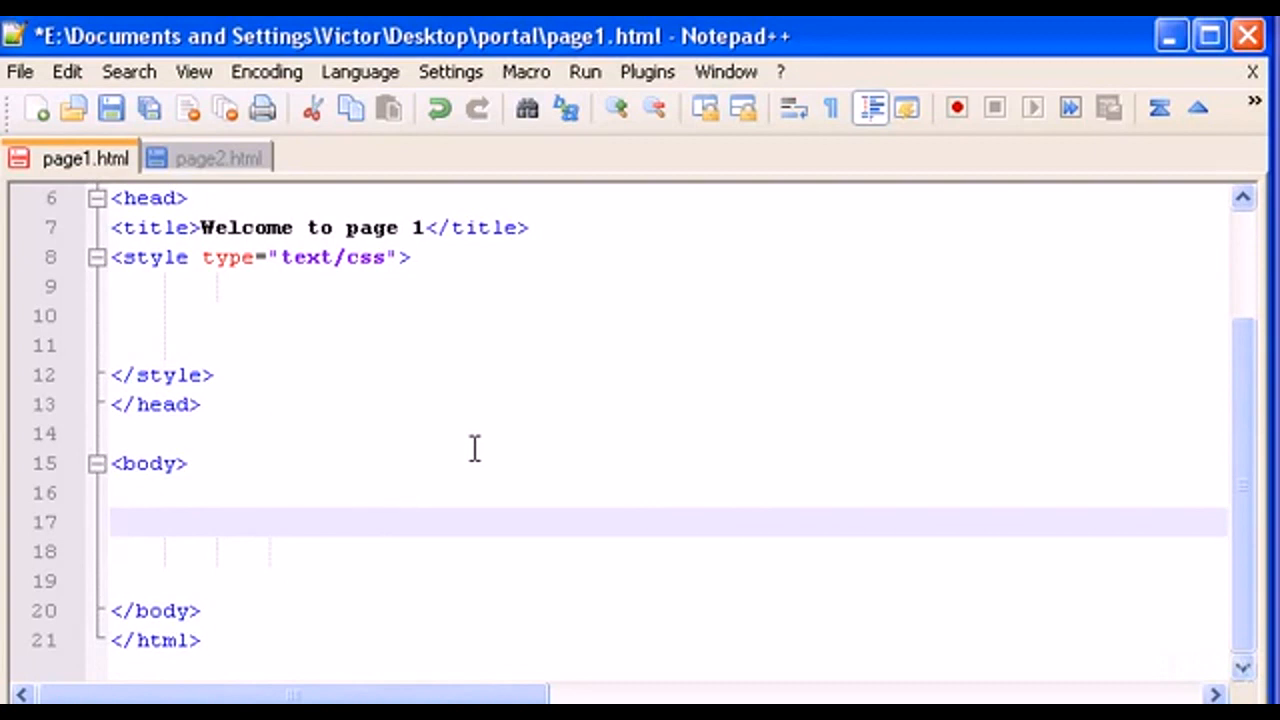
{"action": "type", "text": "<p>"}
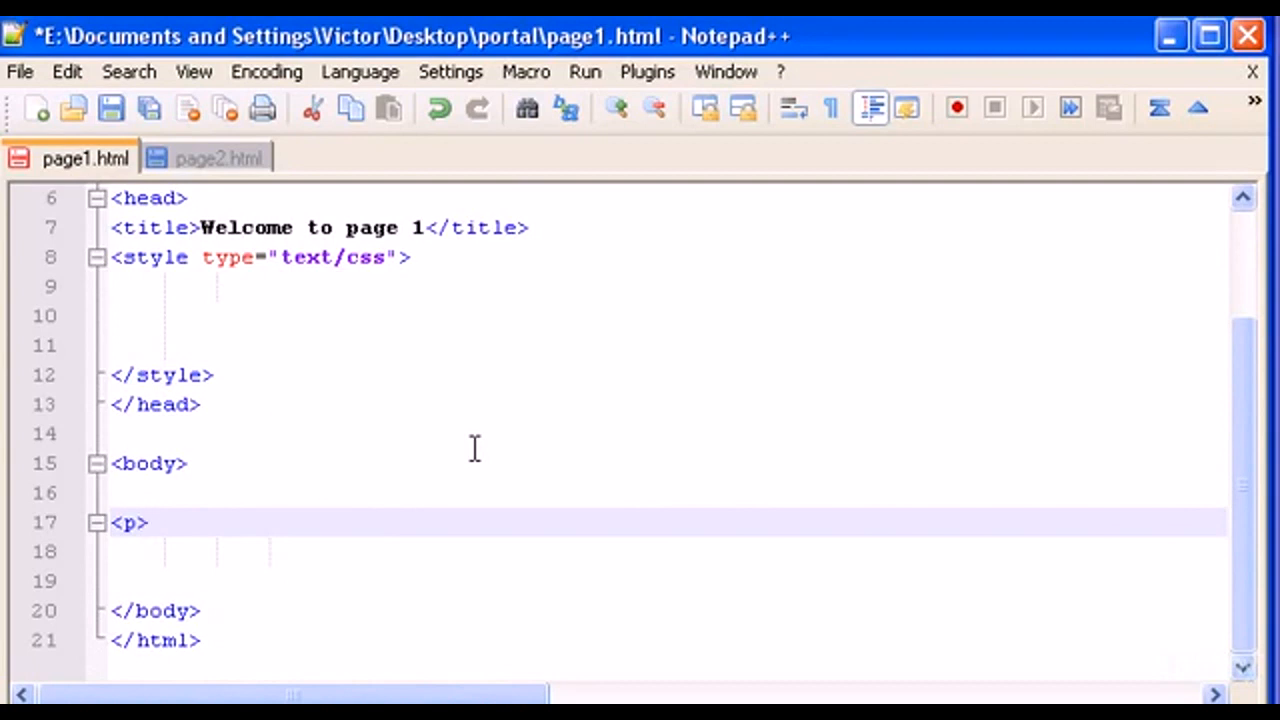
{"action": "type", "text": "he"}
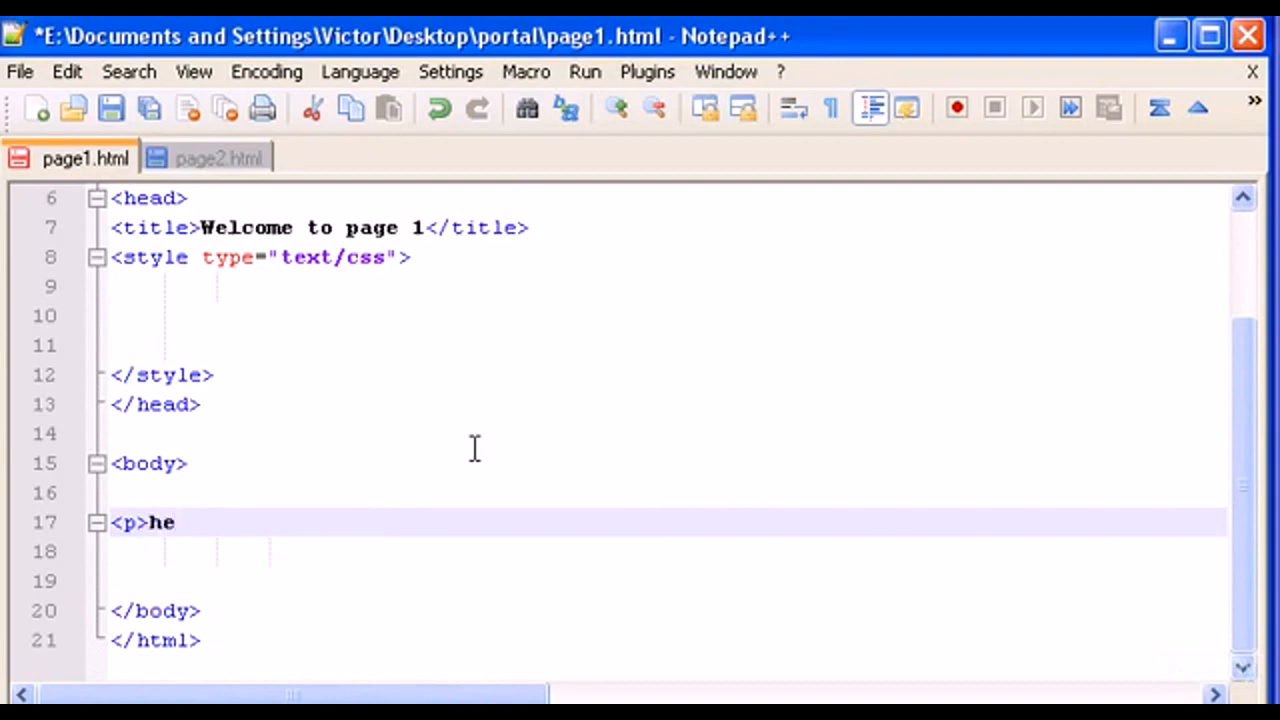
{"action": "type", "text": "llo how are y"}
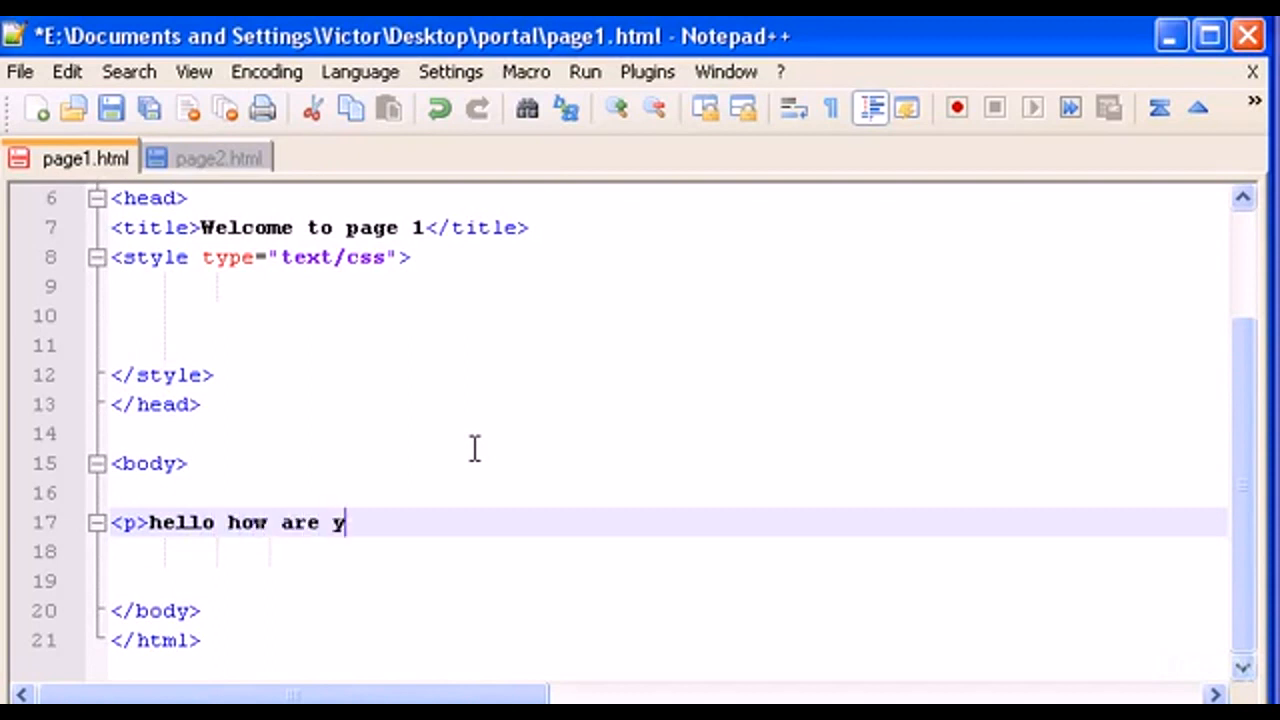
{"action": "type", "text": "ou"}
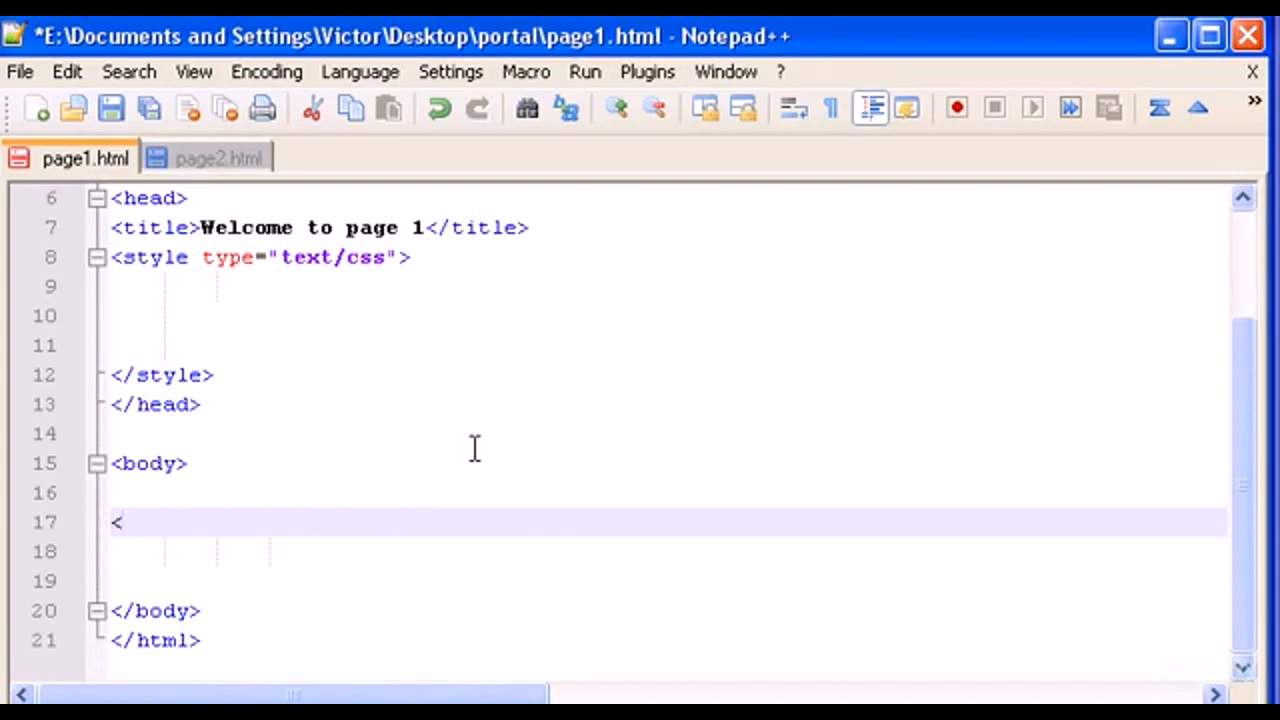
Step: Write two body divs reading 'my first div' and 'my second div'
{"action": "type", "text": "div>"}
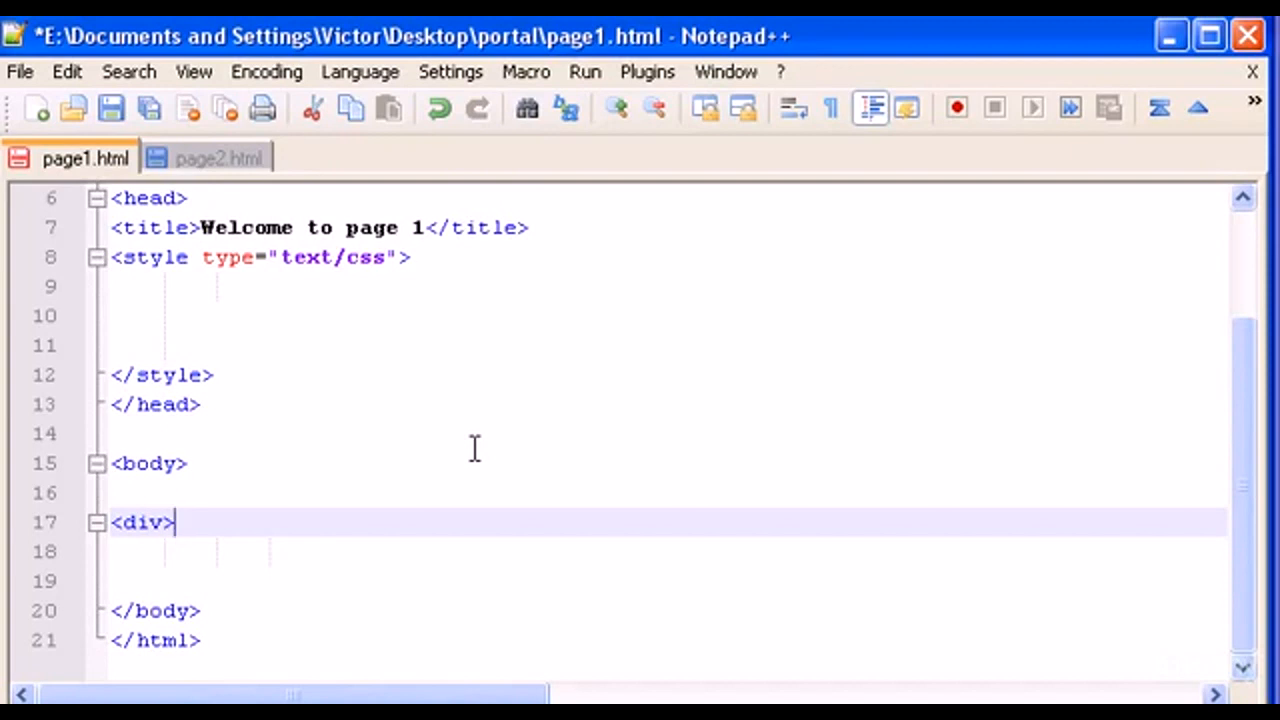
{"action": "type", "text": "my f"}
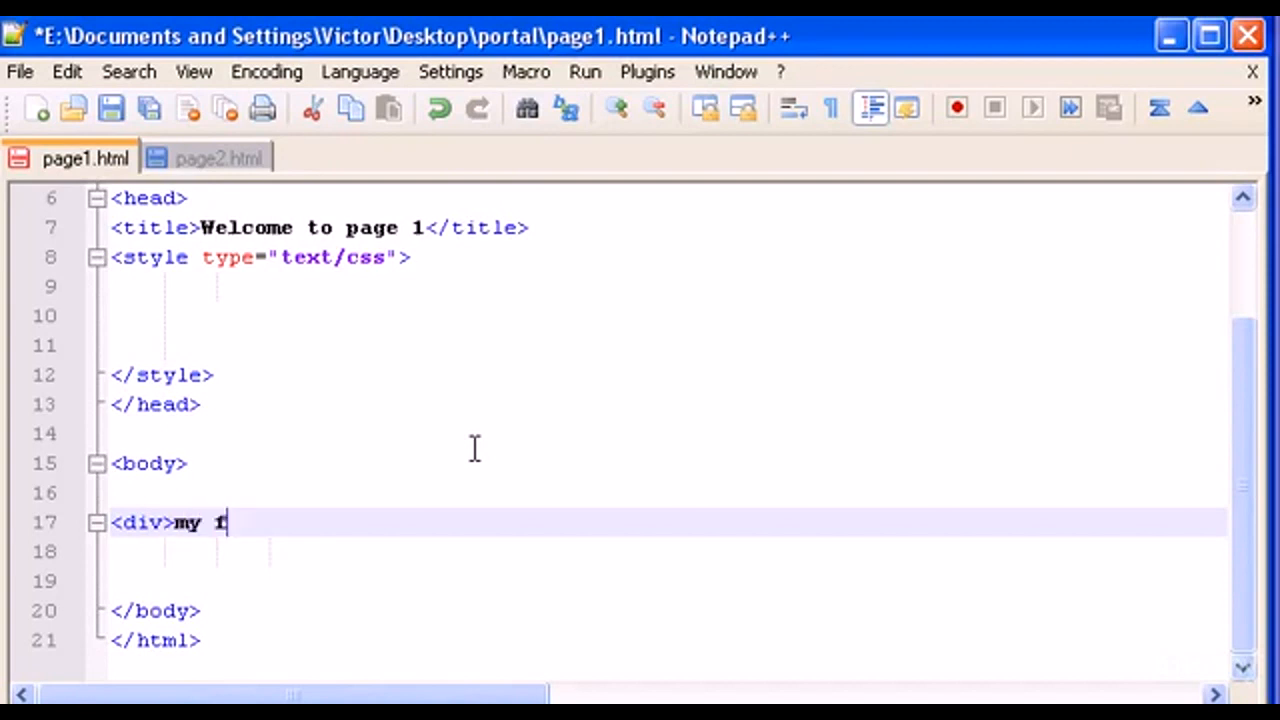
{"action": "type", "text": "irst d"}
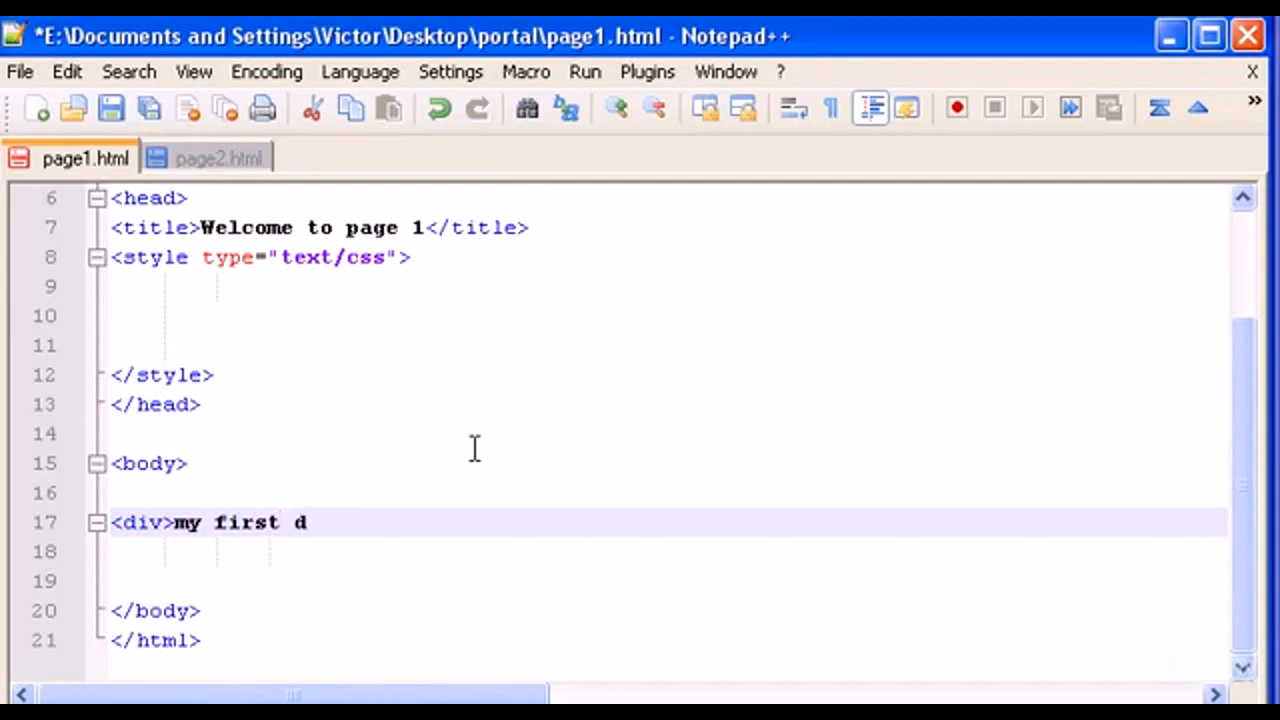
{"action": "type", "text": "iv</d"}
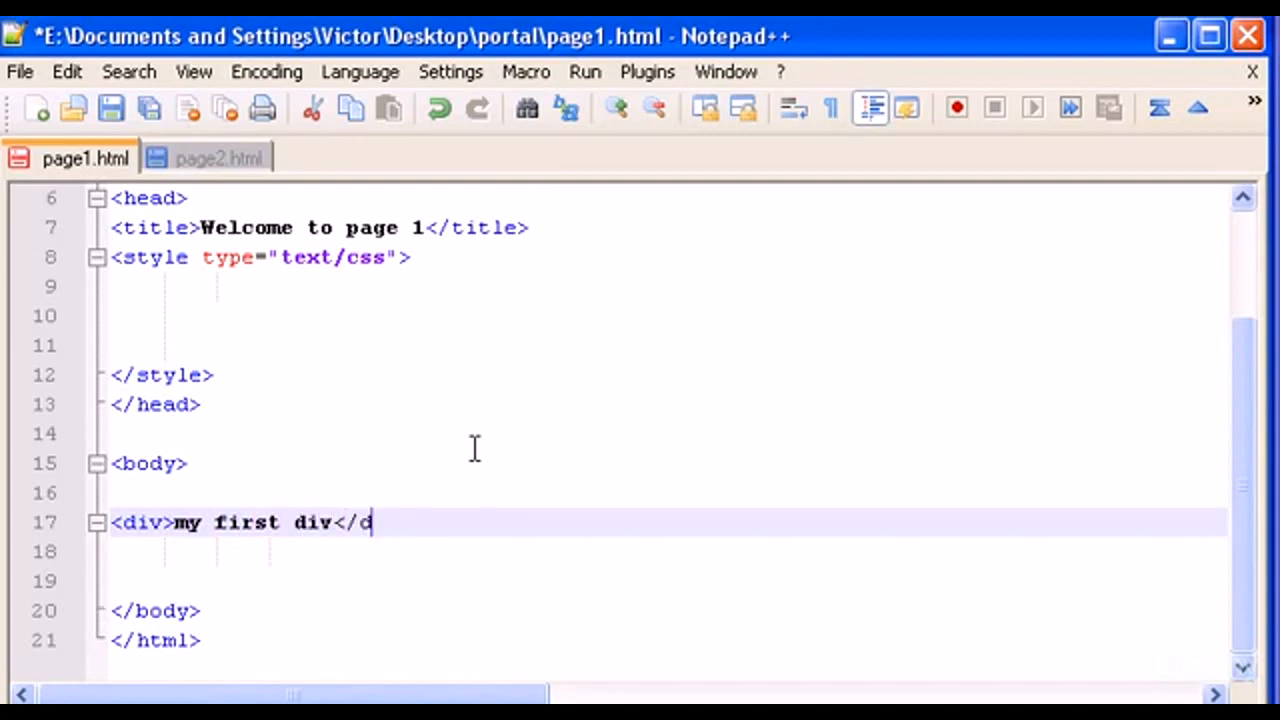
{"action": "type", "text": "iv>"}
{"action": "left_click", "coordinate": [664, 551]}
{"action": "type", "text": "<div"}
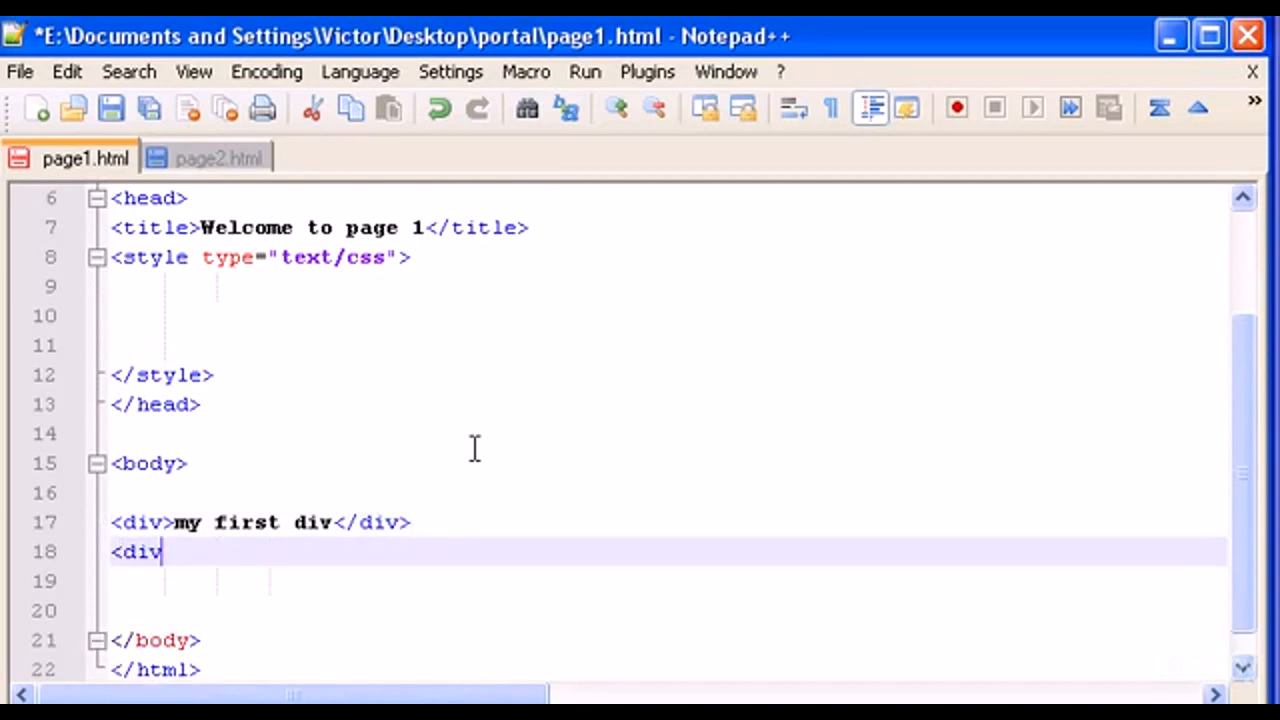
{"action": "type", "text": ">"}
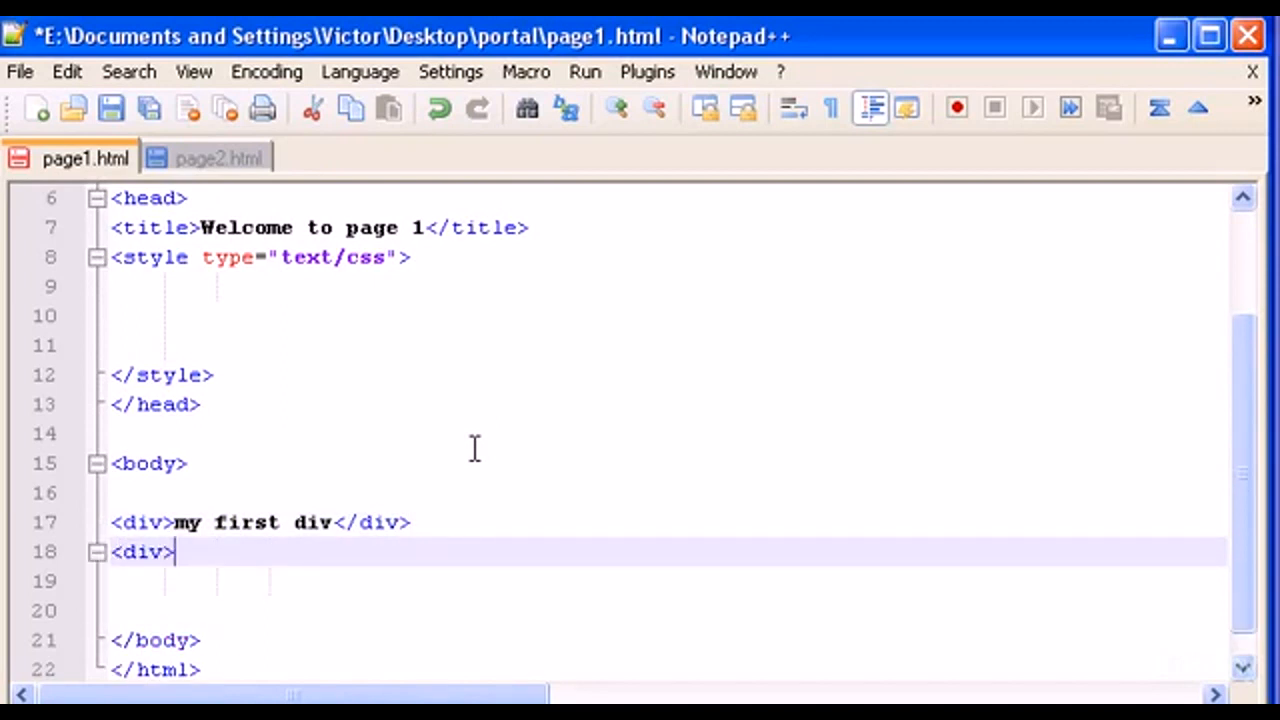
{"action": "type", "text": "my secio"}
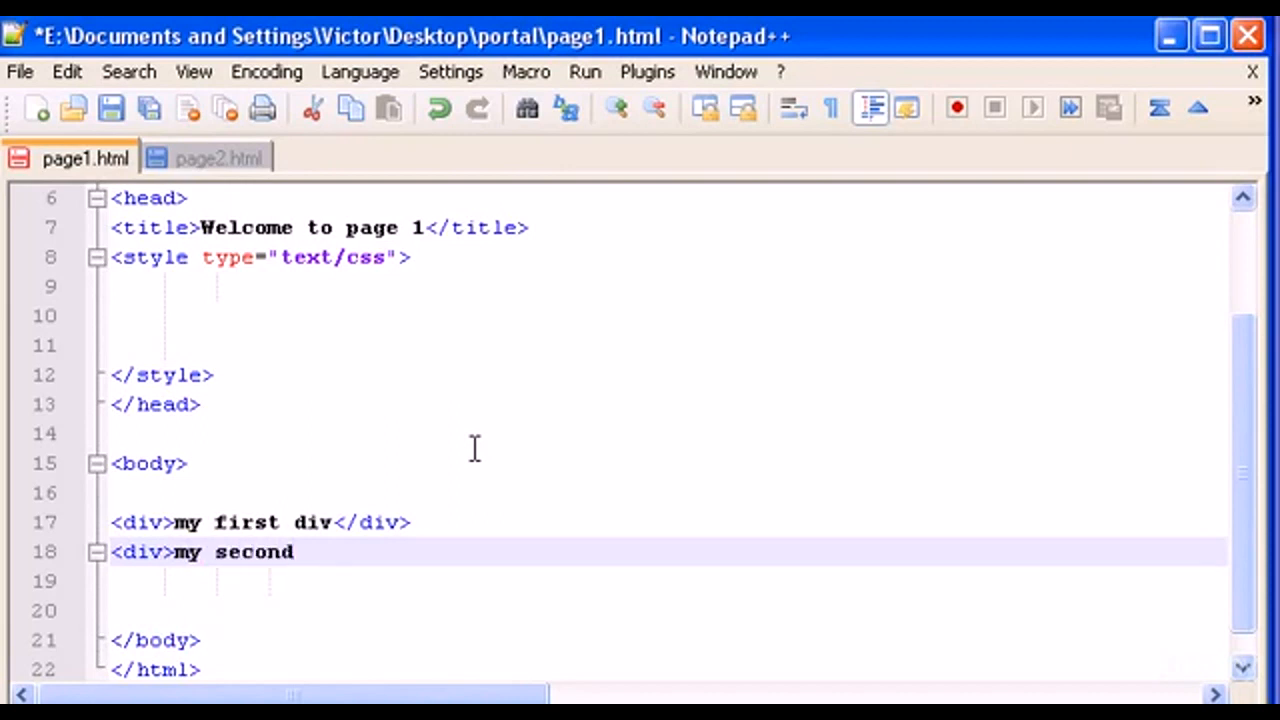
{"action": "type", "text": "div</"}
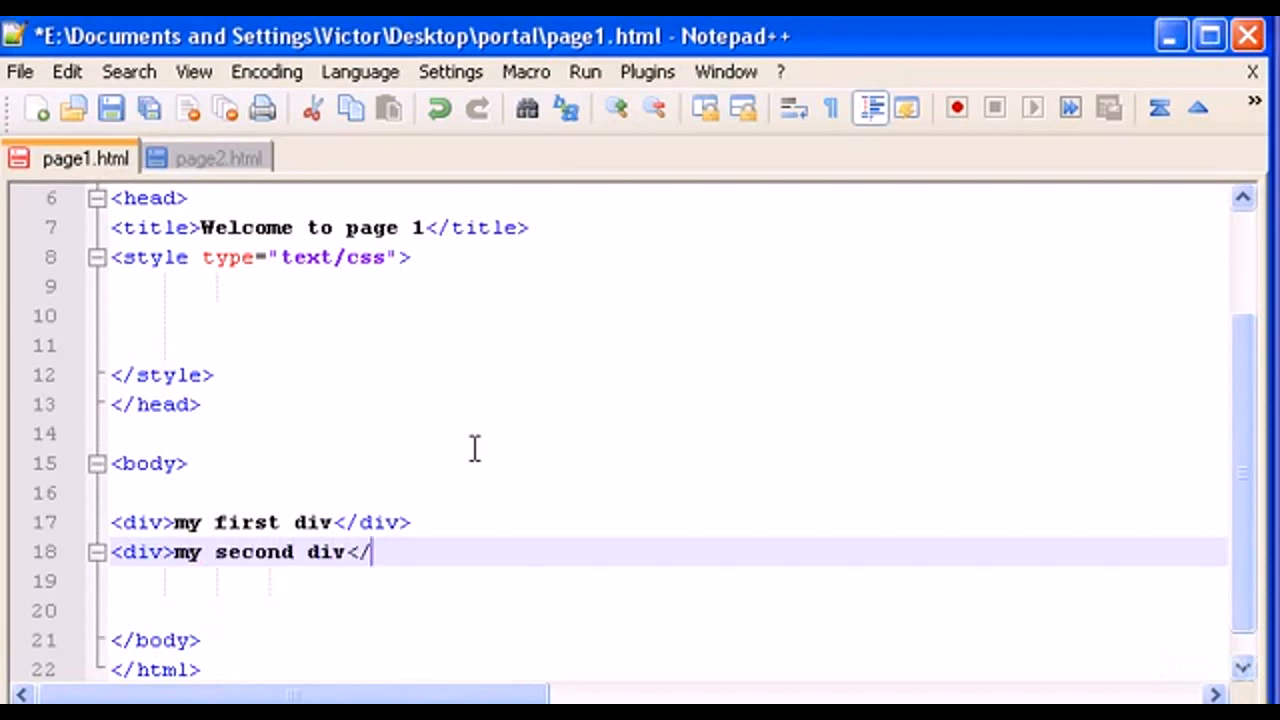
{"action": "type", "text": "div>"}
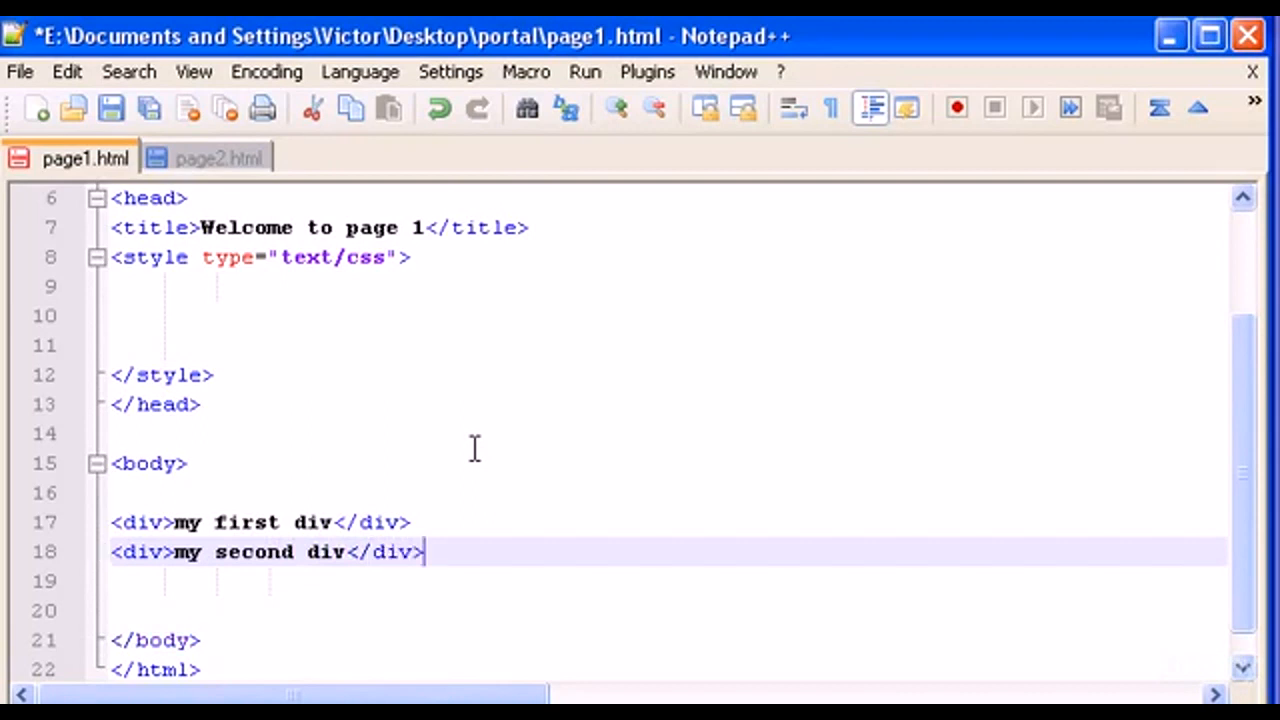
{"action": "left_click", "coordinate": [225, 297]}
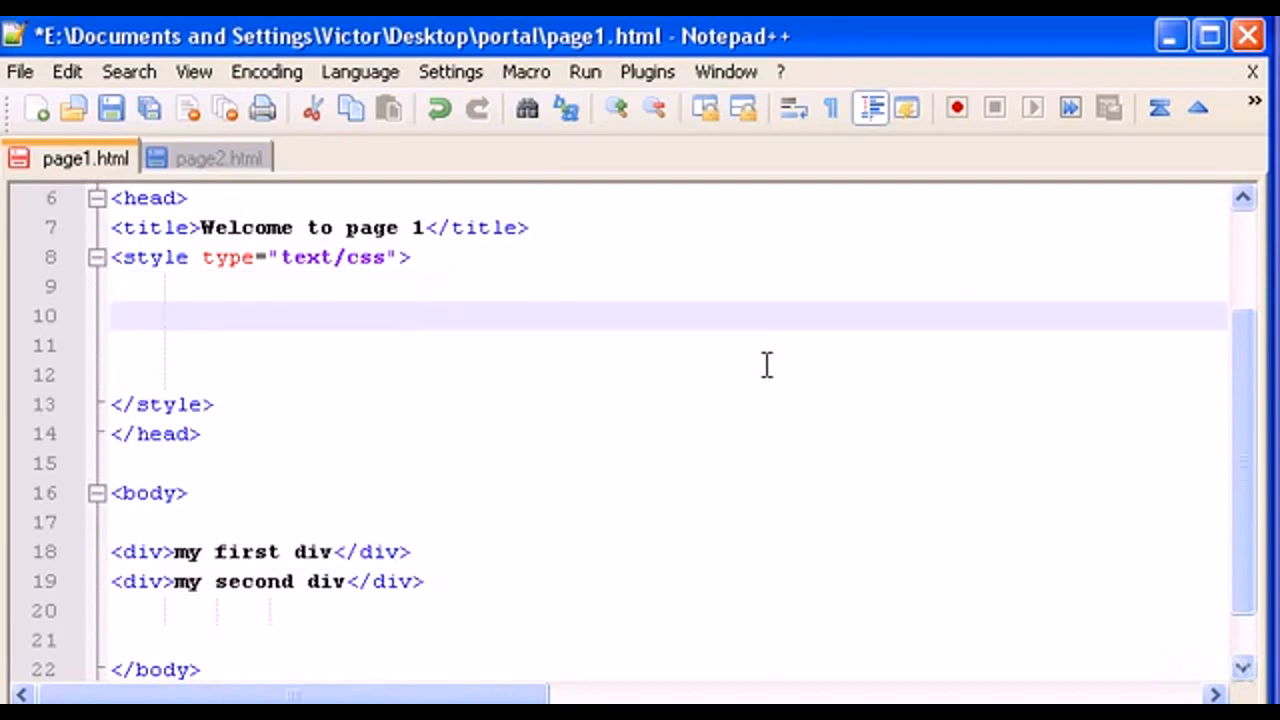
Step: Add id="first" and id="second" to the two div opening tags
{"action": "key", "text": "enter"}
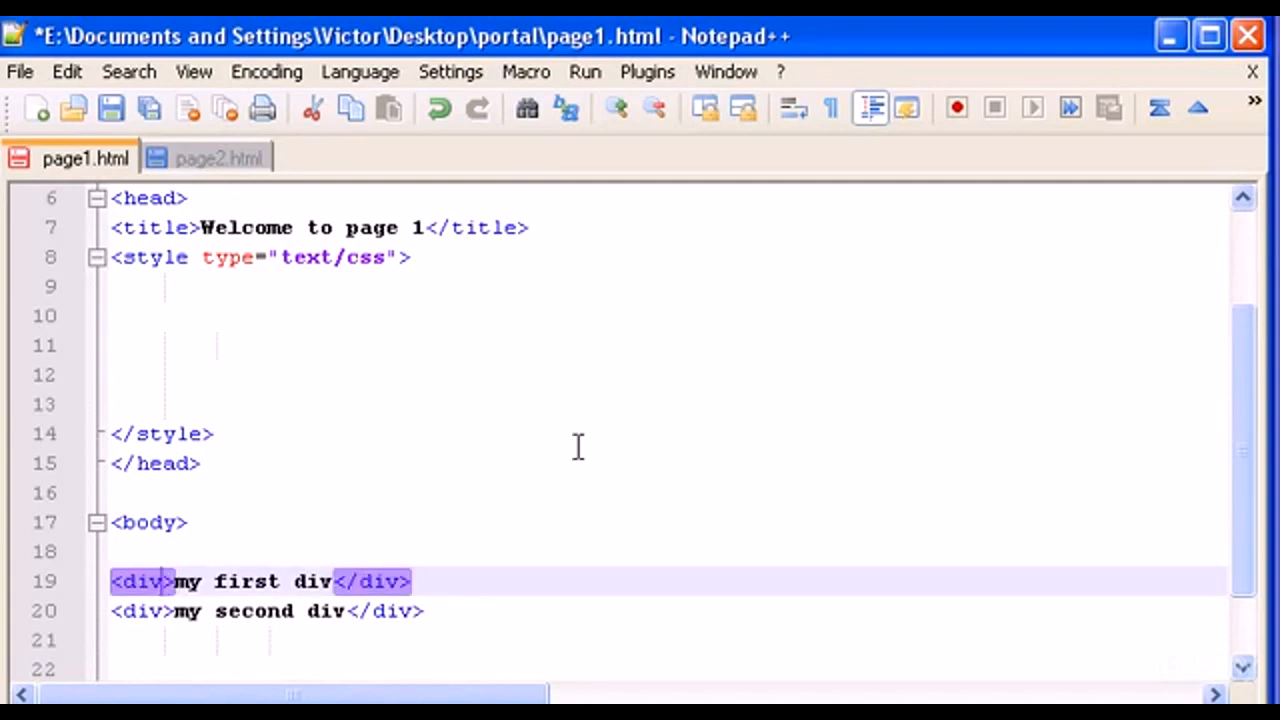
{"action": "type", "text": "id=\""}
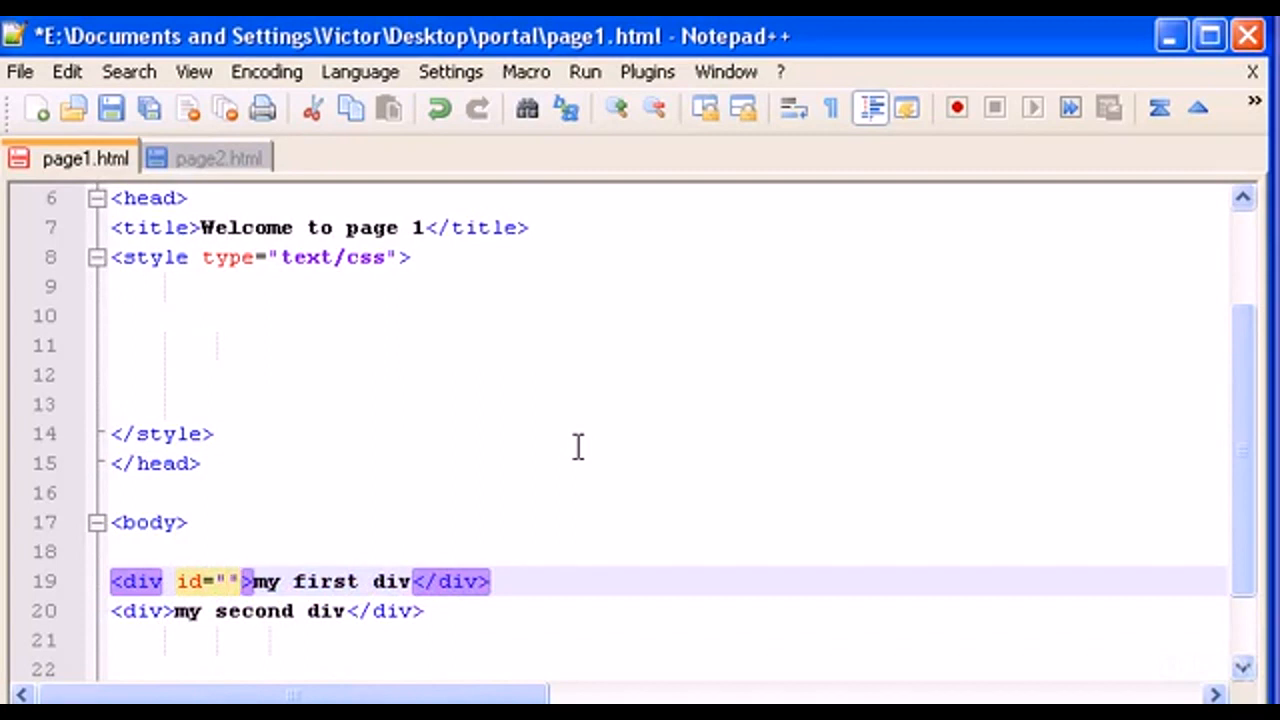
{"action": "type", "text": "first"}
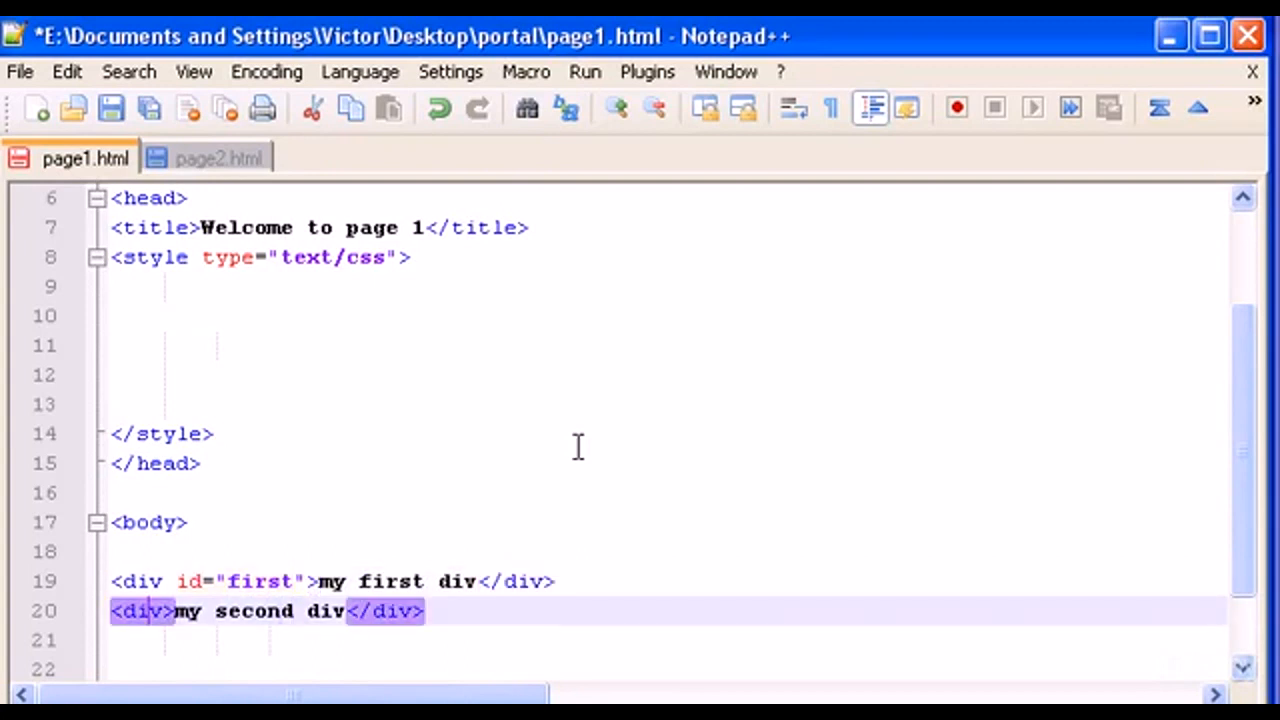
{"action": "type", "text": "id"}
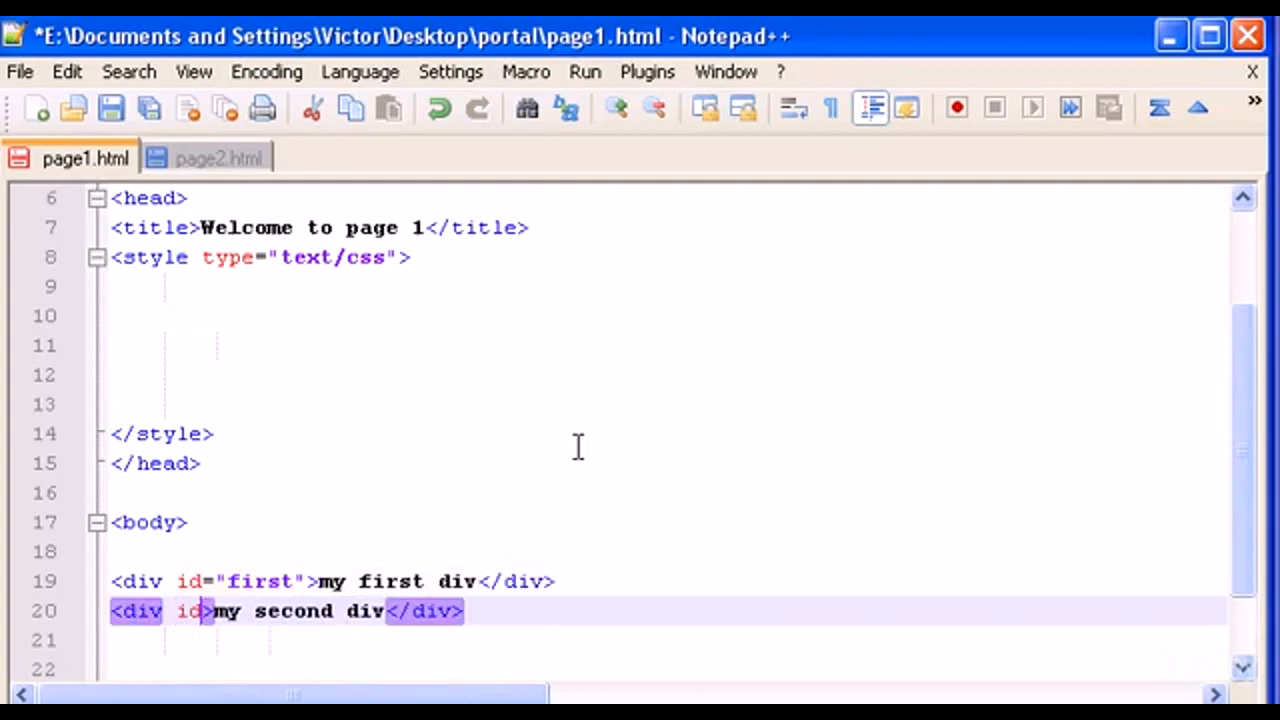
{"action": "type", "text": "=\"\""}
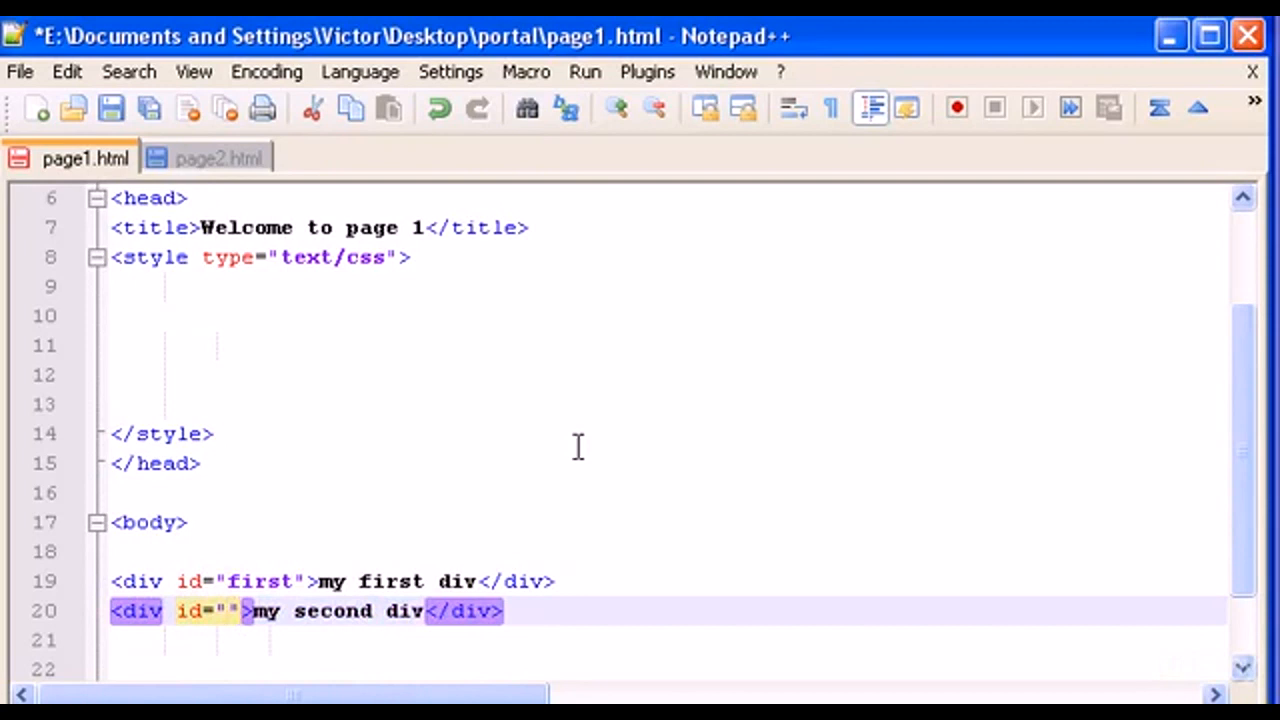
{"action": "type", "text": "secon"}
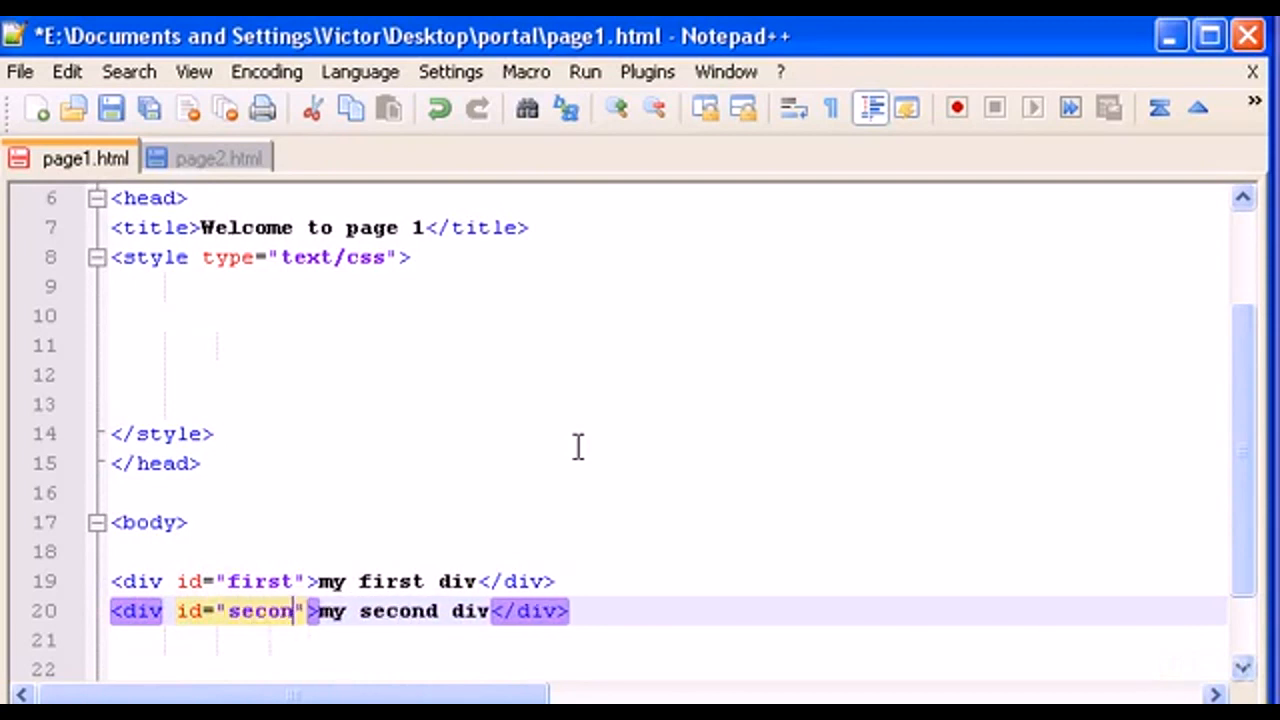
{"action": "type", "text": "d"}
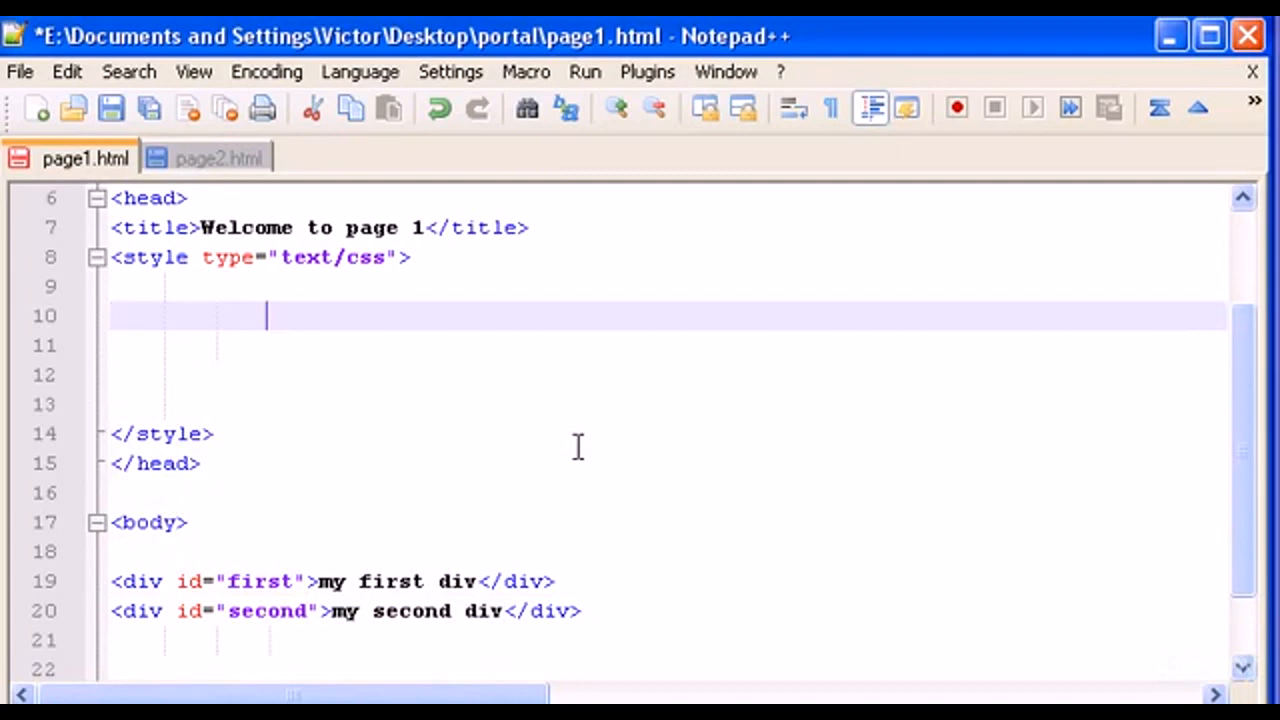
Step: Write a #first rule in the style block with background-color: red
{"action": "type", "text": "#"}
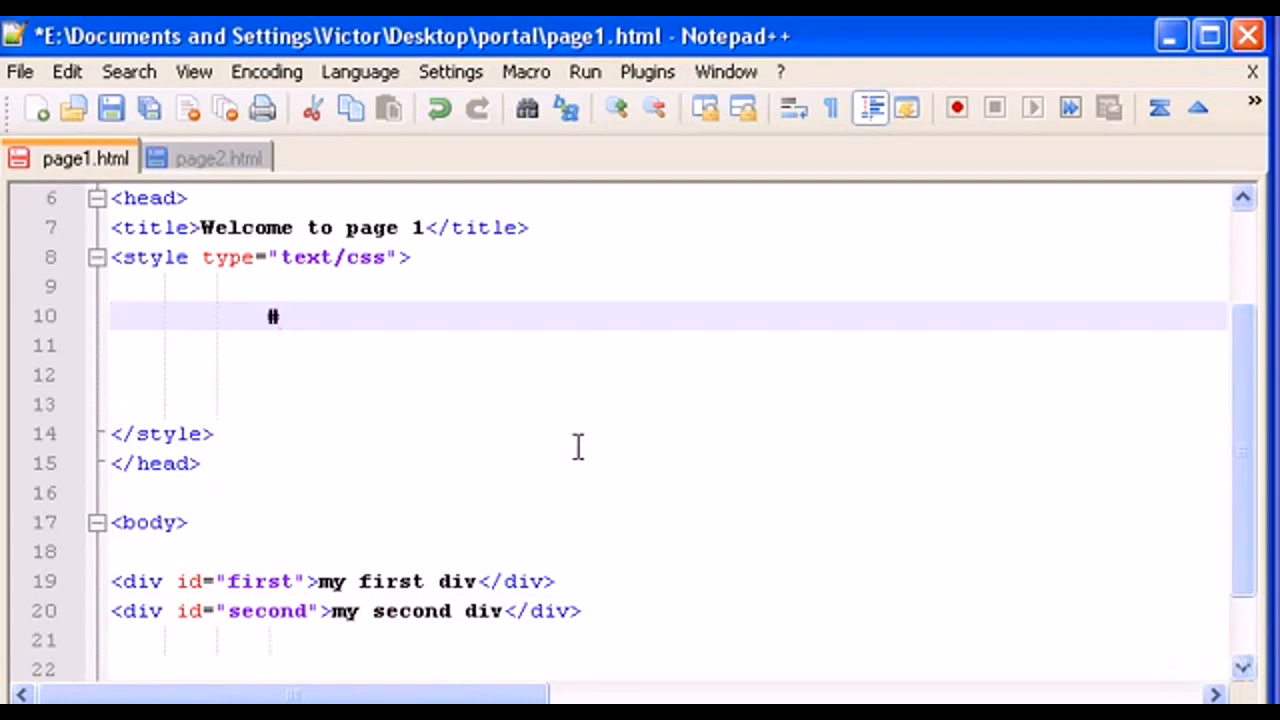
{"action": "type", "text": "firs"}
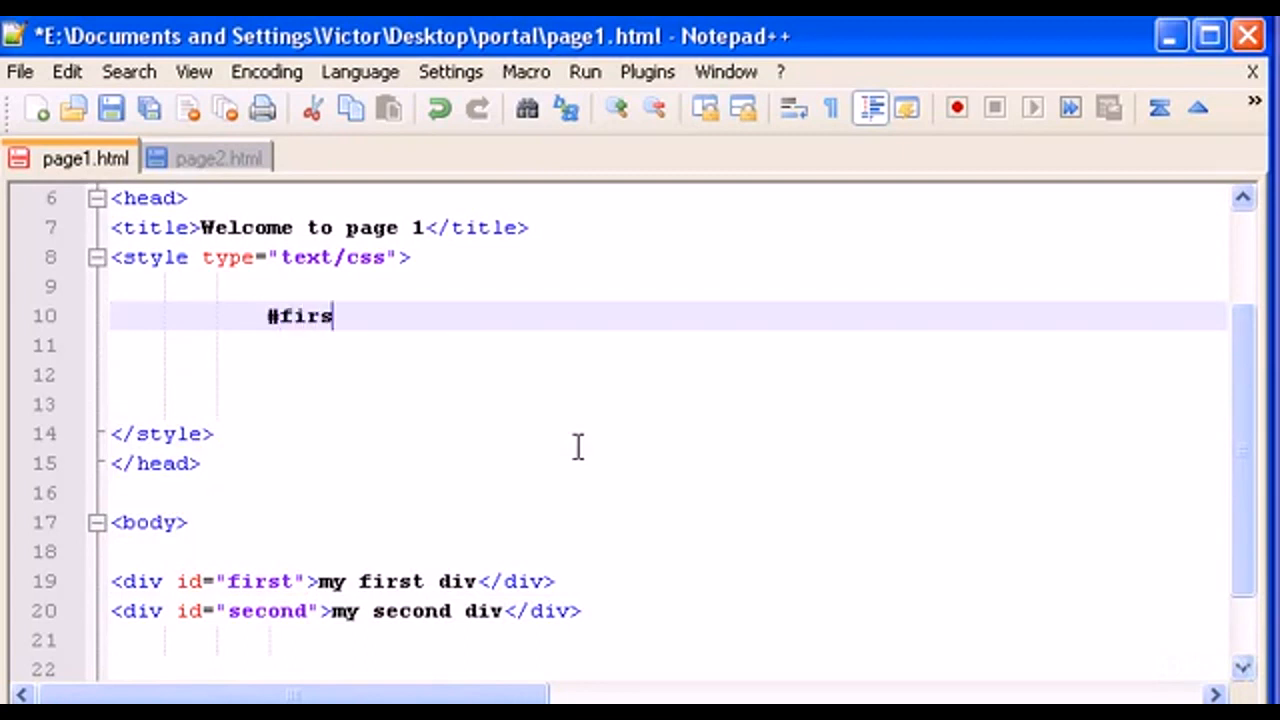
{"action": "type", "text": "t {"}
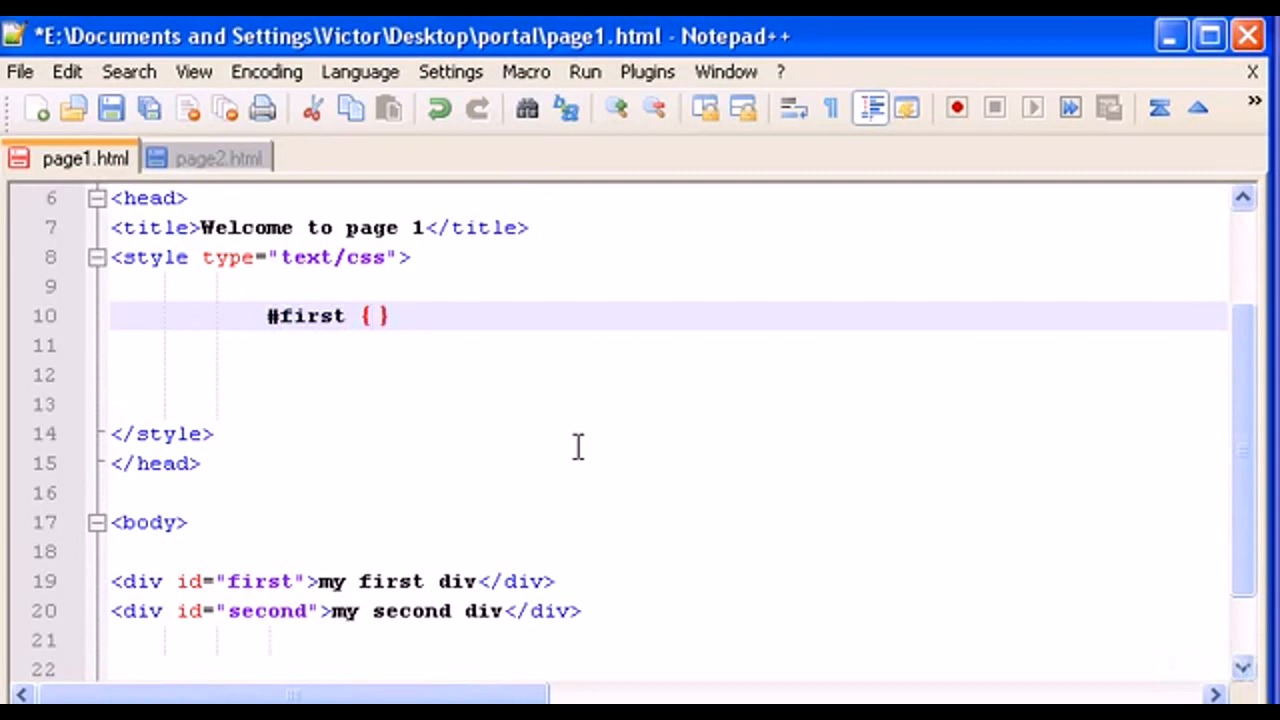
{"action": "type", "text": "bac"}
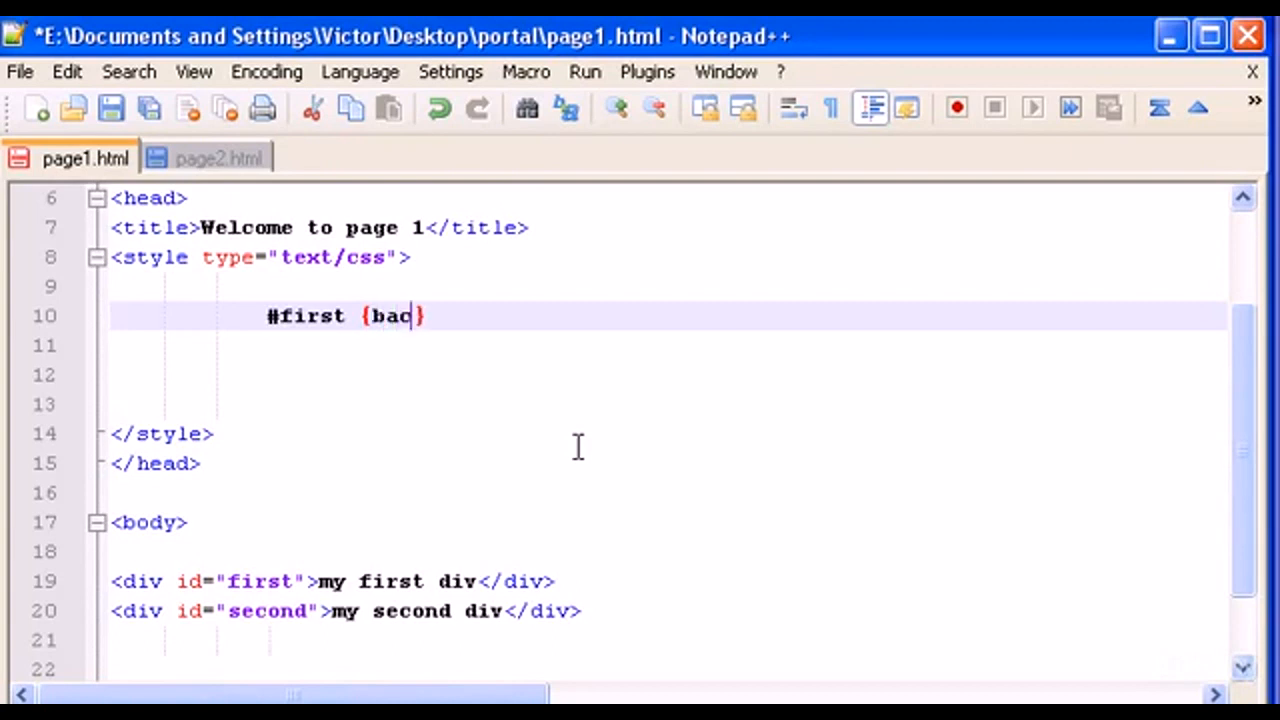
{"action": "type", "text": "kground"}
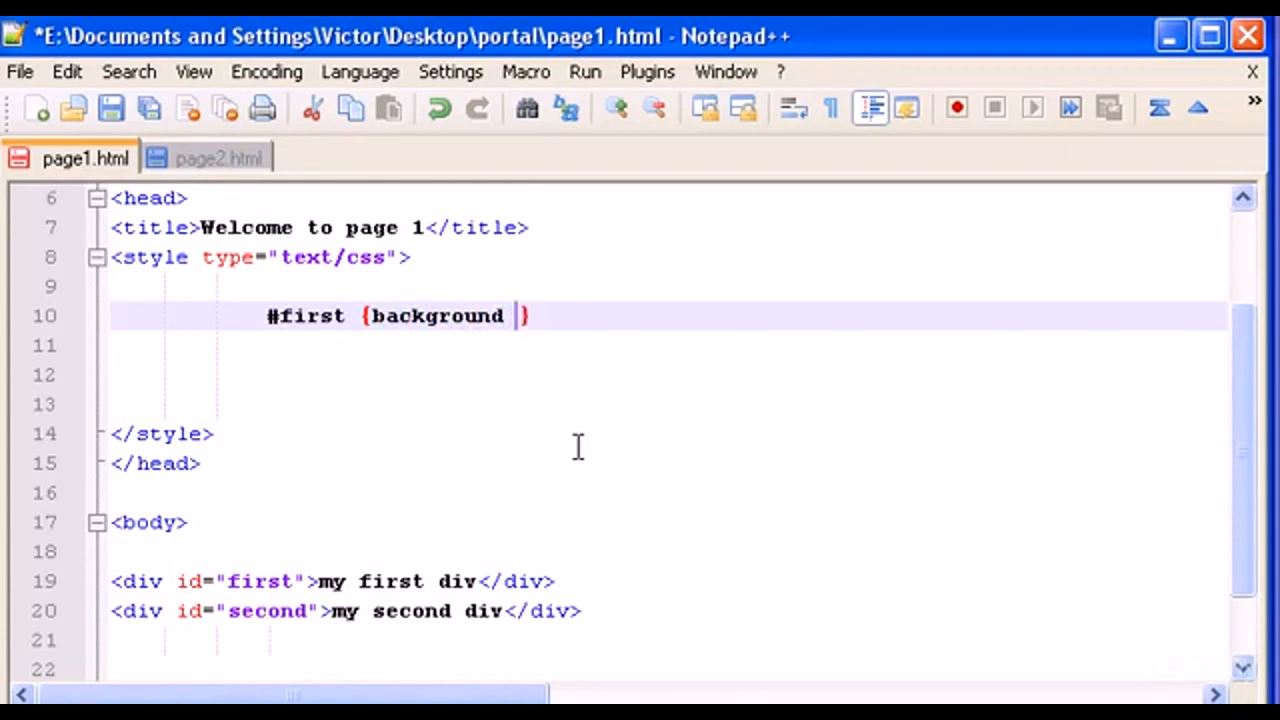
{"action": "type", "text": "-color:"}
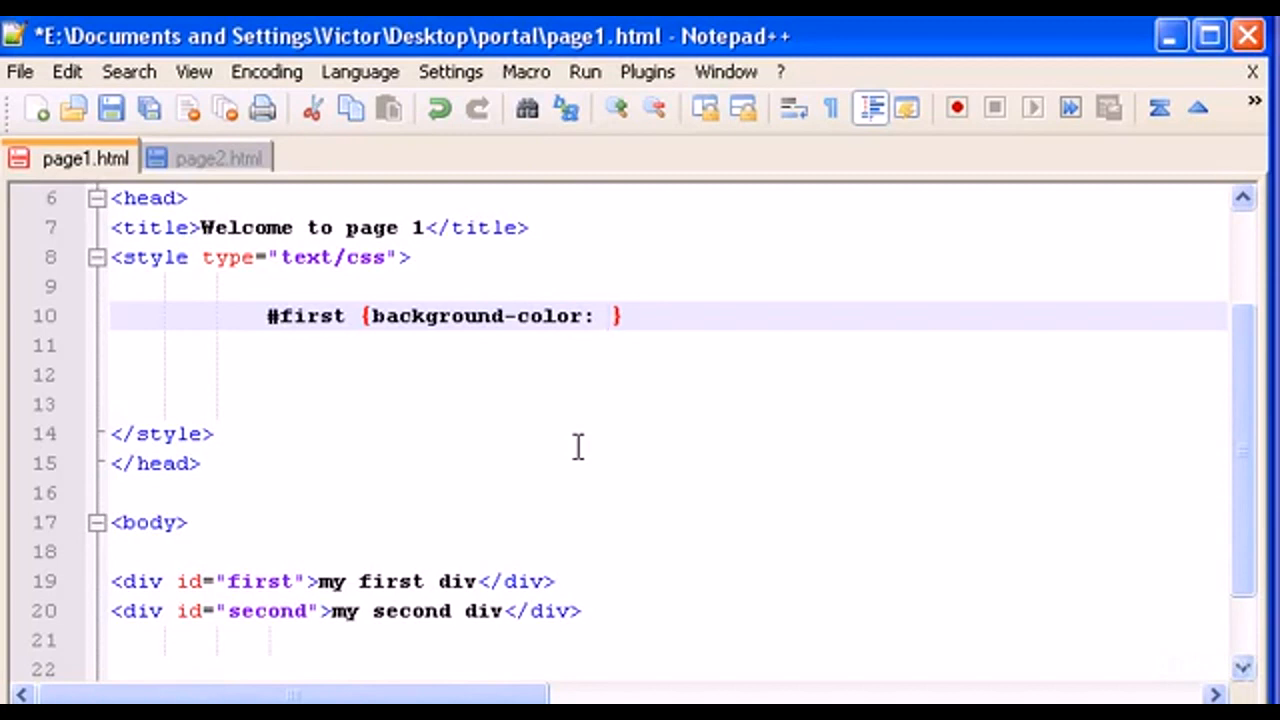
{"action": "type", "text": "red;"}
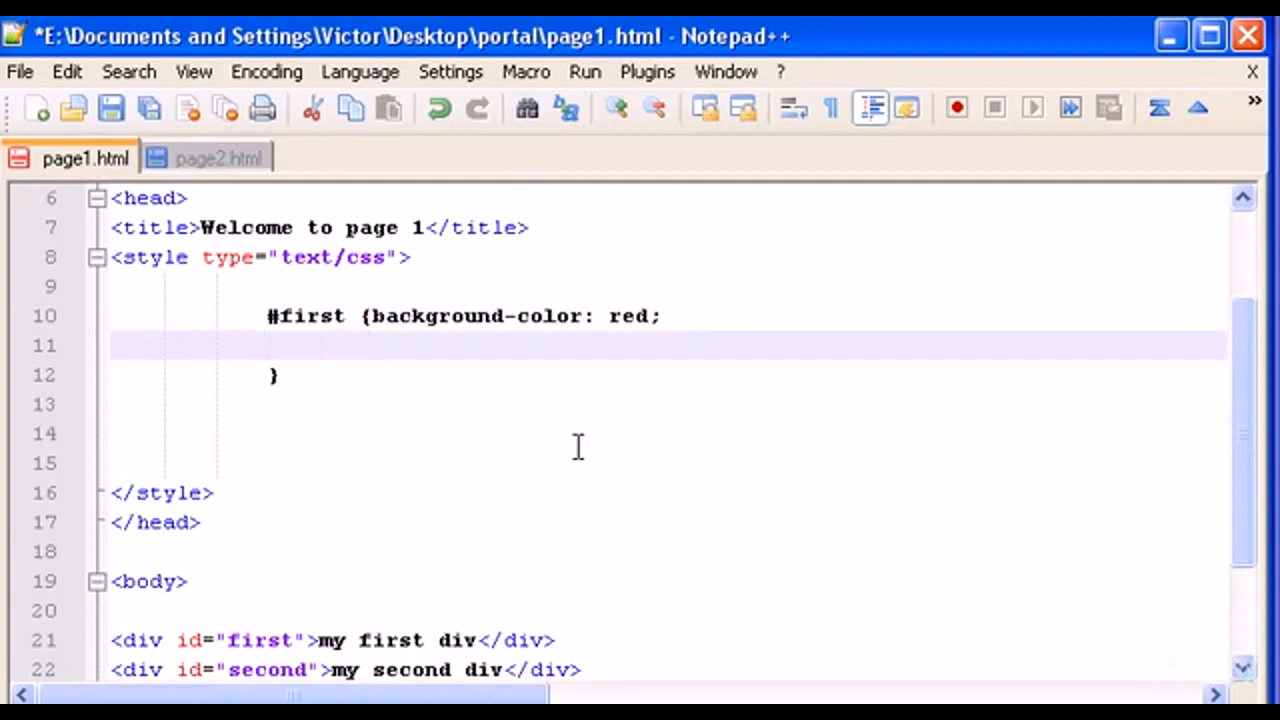
Step: Give #first a 1px solid #000000 border, width 100px and height 30px
{"action": "type", "text": "bor"}
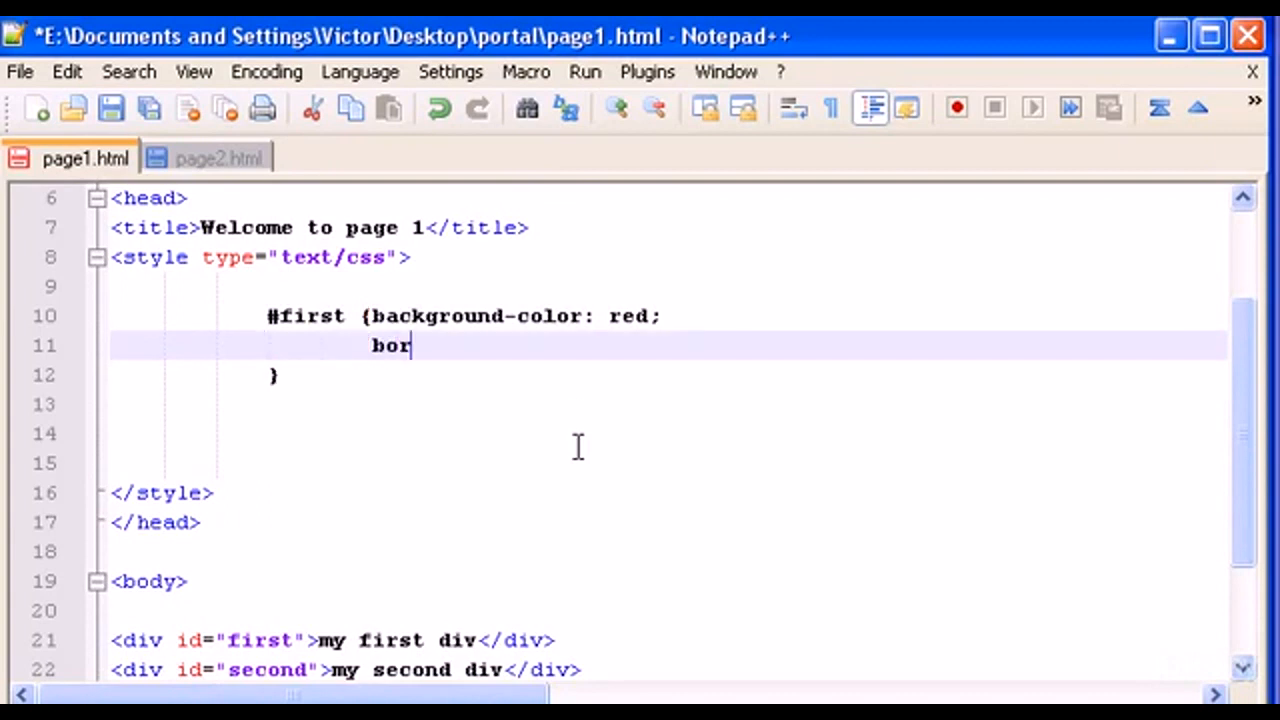
{"action": "type", "text": "der:"}
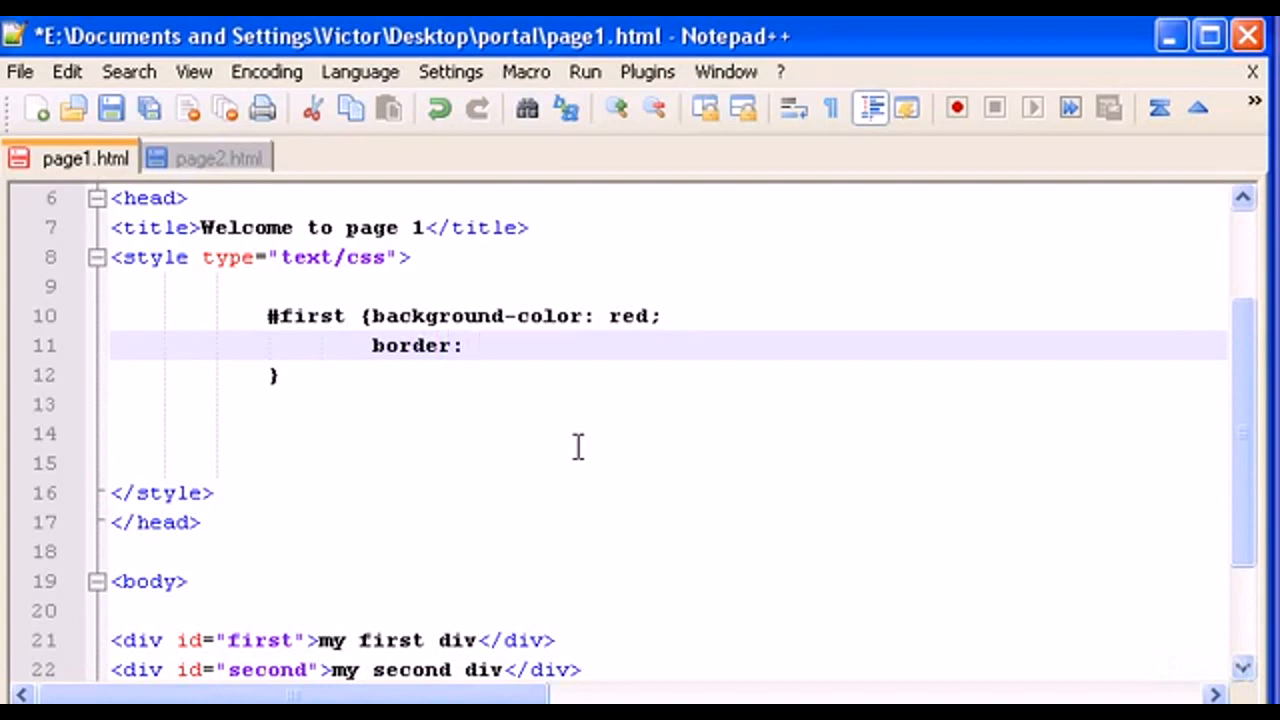
{"action": "type", "text": "1px"}
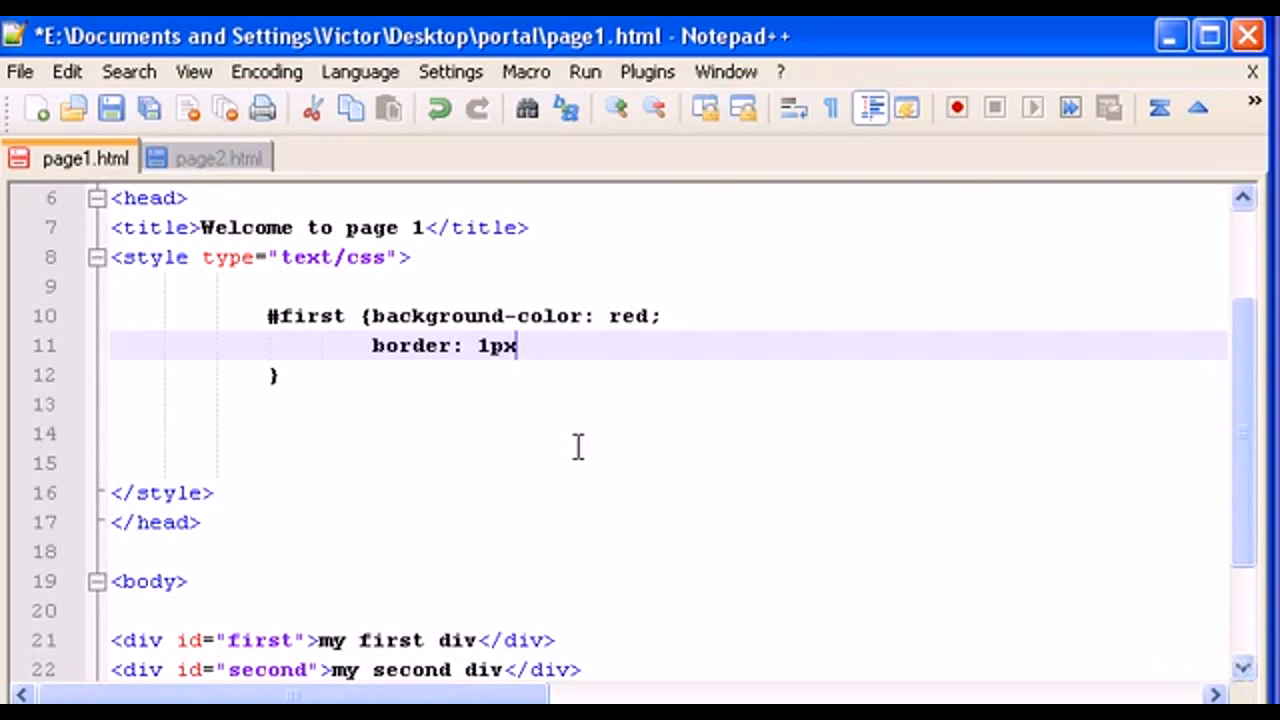
{"action": "type", "text": "solid"}
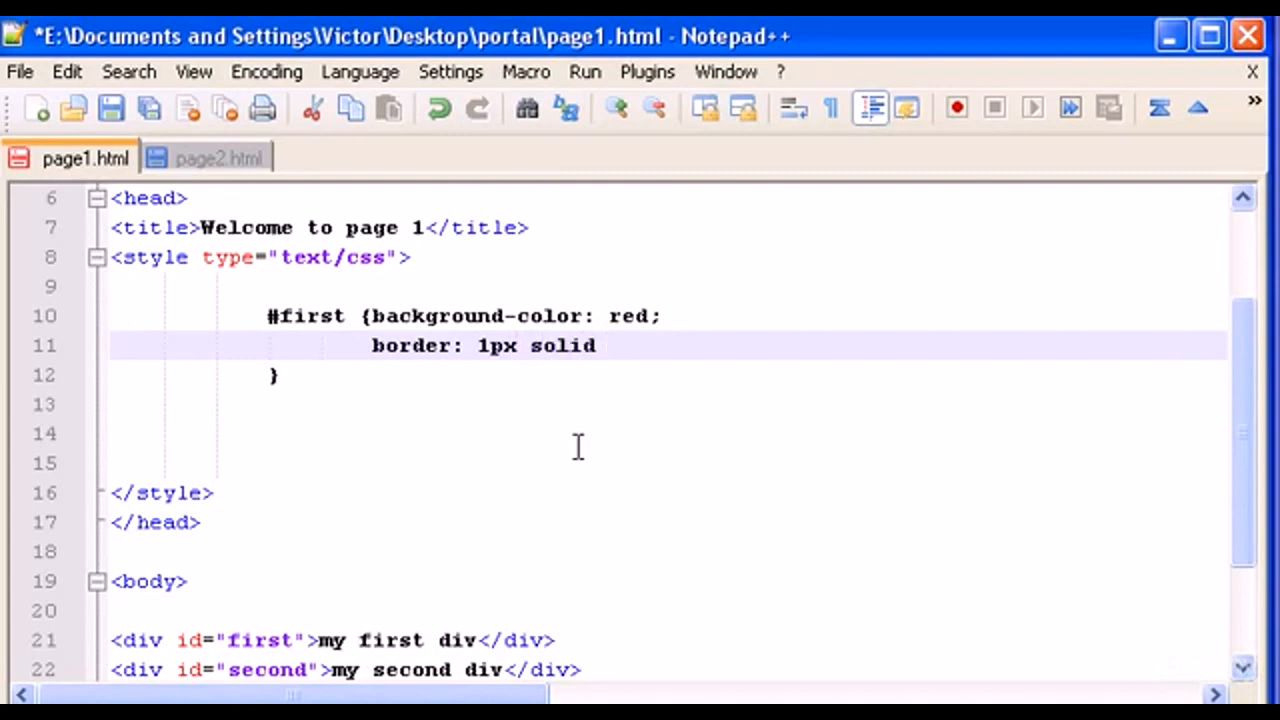
{"action": "type", "text": "#0"}
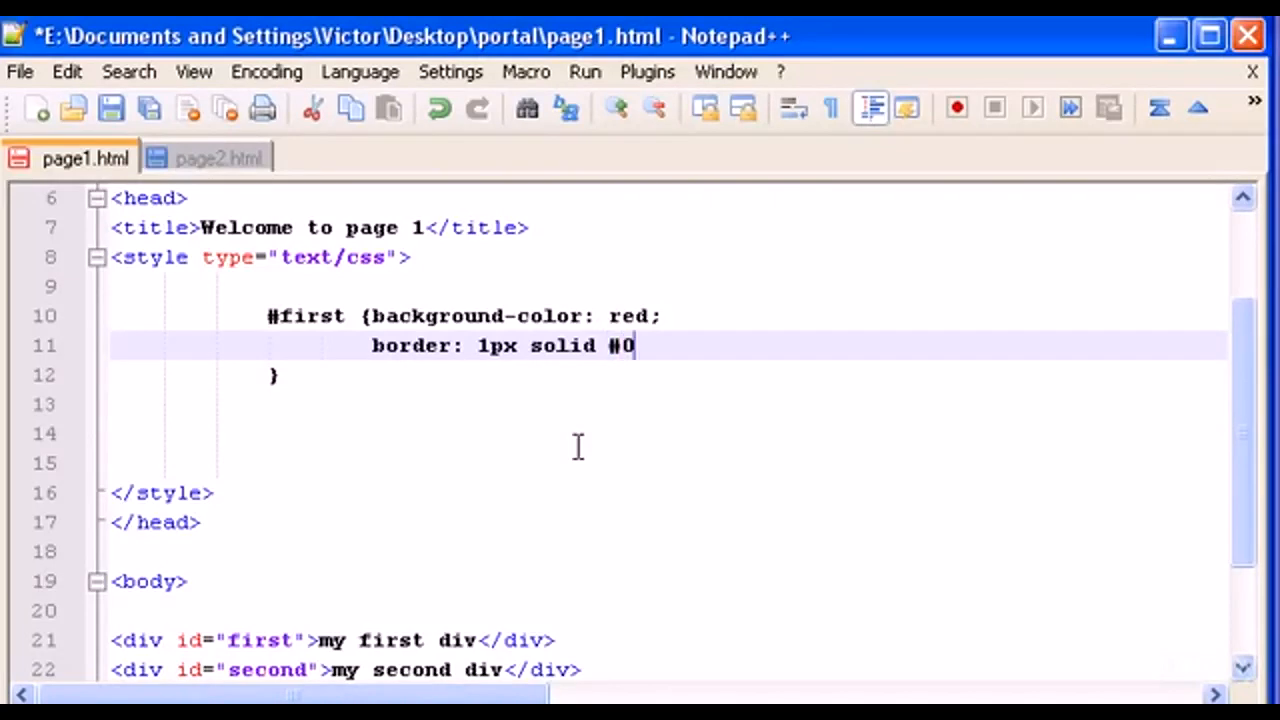
{"action": "type", "text": "00000;"}
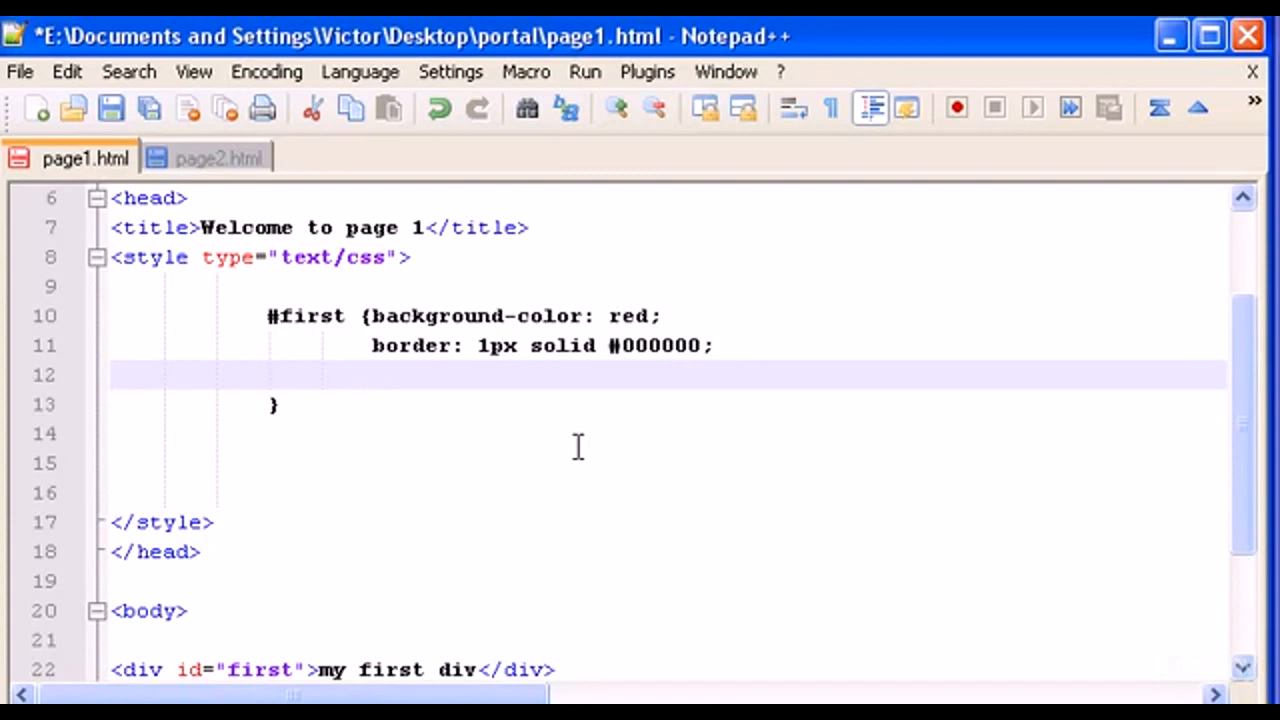
{"action": "type", "text": "wid"}
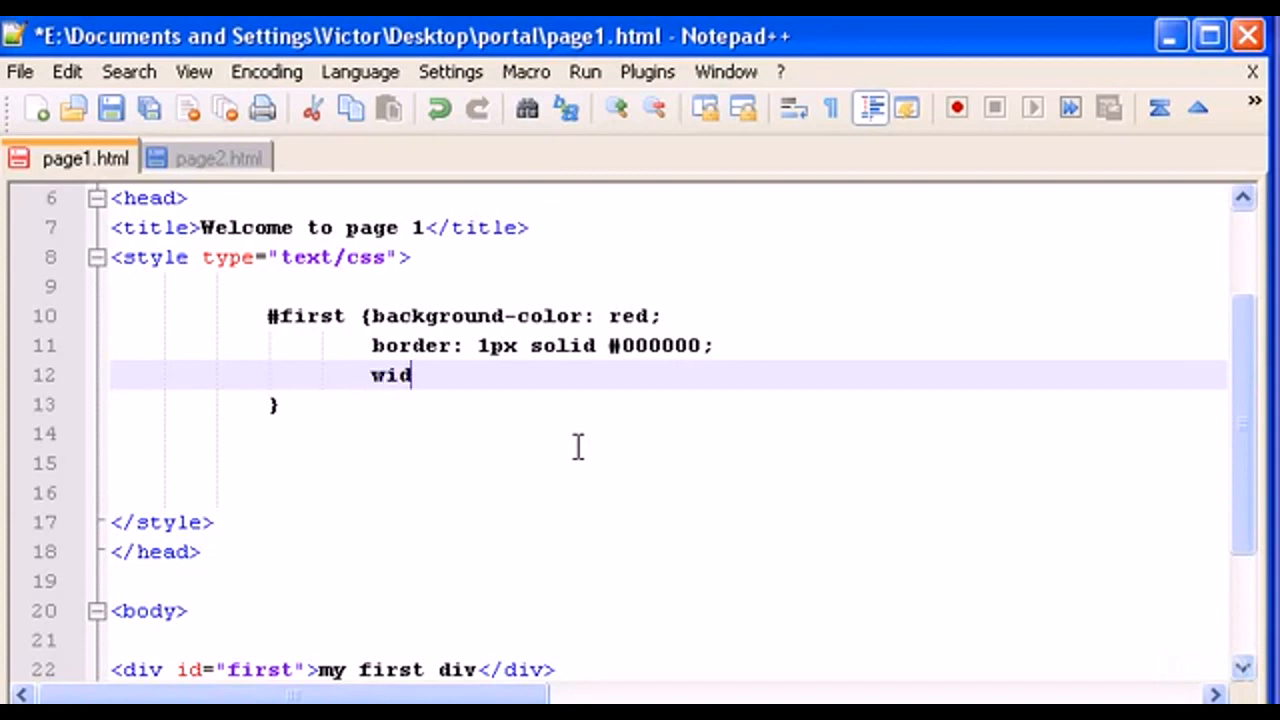
{"action": "type", "text": "th:"}
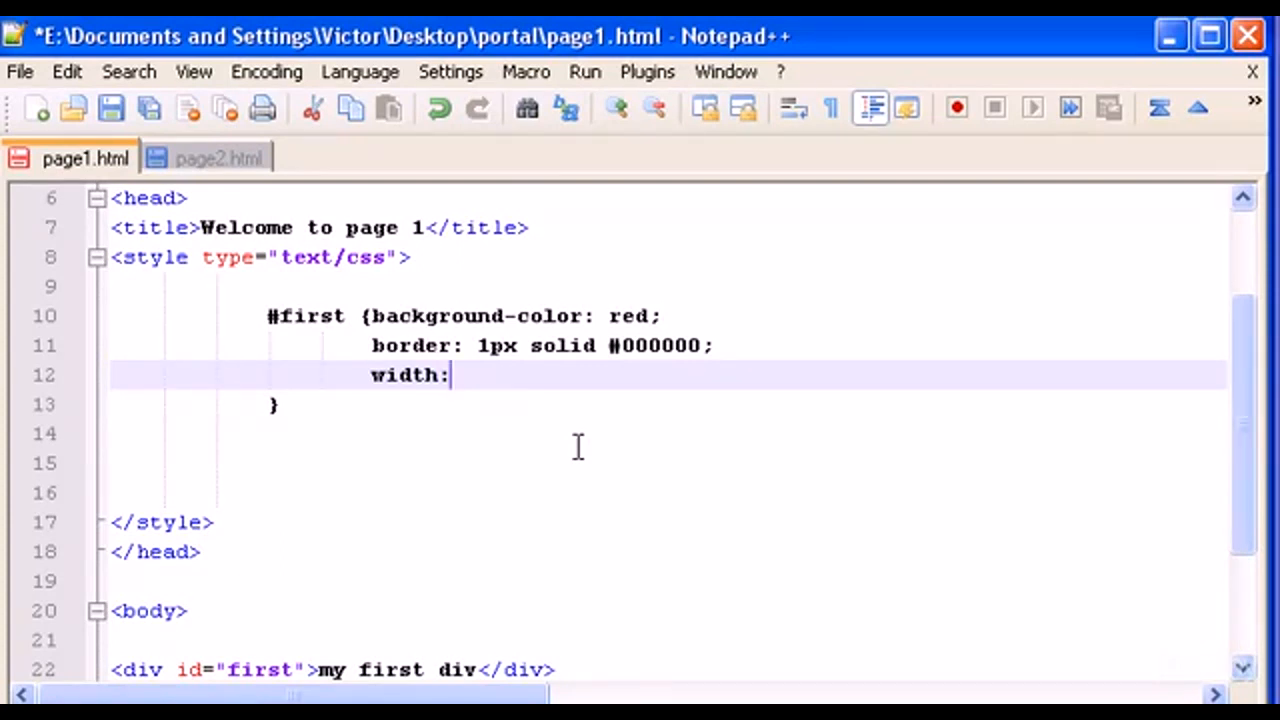
{"action": "type", "text": "\" \""}
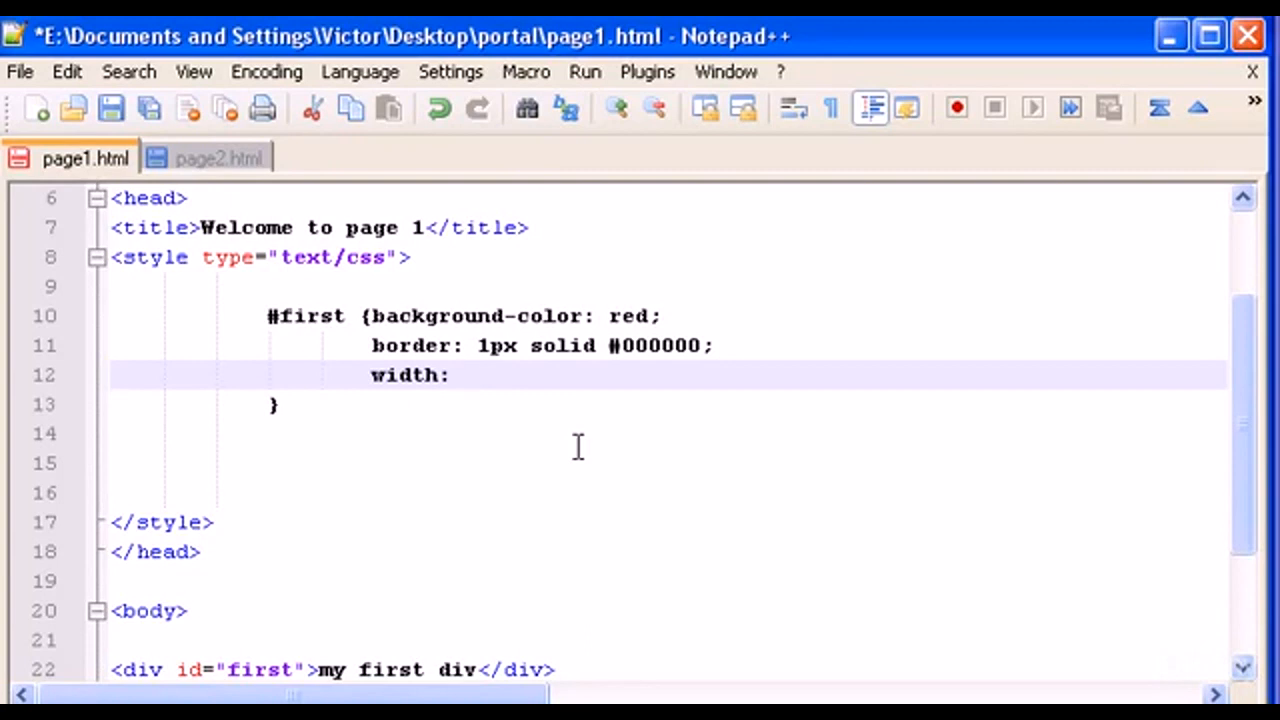
{"action": "type", "text": "100px;"}
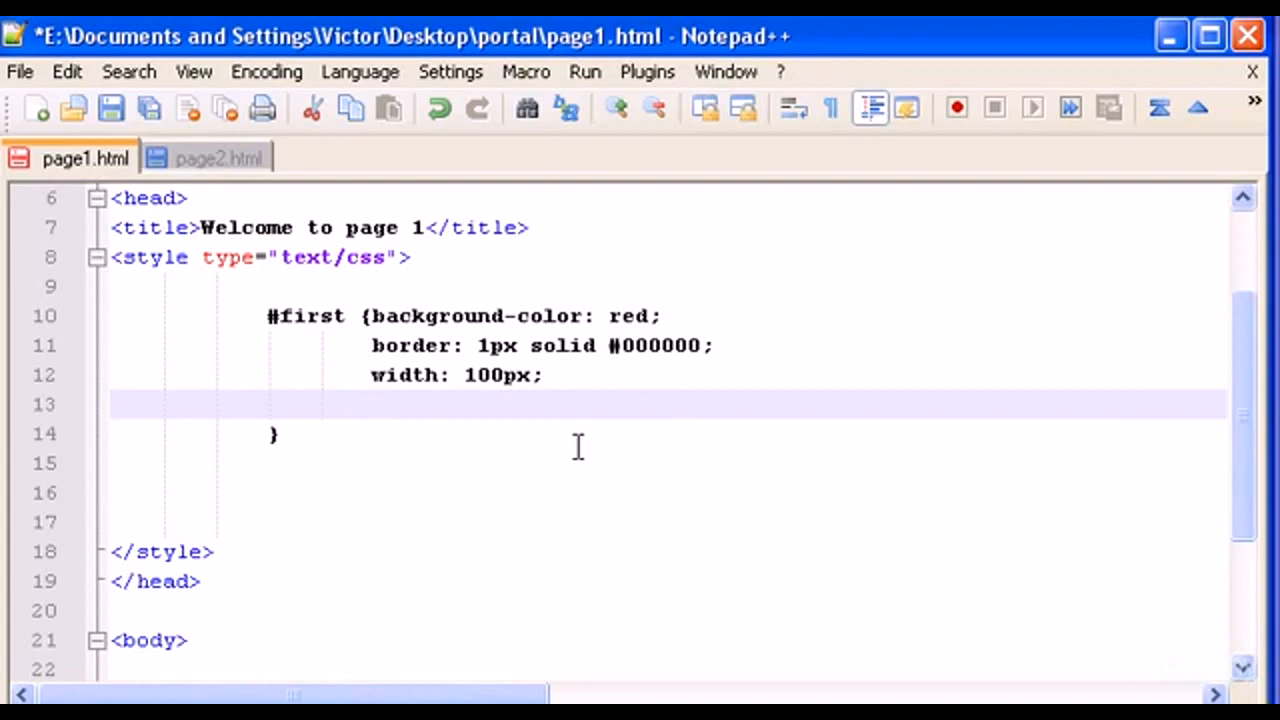
{"action": "type", "text": "heigh"}
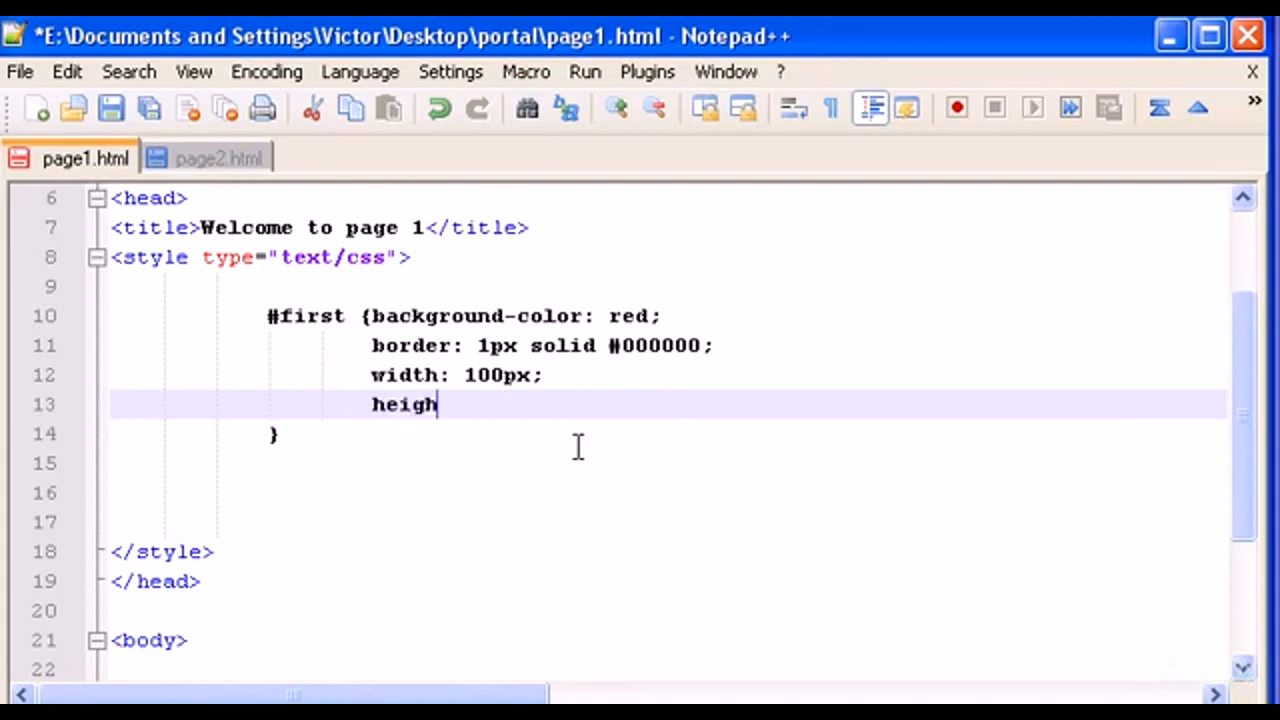
{"action": "type", "text": "t:"}
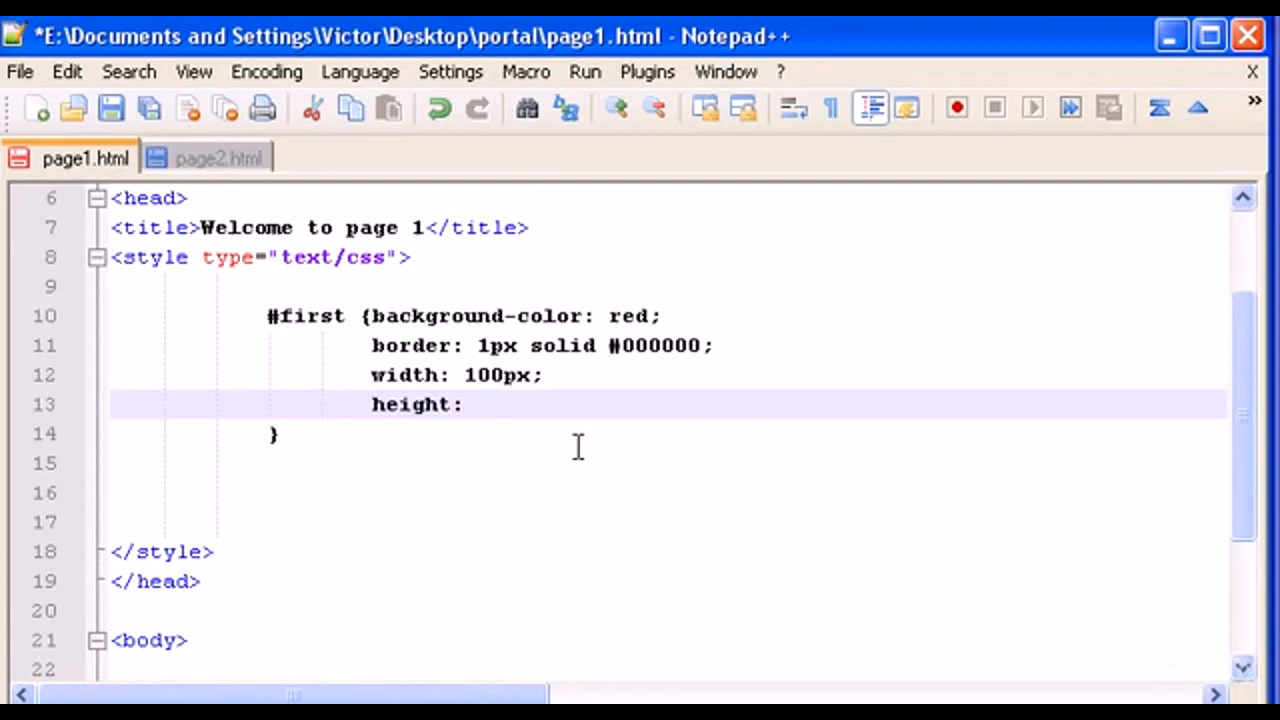
{"action": "type", "text": "30p"}
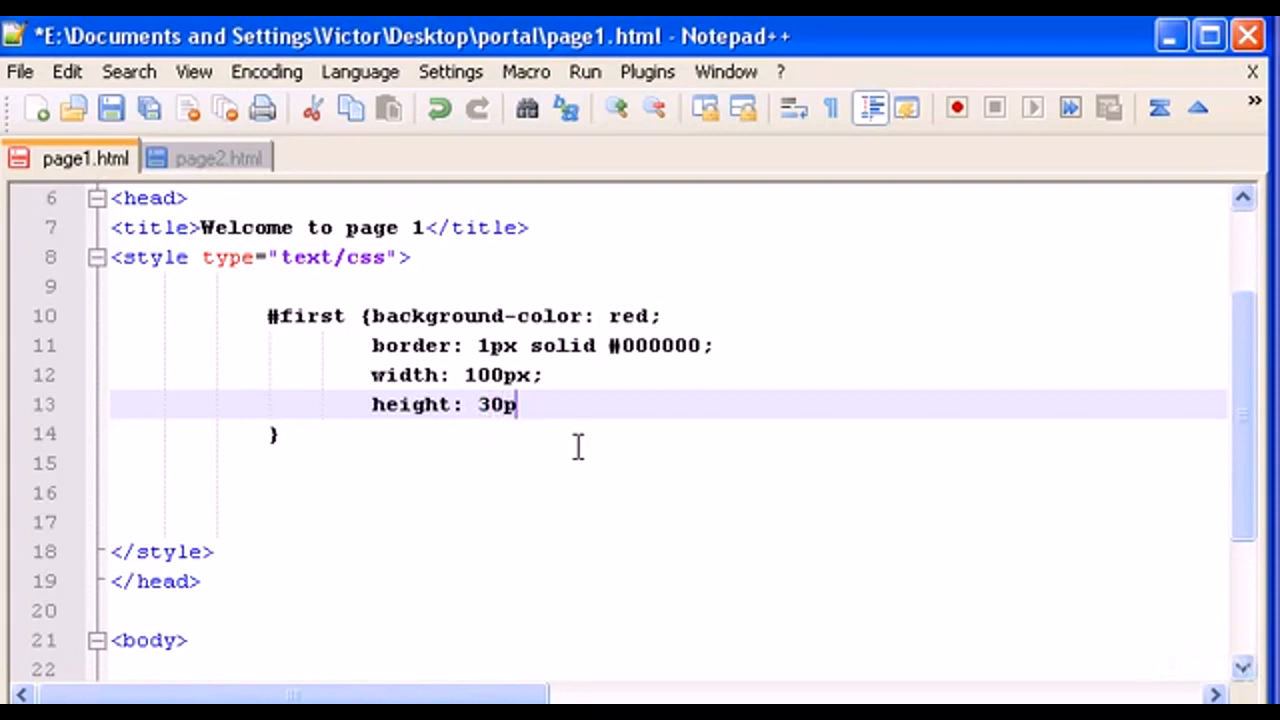
{"action": "type", "text": "x;"}
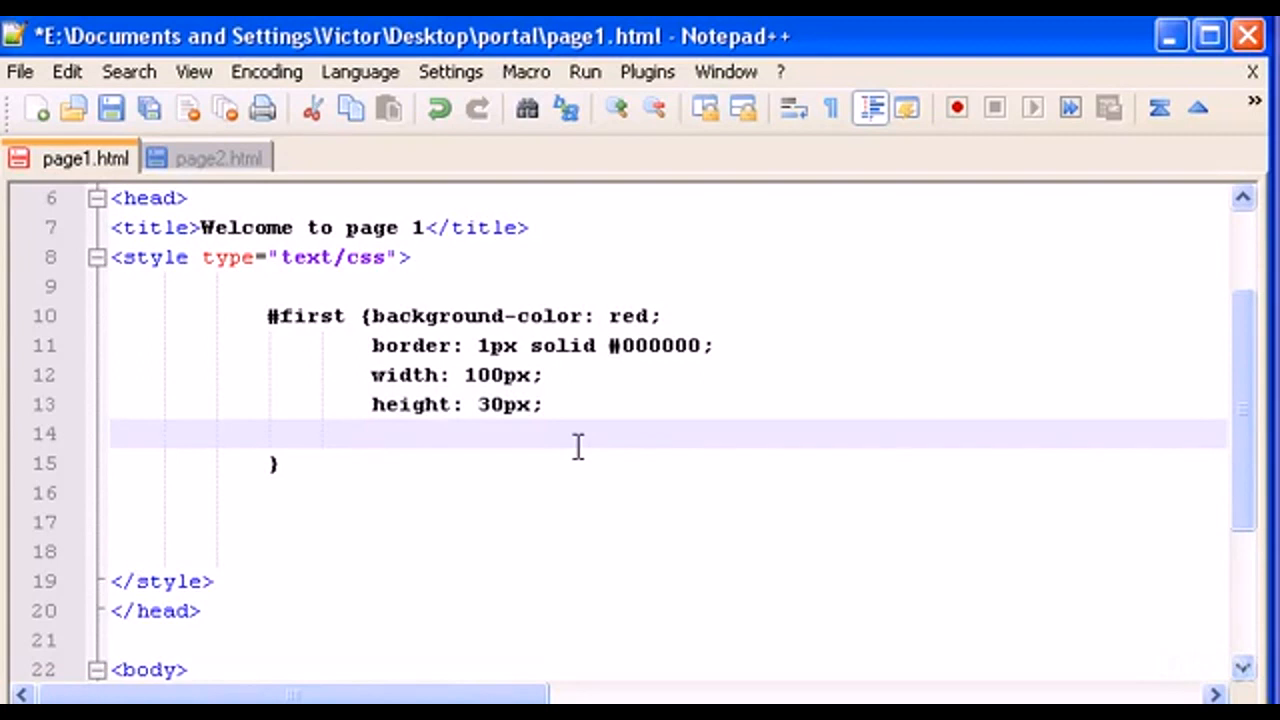
Step: Position #first absolutely at top 50px and left 100px
{"action": "type", "text": "position: abso"}
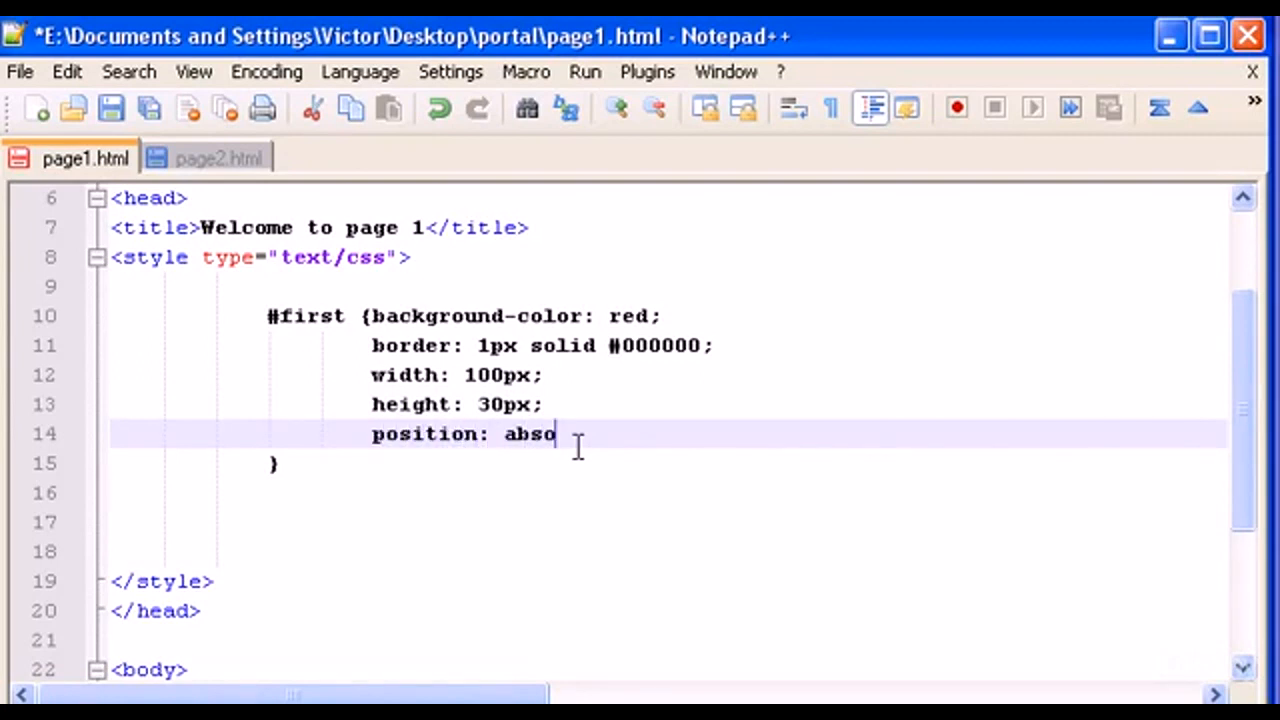
{"action": "type", "text": "lute"}
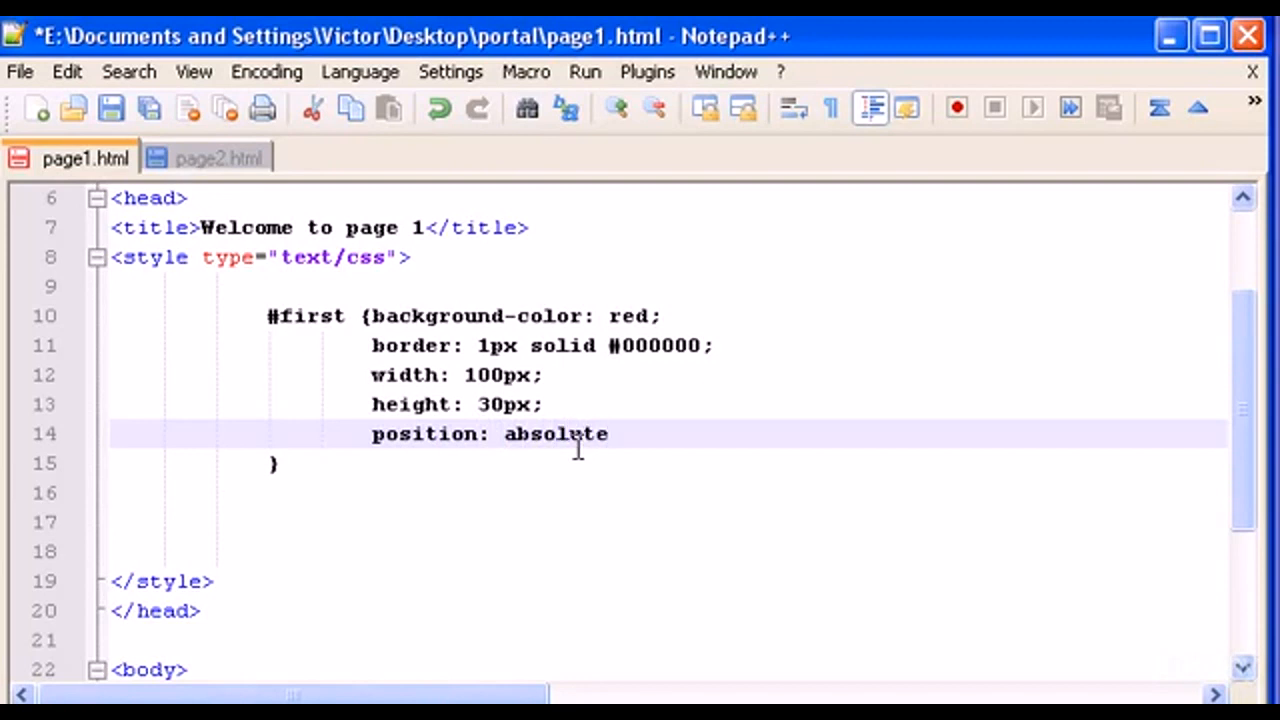
{"action": "type", "text": ";"}
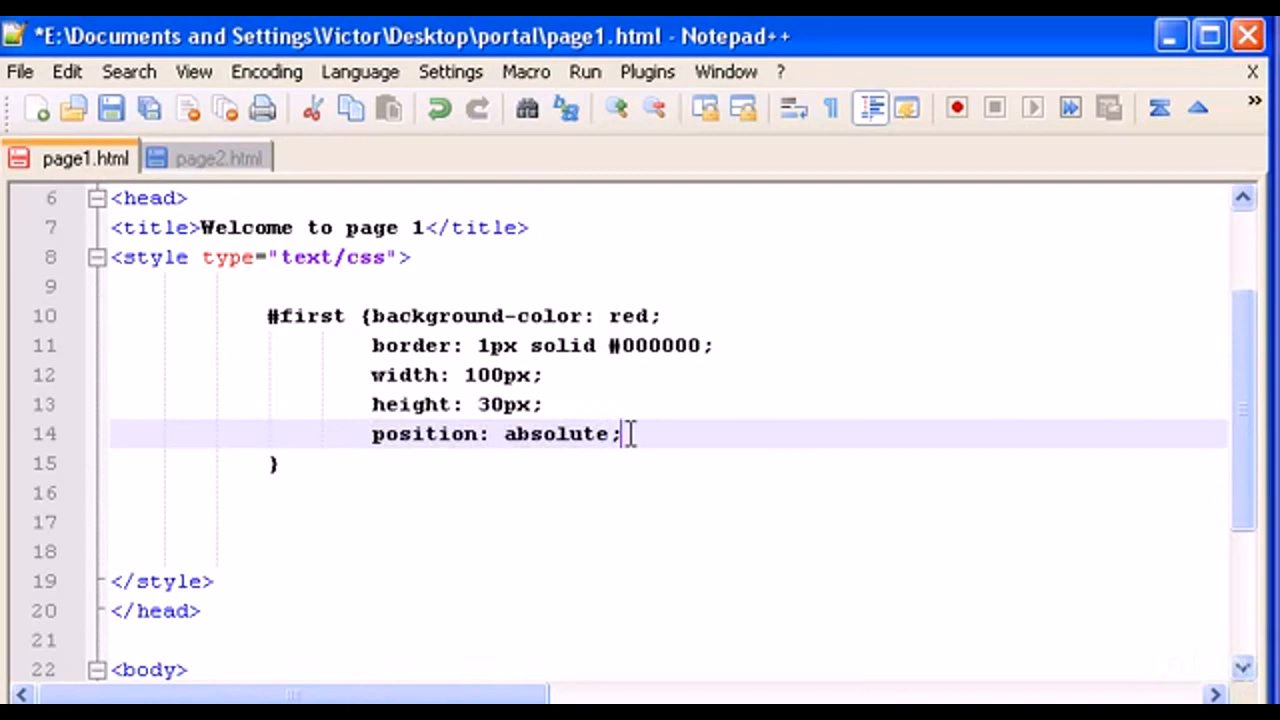
{"action": "key", "text": "Enter"}
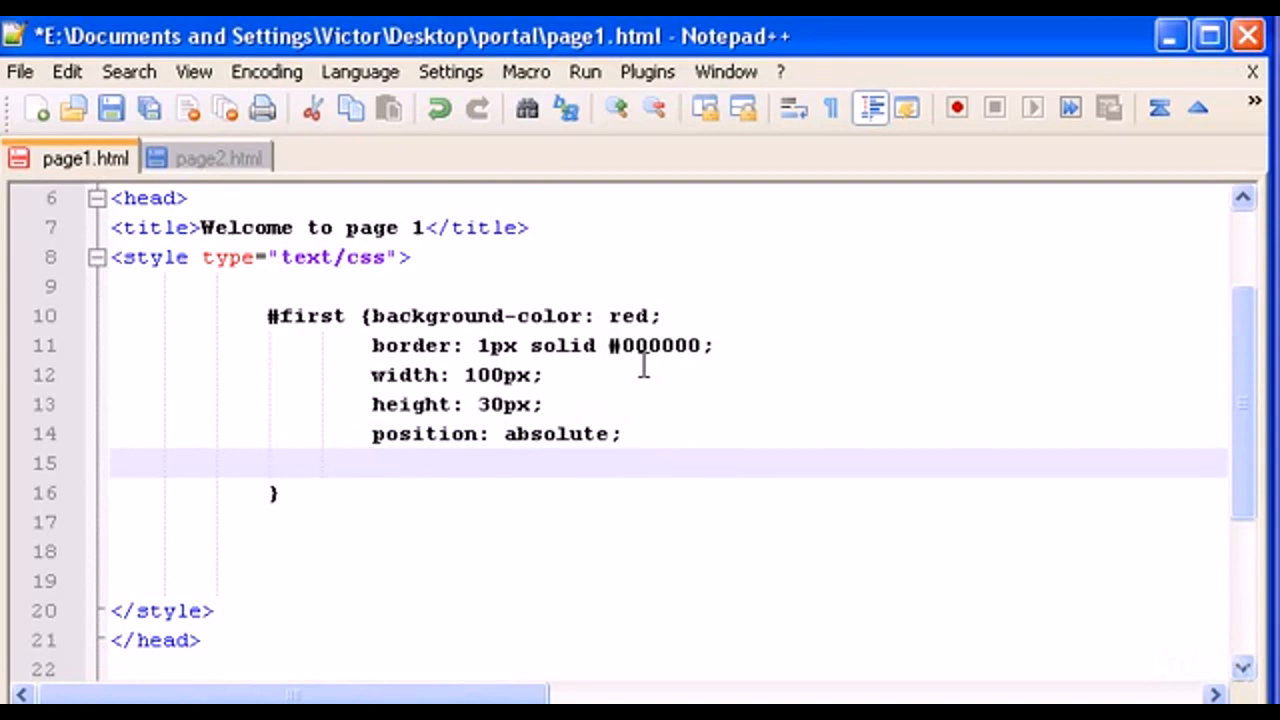
{"action": "type", "text": "top"}
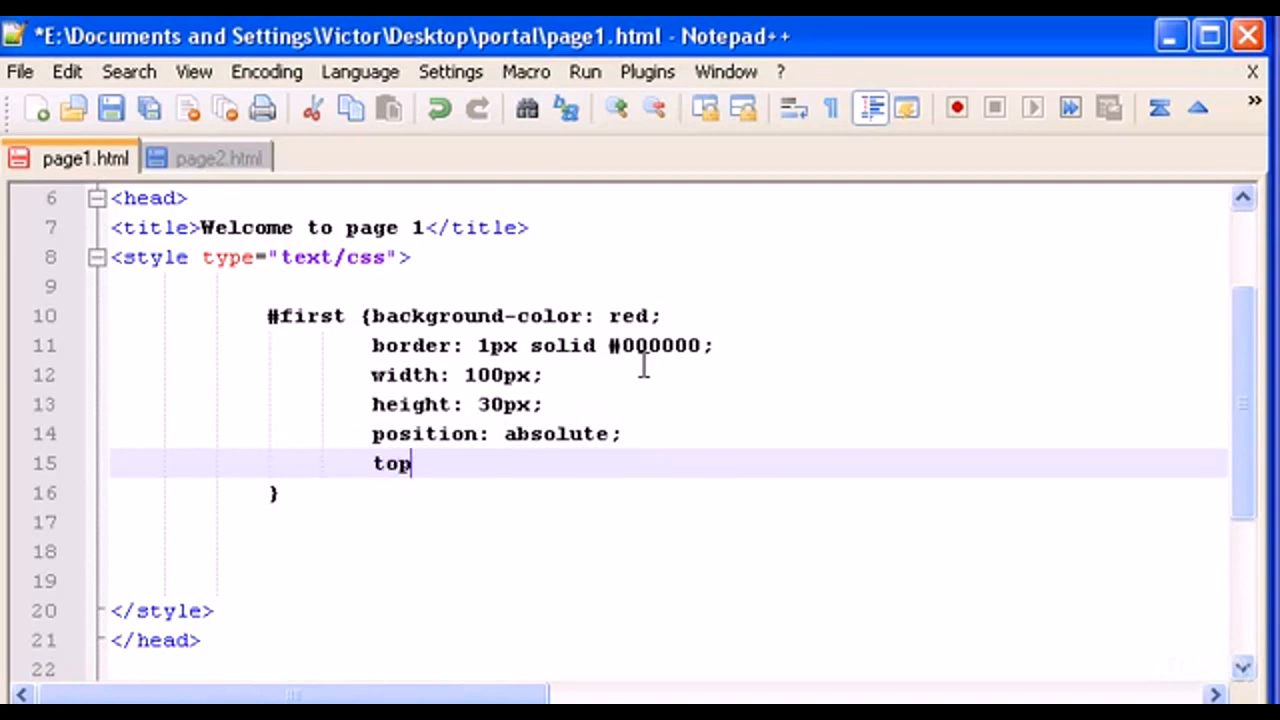
{"action": "type", "text": ":"}
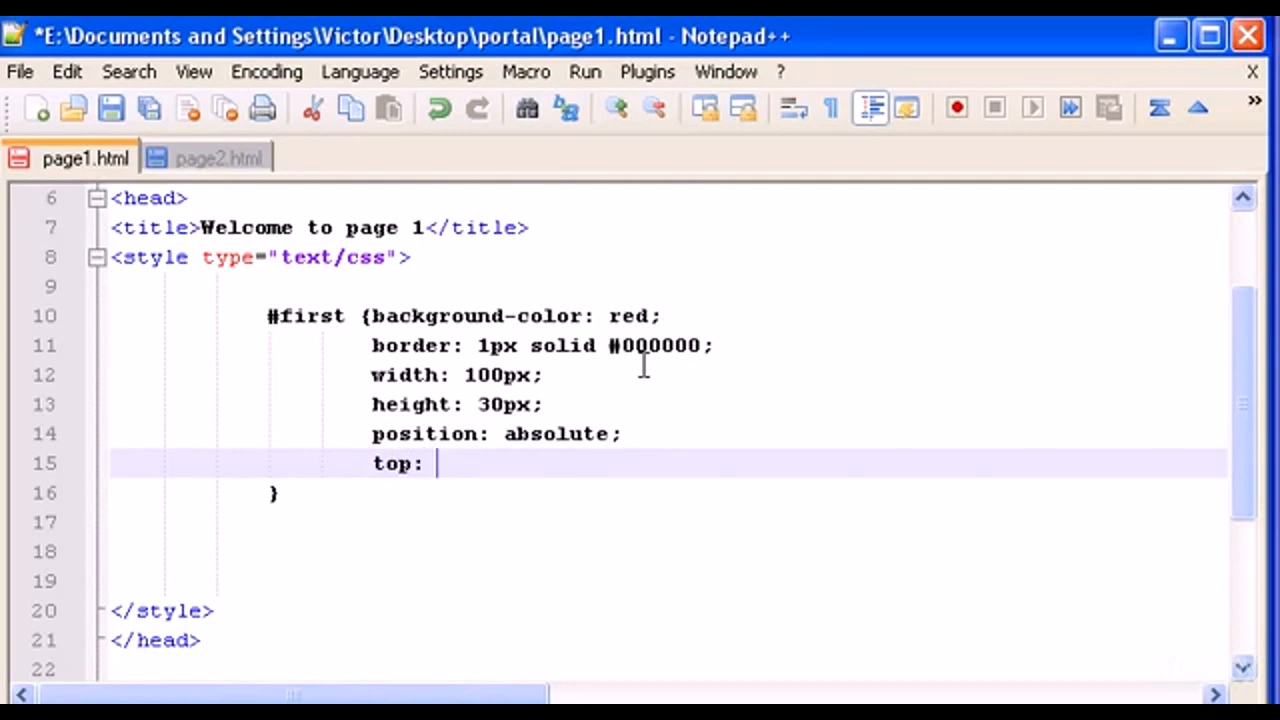
{"action": "type", "text": "50px"}
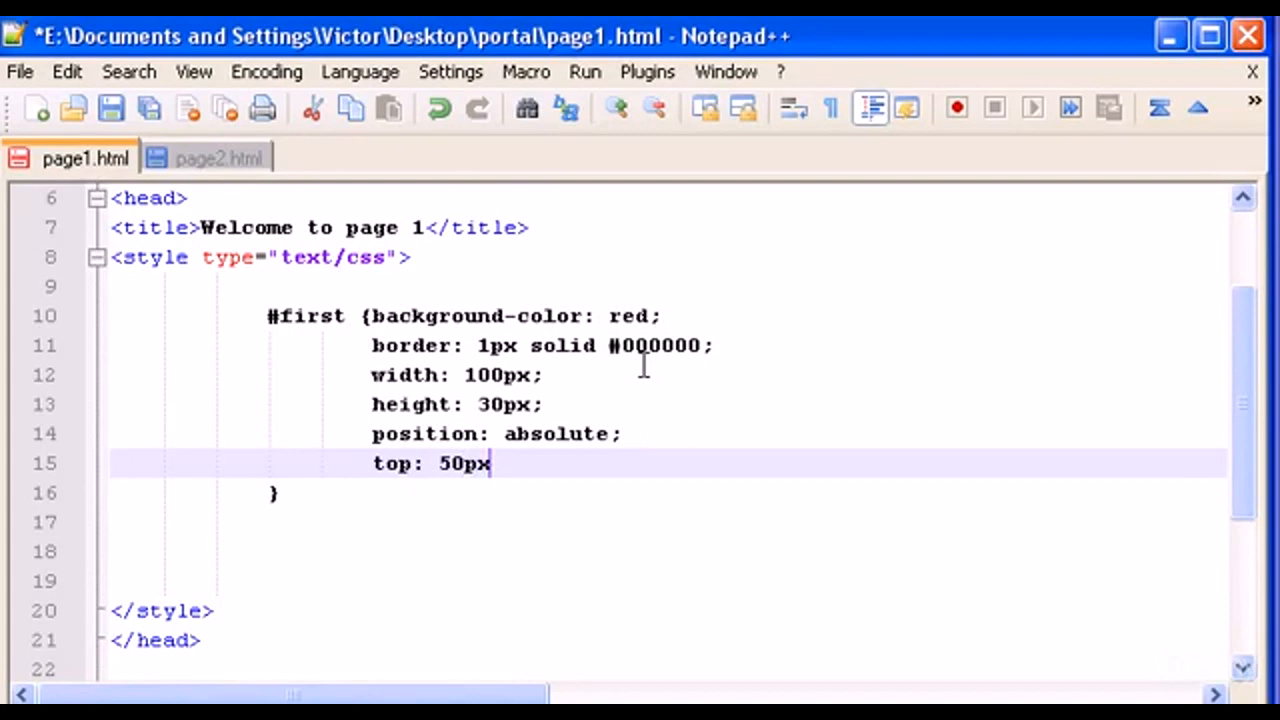
{"action": "key", "text": "Enter"}
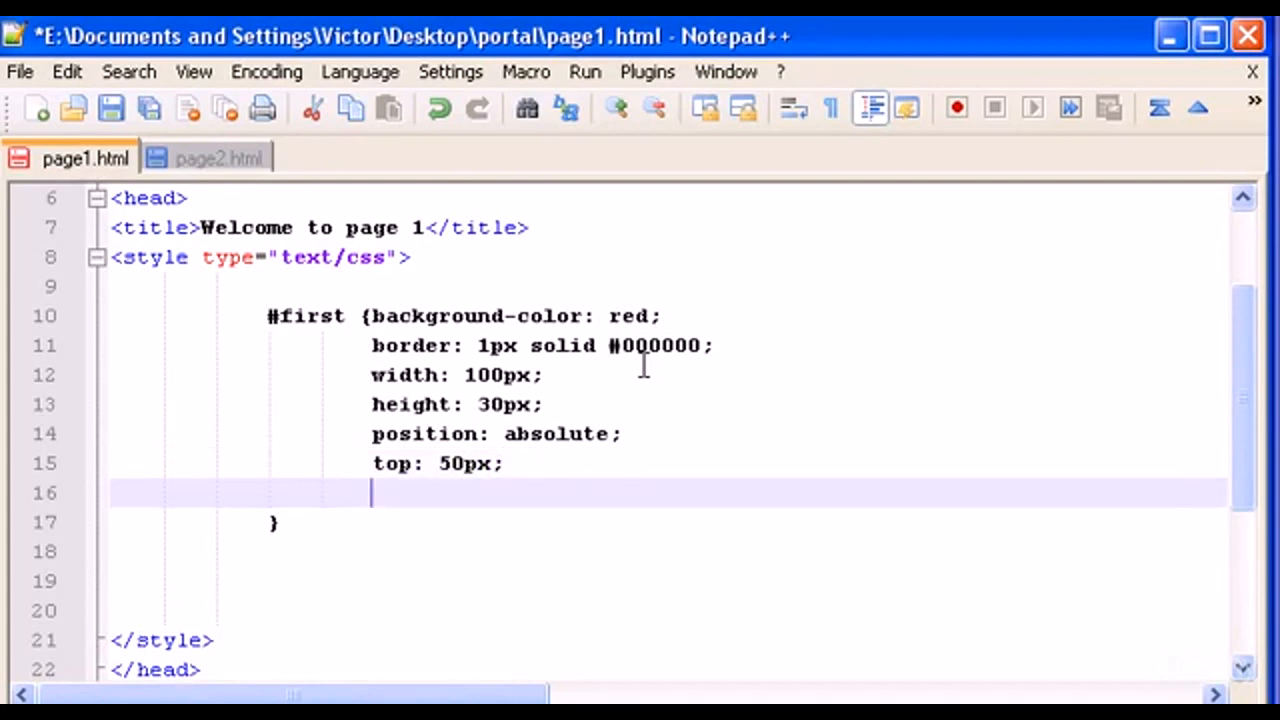
{"action": "mouse_move", "coordinate": [370, 433]}
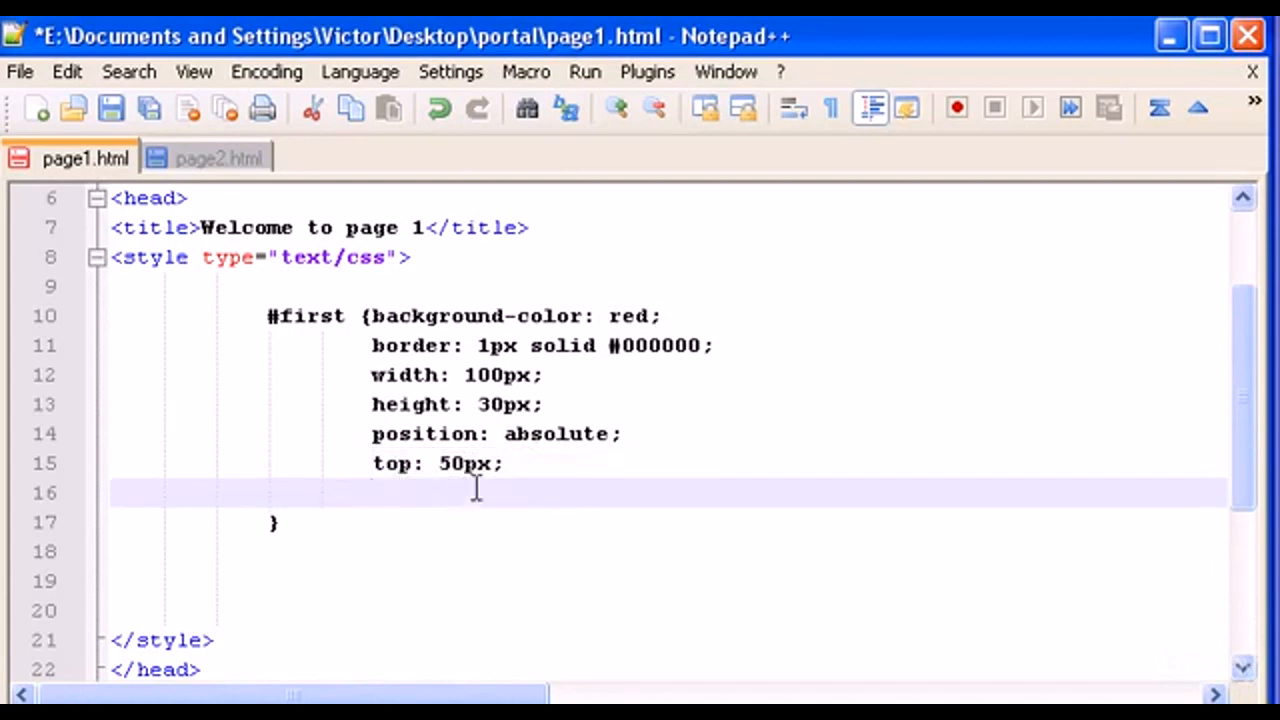
{"action": "type", "text": "100"}
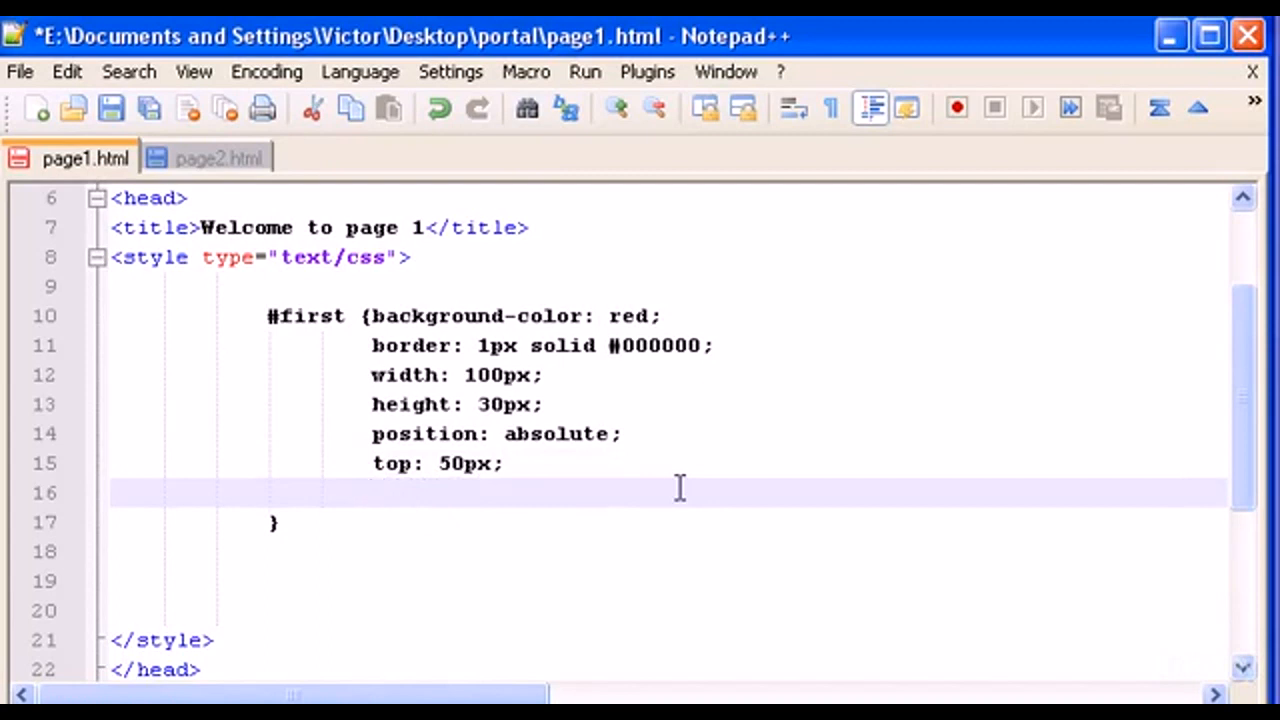
{"action": "type", "text": "left:"}
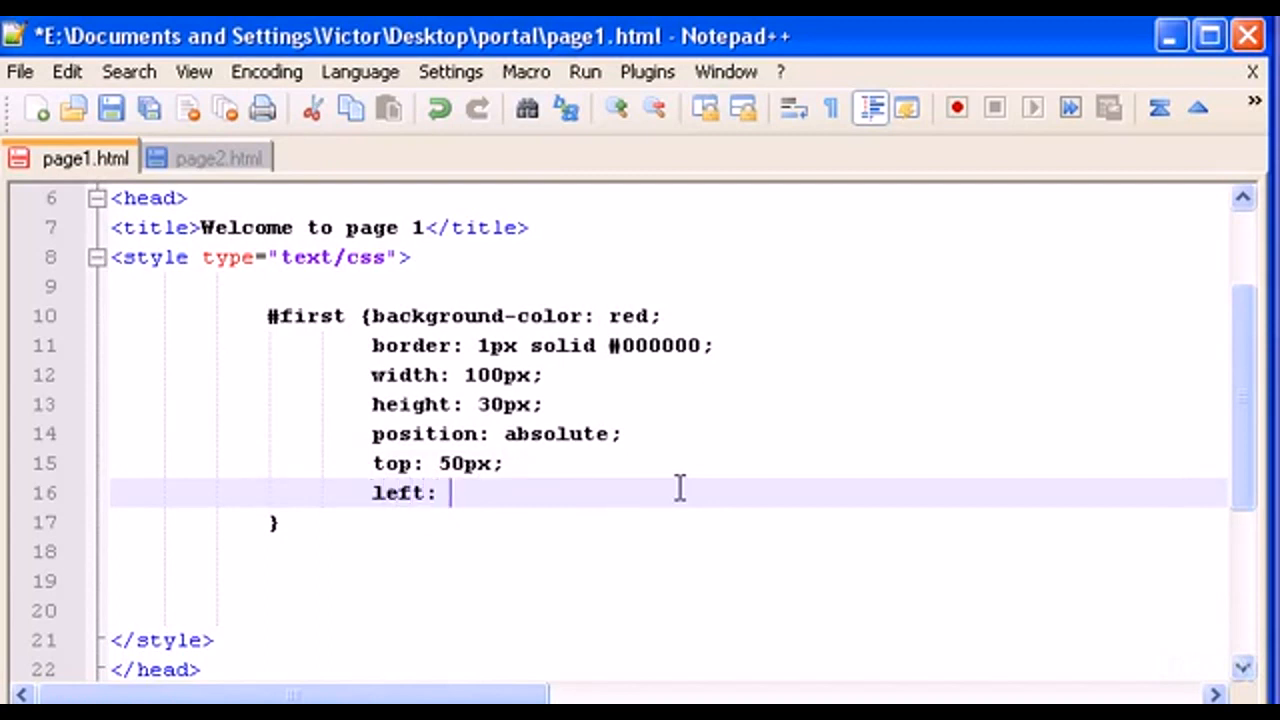
{"action": "type", "text": "100px"}
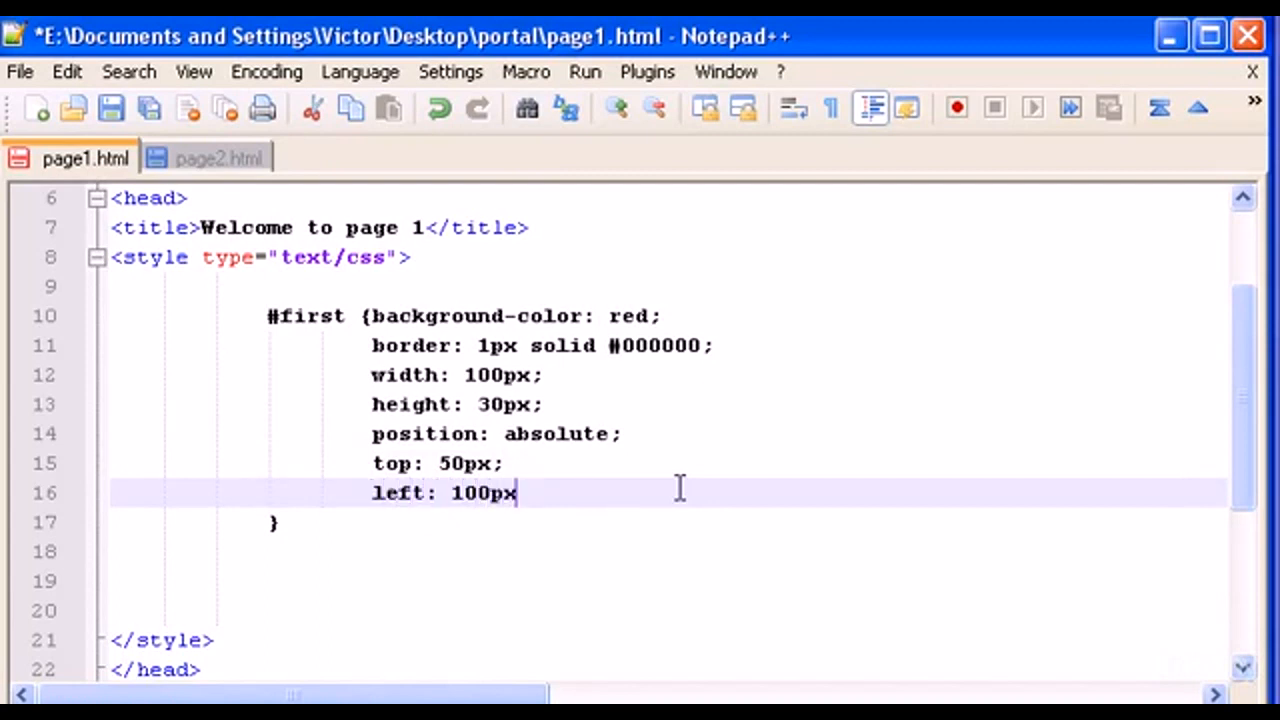
{"action": "type", "text": ";"}
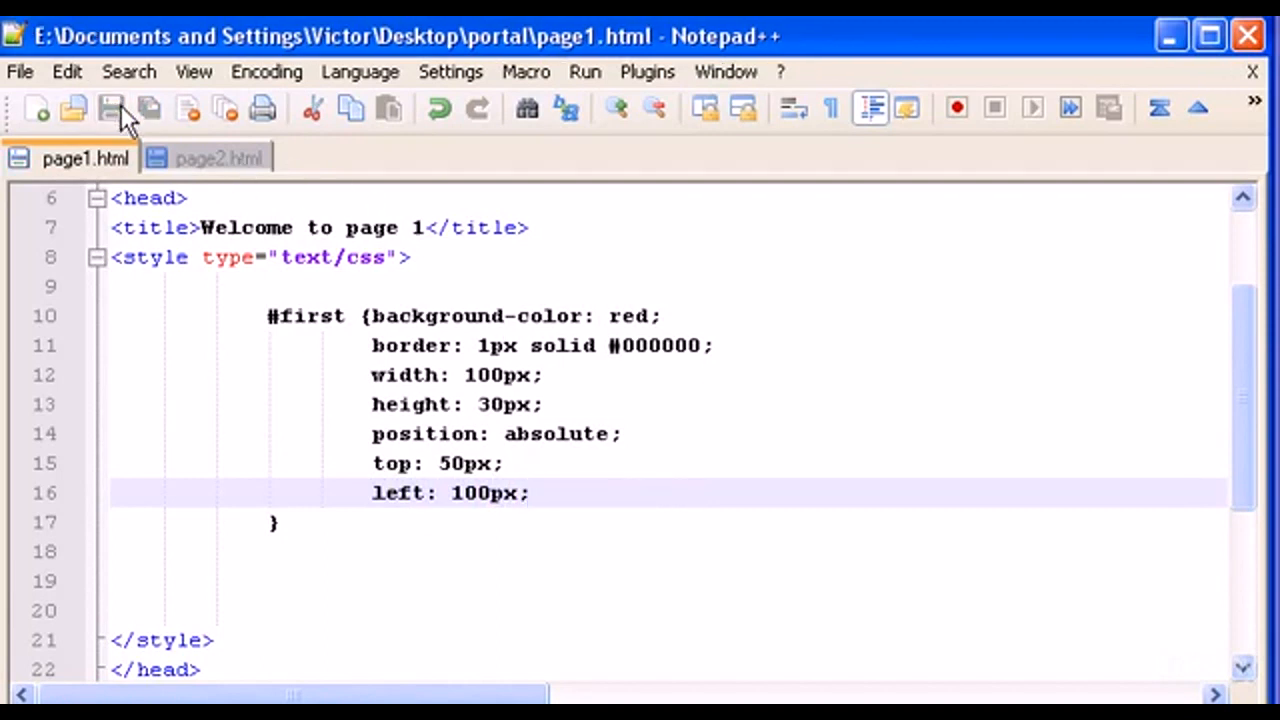
Step: Launch page1.html in Chrome and inspect the offset red bordered first box
{"action": "scroll", "scroll_direction": "down", "scroll_amount": 3}
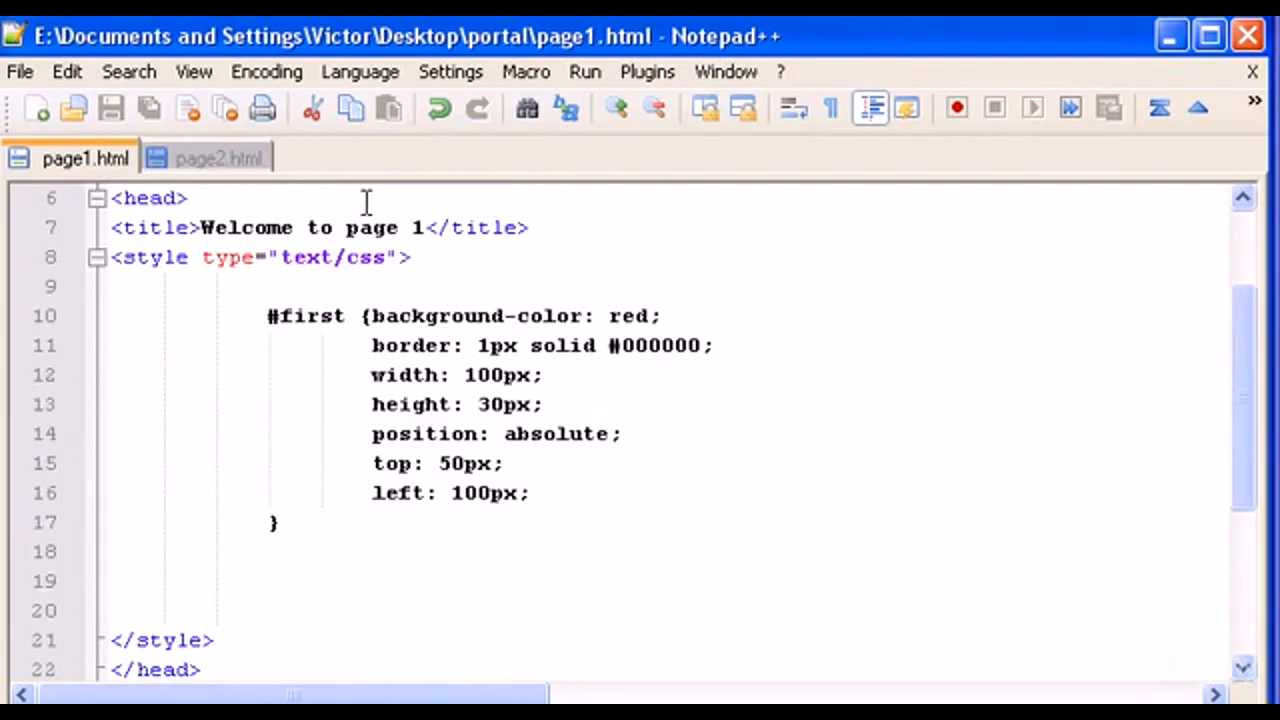
{"action": "left_click", "coordinate": [584, 71]}
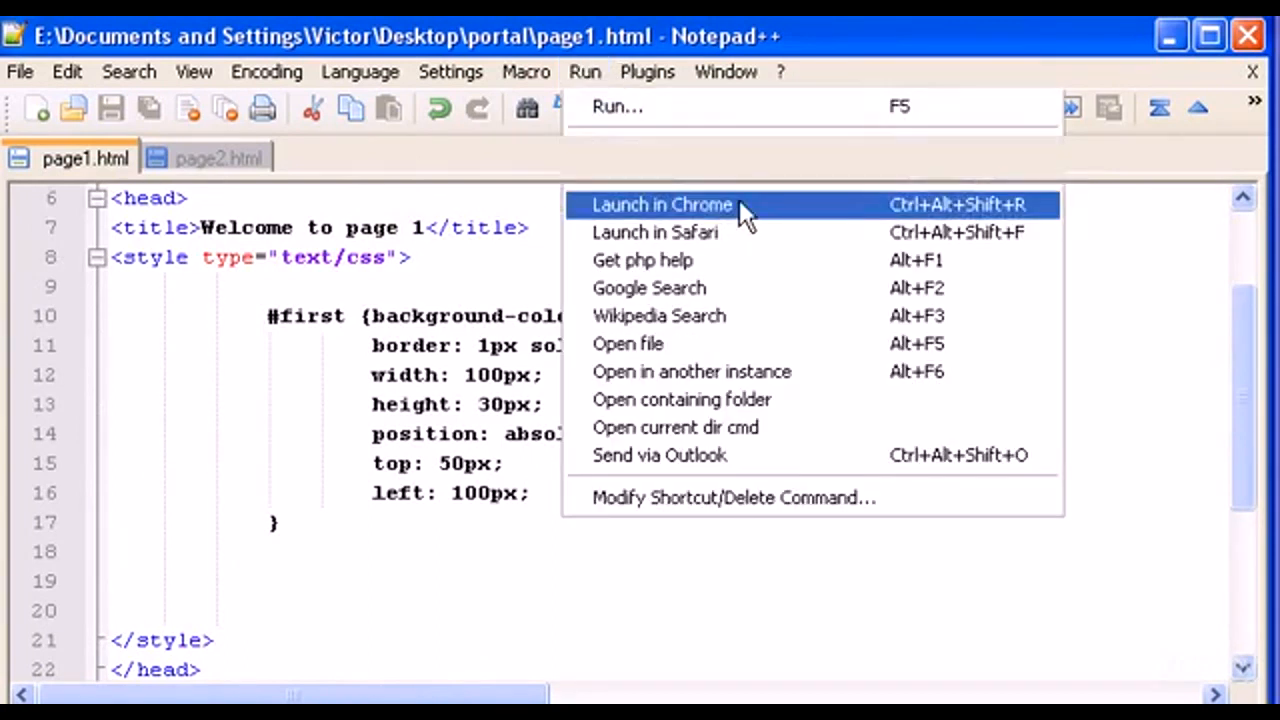
{"action": "left_click", "coordinate": [662, 205]}
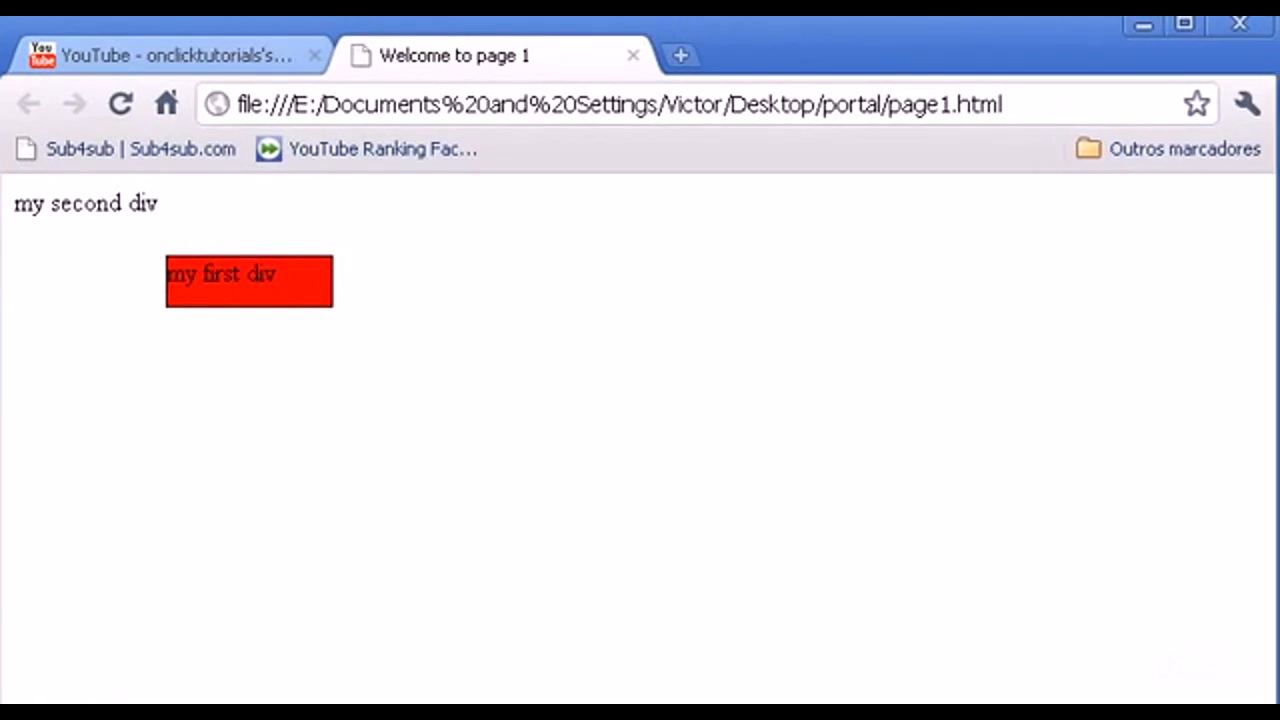
{"action": "mouse_move", "coordinate": [462, 428]}
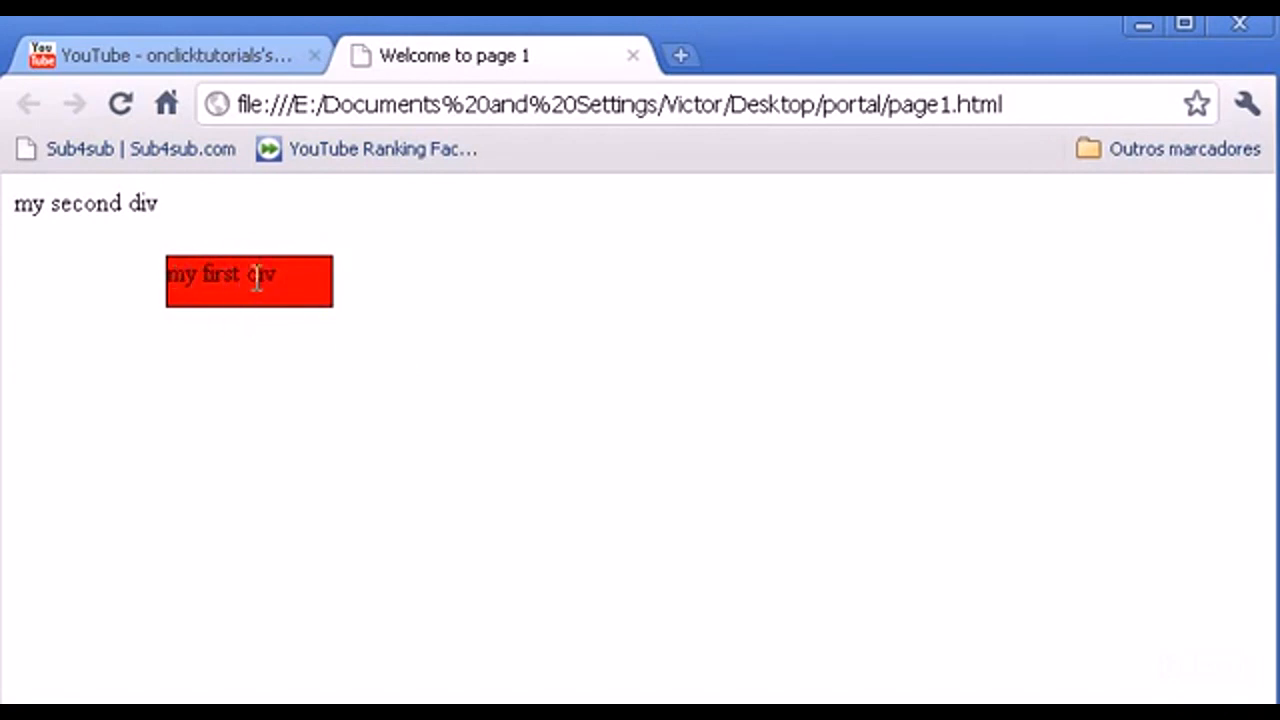
{"action": "mouse_move", "coordinate": [15, 220]}
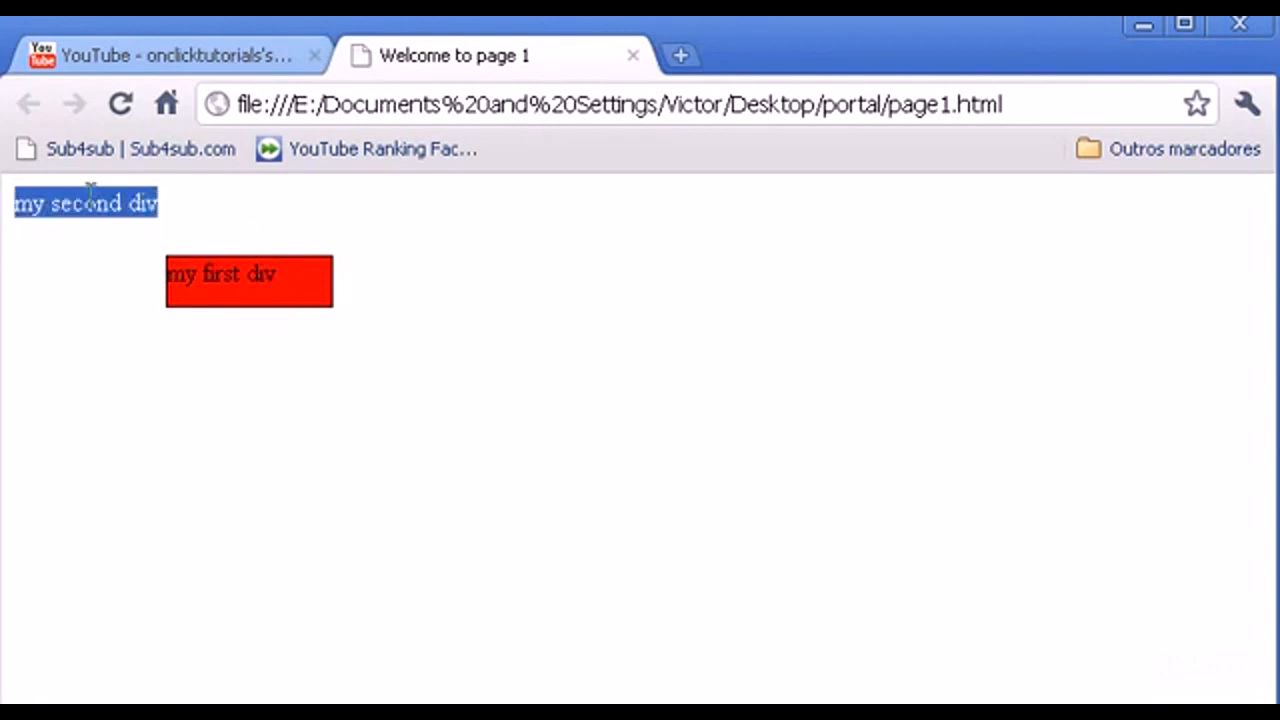
{"action": "left_click", "coordinate": [220, 220]}
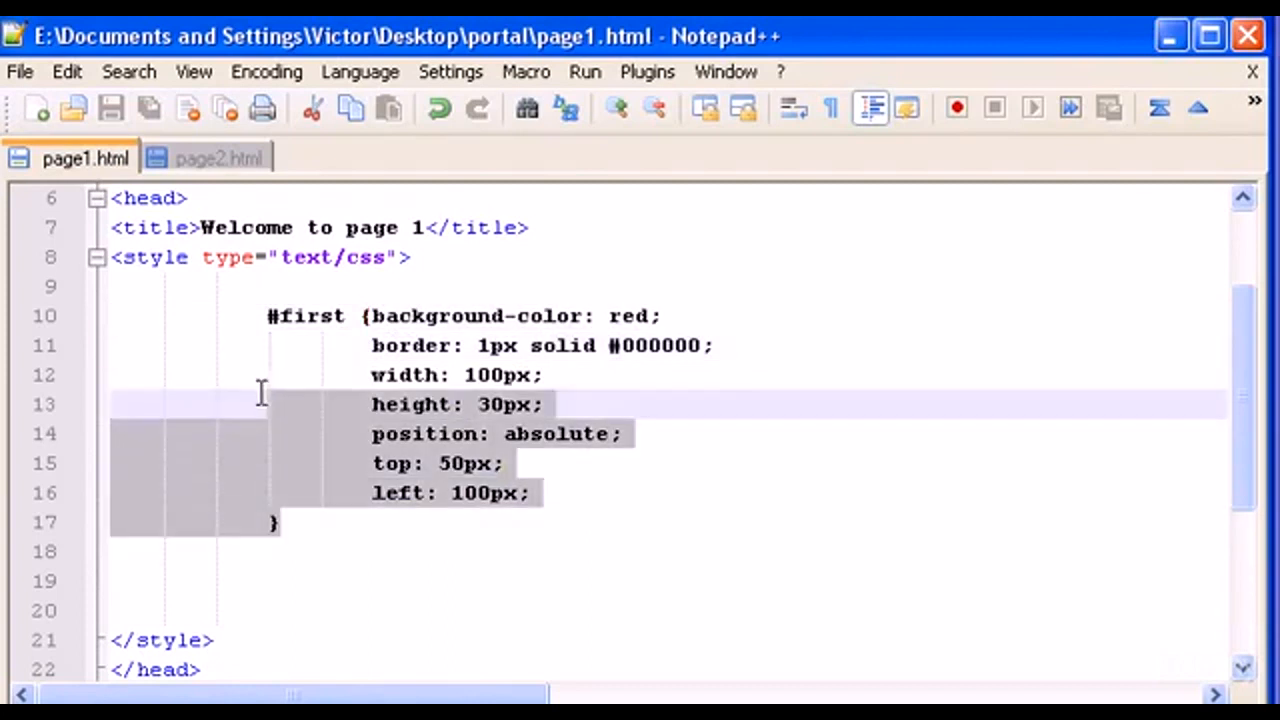
Step: Duplicate the #first rule as #second with top 150px, save, and return to the browser
{"action": "right_click", "coordinate": [260, 390]}
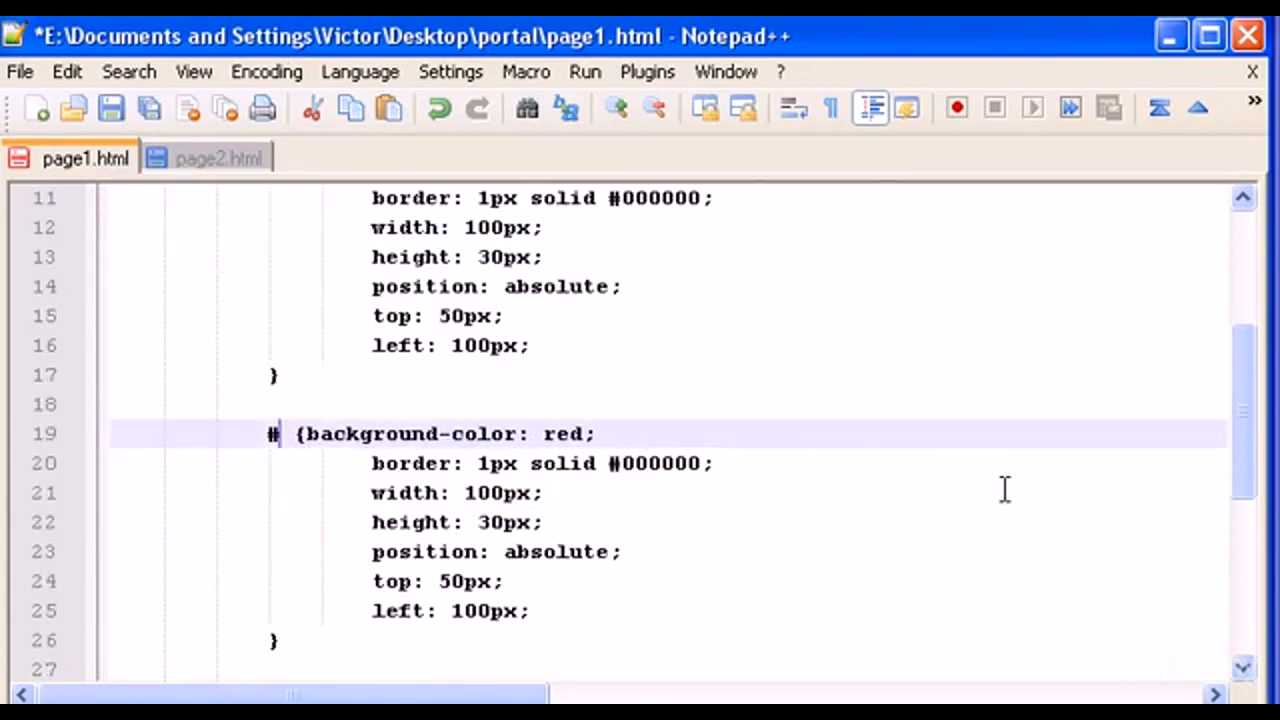
{"action": "type", "text": "second"}
{"action": "left_click", "coordinate": [438, 581]}
{"action": "type", "text": "1"}
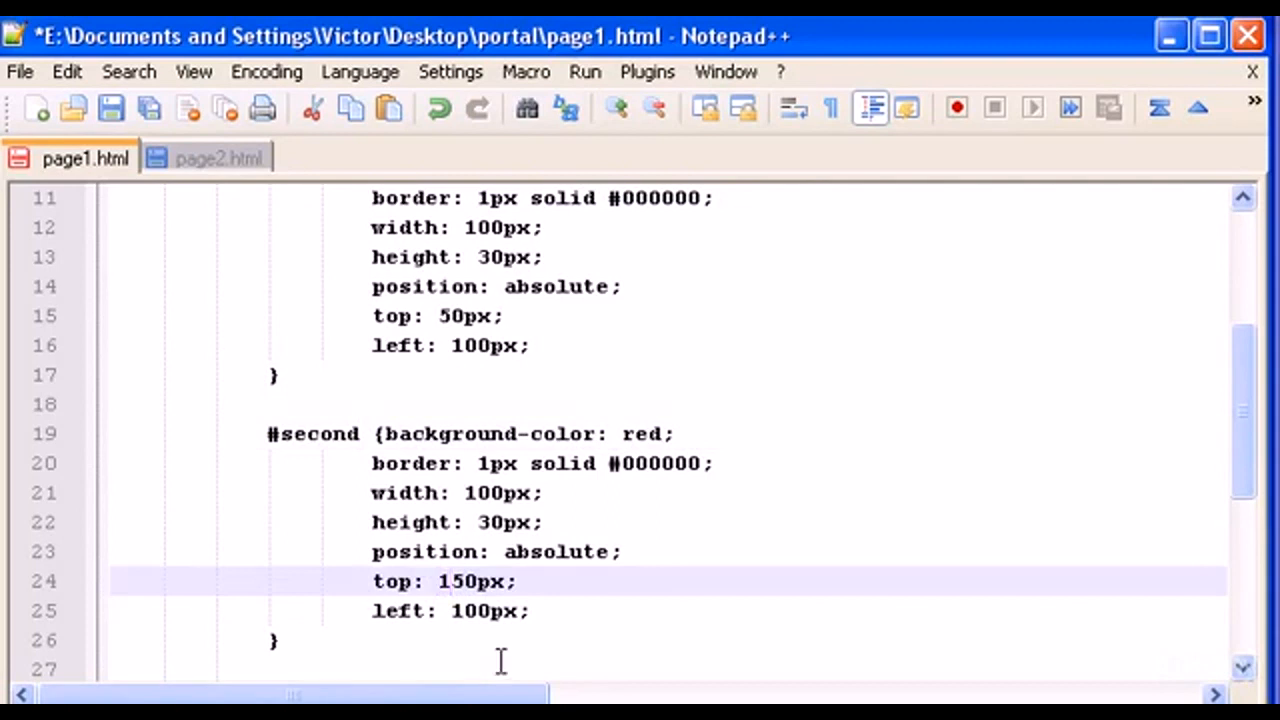
{"action": "mouse_move", "coordinate": [112, 108]}
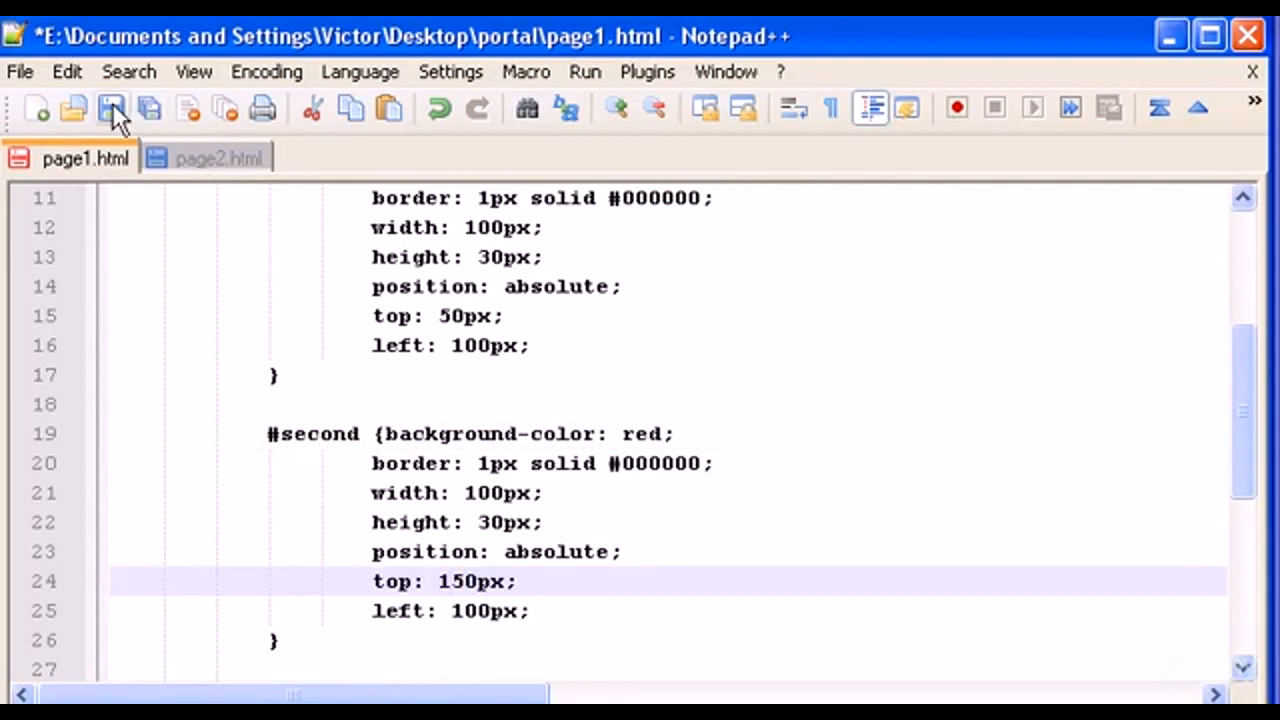
{"action": "left_click", "coordinate": [110, 108]}
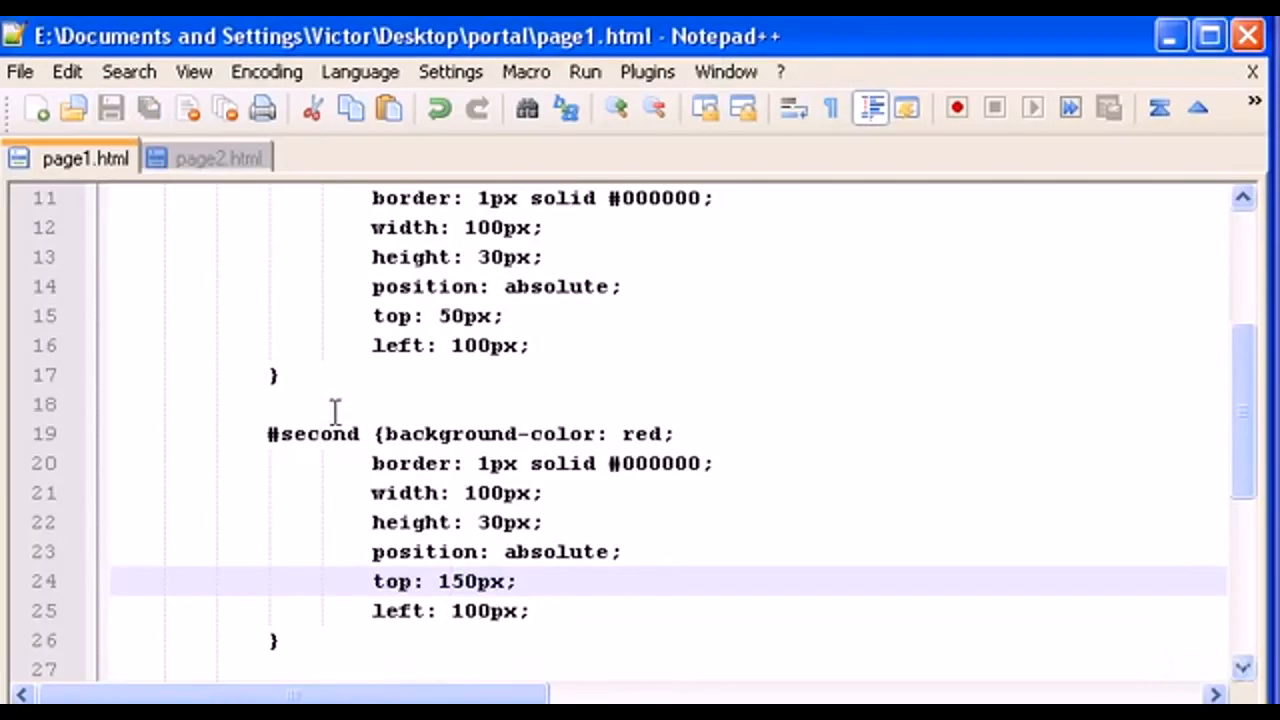
{"action": "mouse_move", "coordinate": [335, 413]}
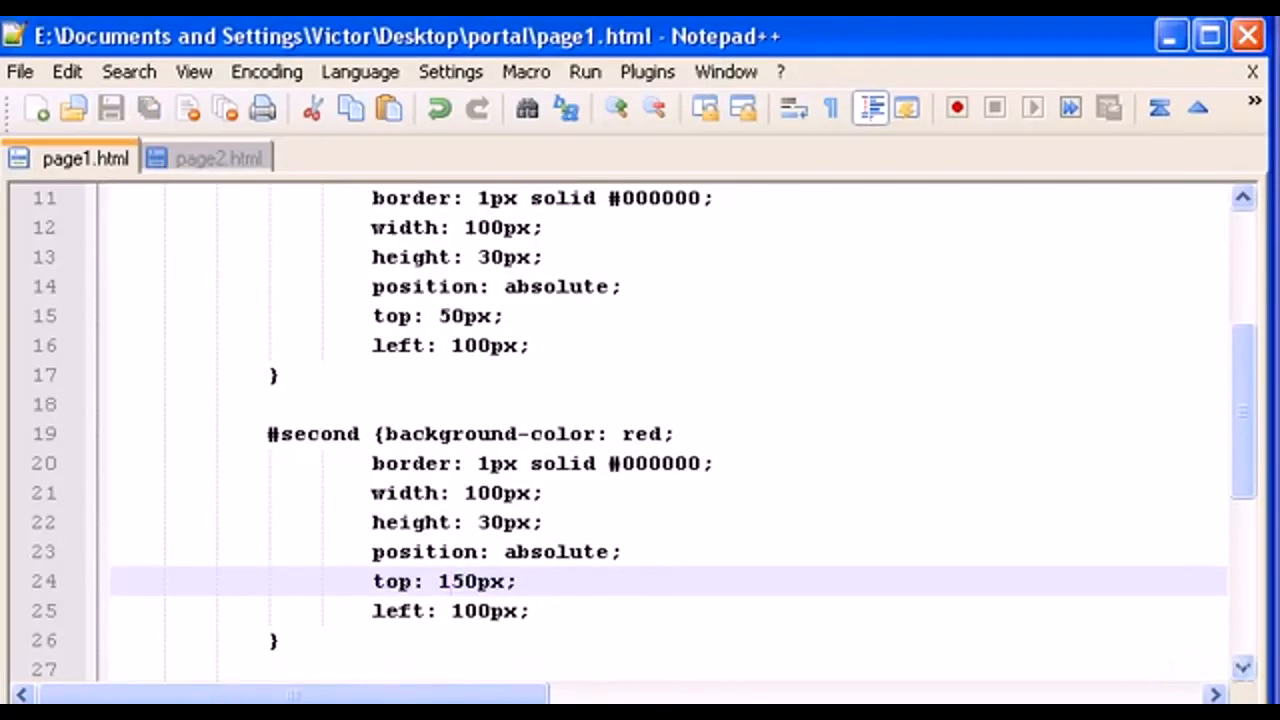
{"action": "left_click", "coordinate": [447, 581]}
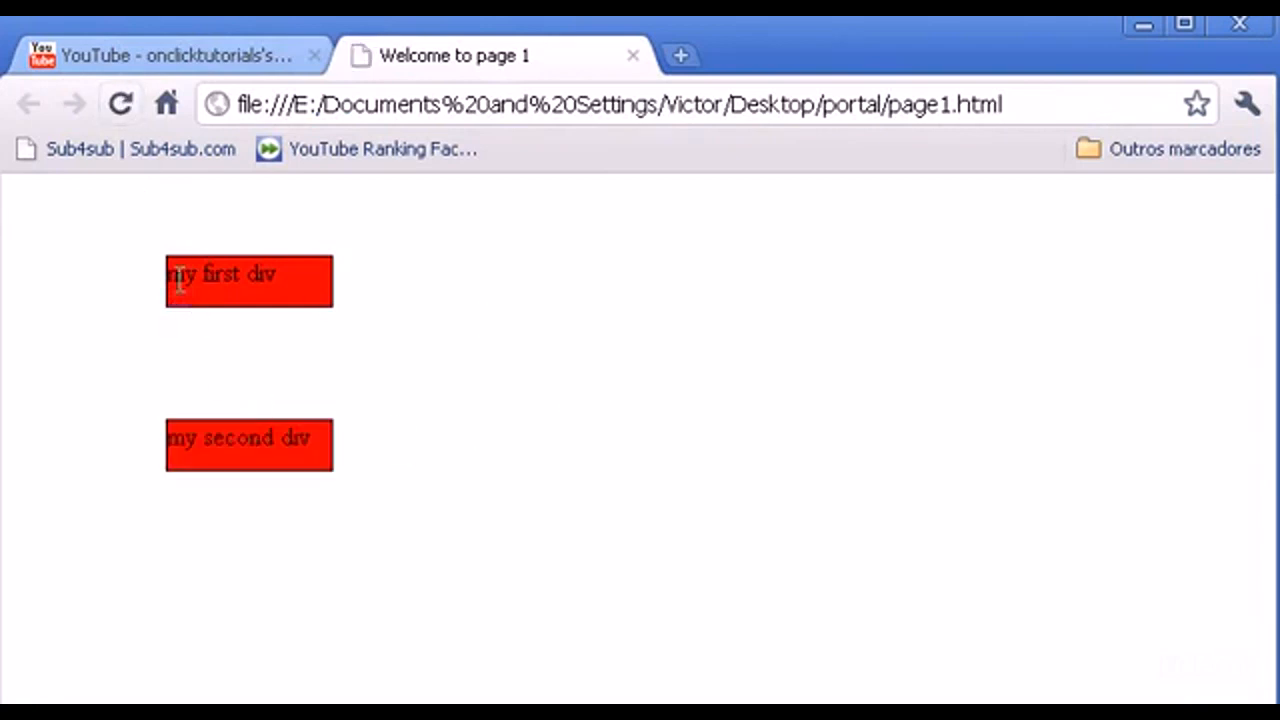
{"action": "mouse_move", "coordinate": [300, 298]}
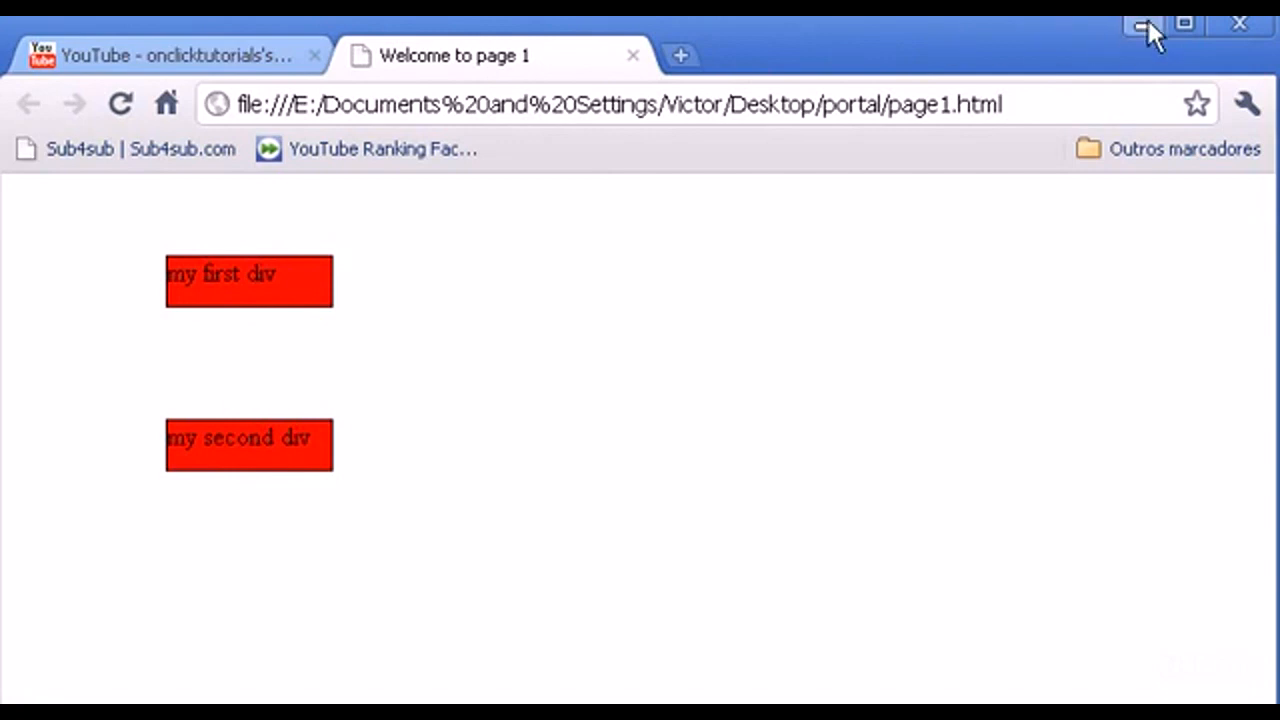
{"action": "mouse_move", "coordinate": [1145, 27]}
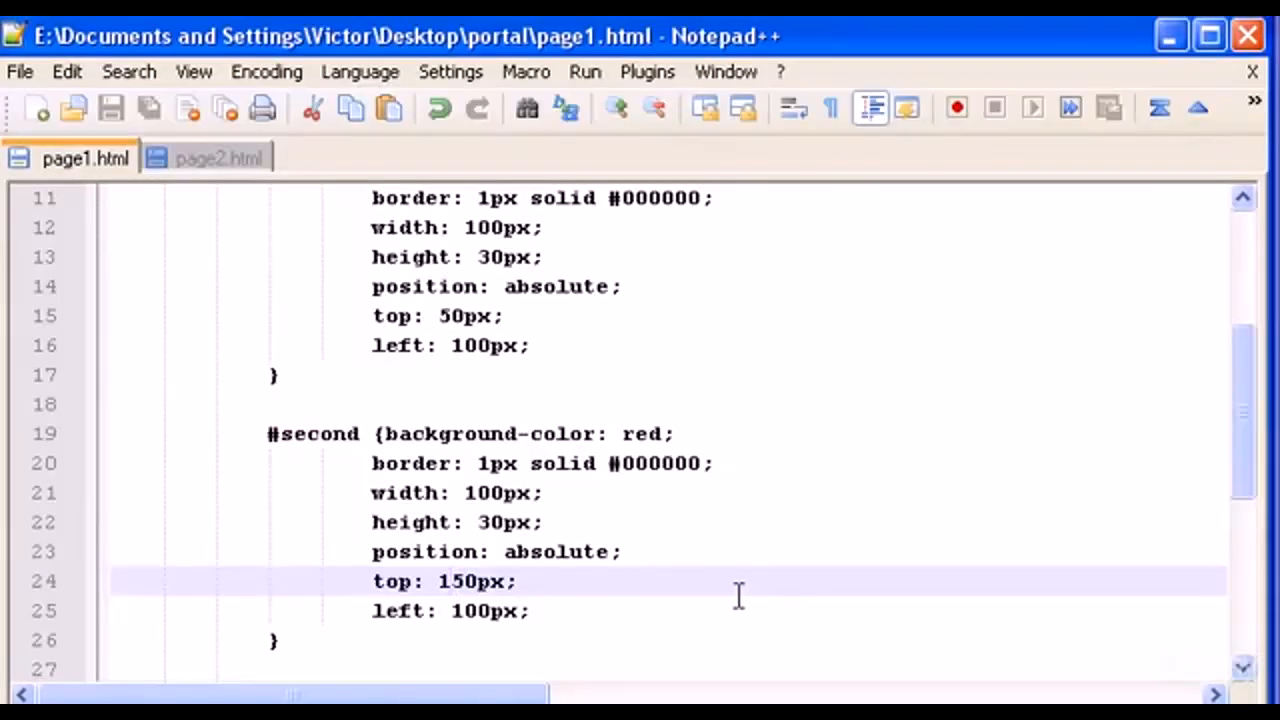
Step: Scroll through page1.html to review the style block holding both box rules
{"action": "scroll", "scroll_direction": "down", "scroll_amount": 3}
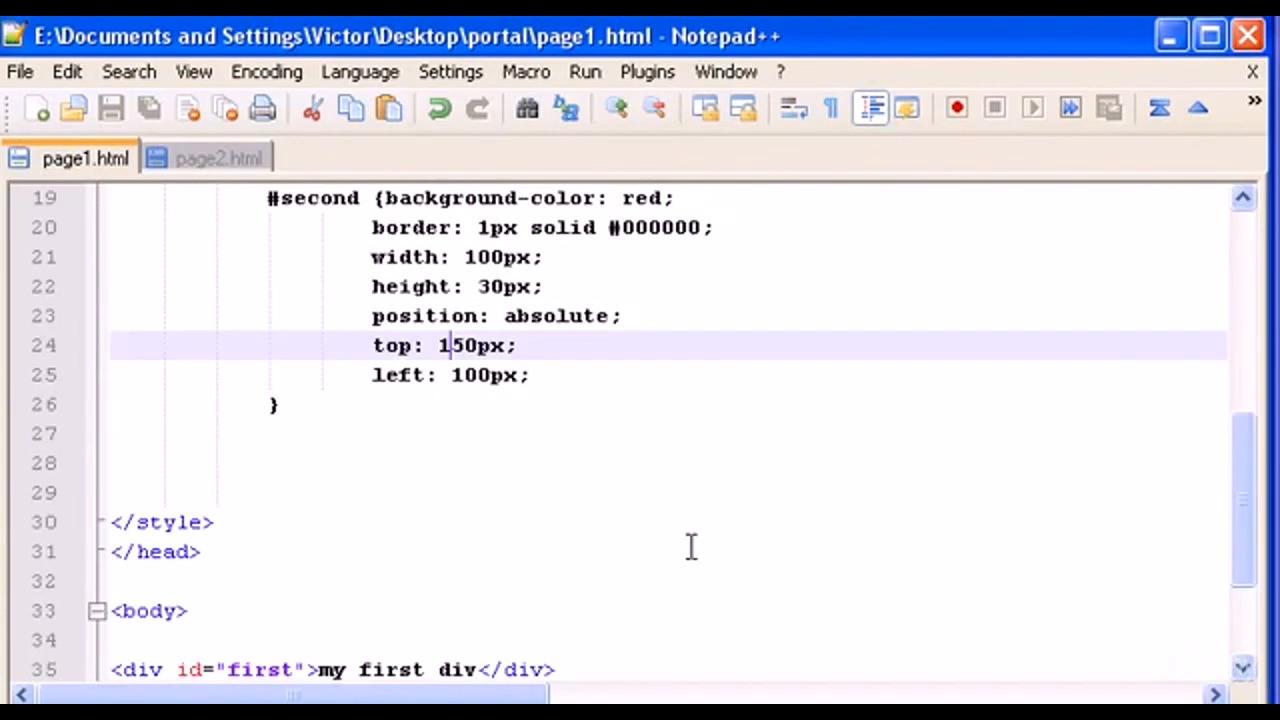
{"action": "scroll", "scroll_direction": "down", "scroll_amount": 3}
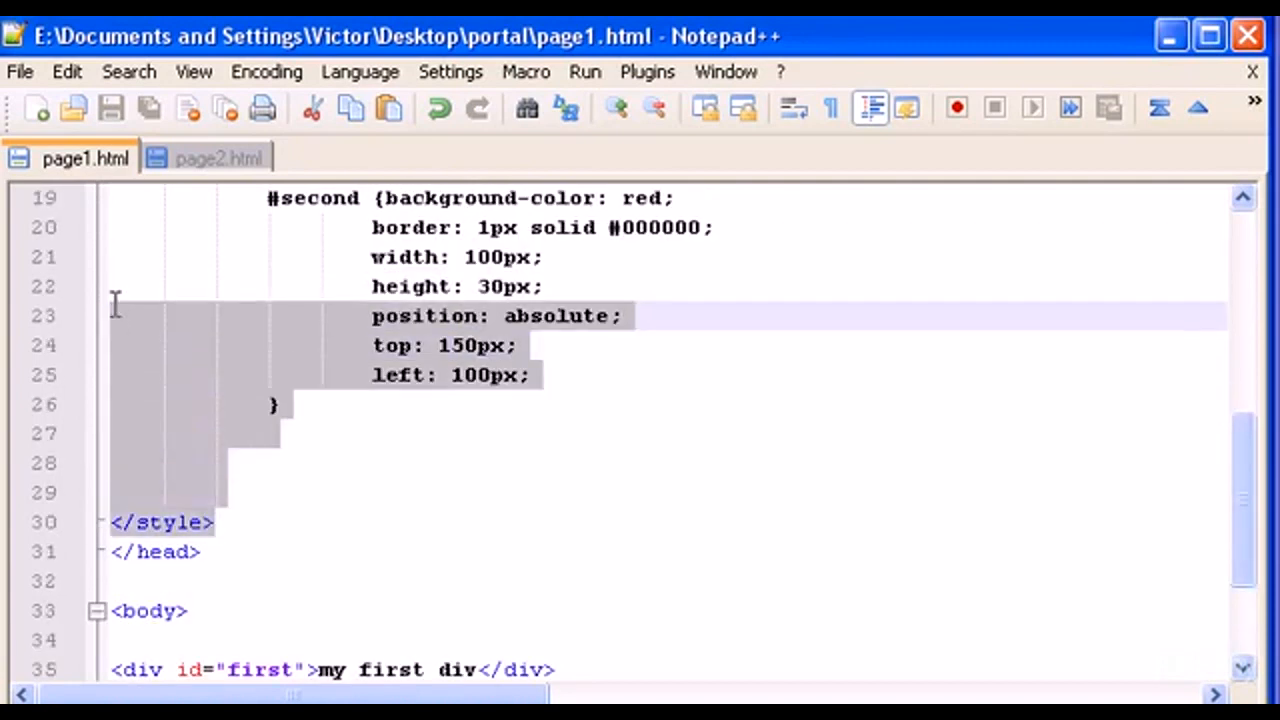
{"action": "scroll", "scroll_direction": "down", "scroll_amount": 3}
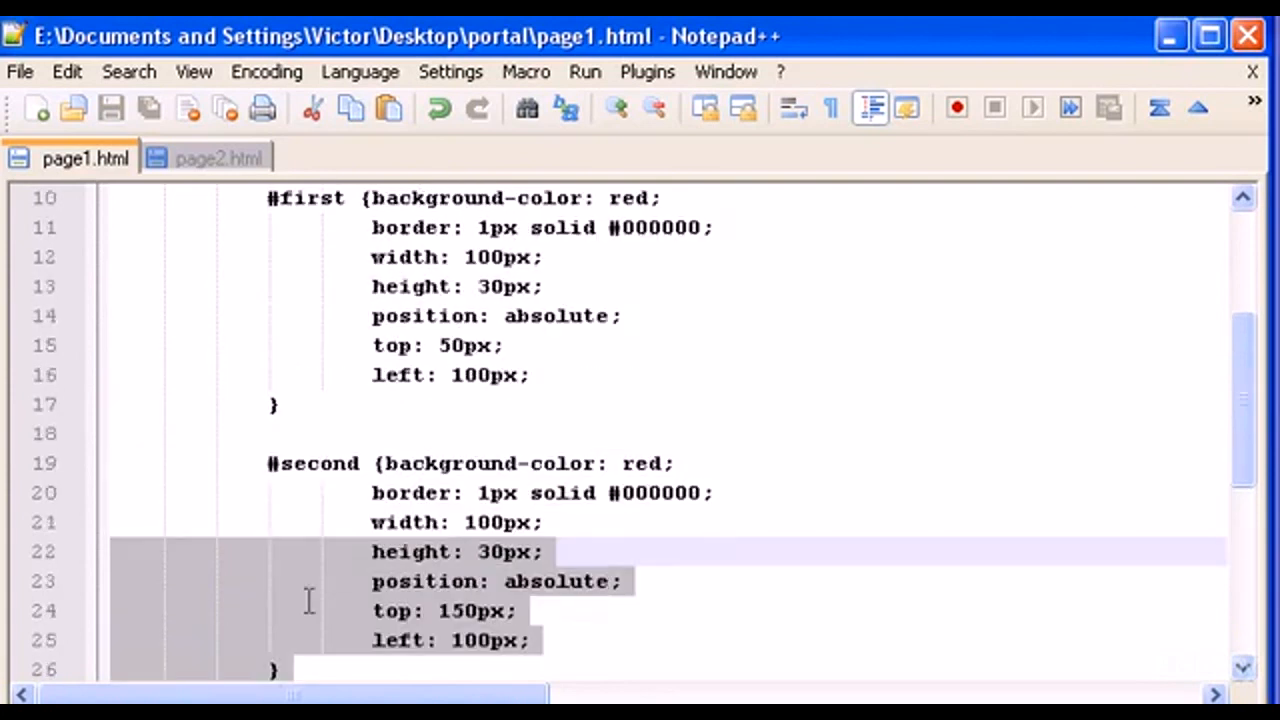
{"action": "scroll", "scroll_direction": "up", "scroll_amount": 3}
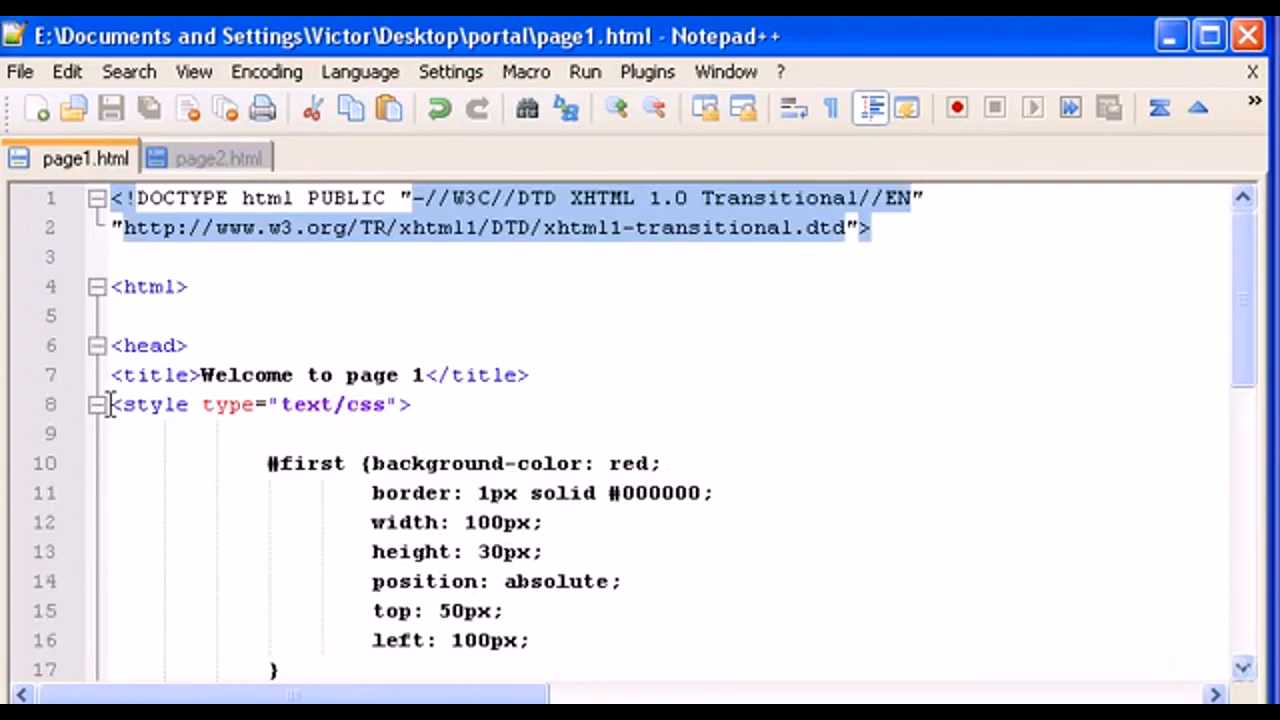
{"action": "scroll", "scroll_direction": "down", "scroll_amount": 3}
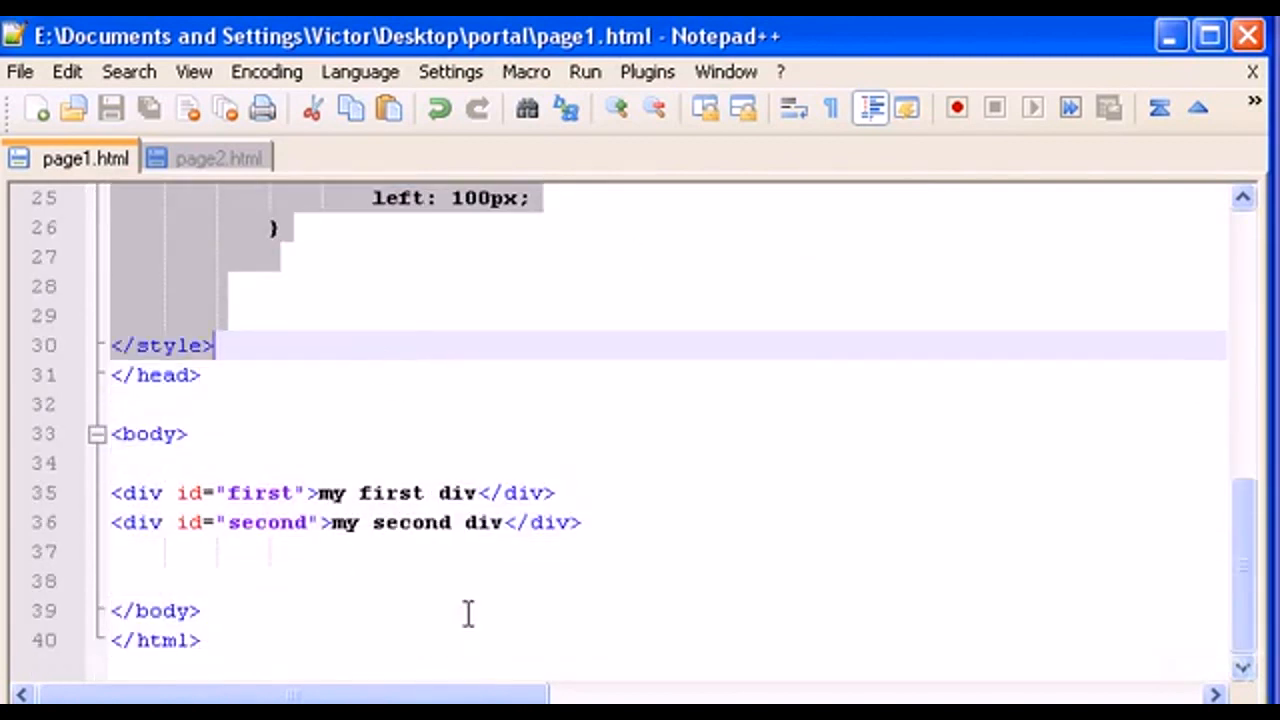
{"action": "mouse_move", "coordinate": [395, 335]}
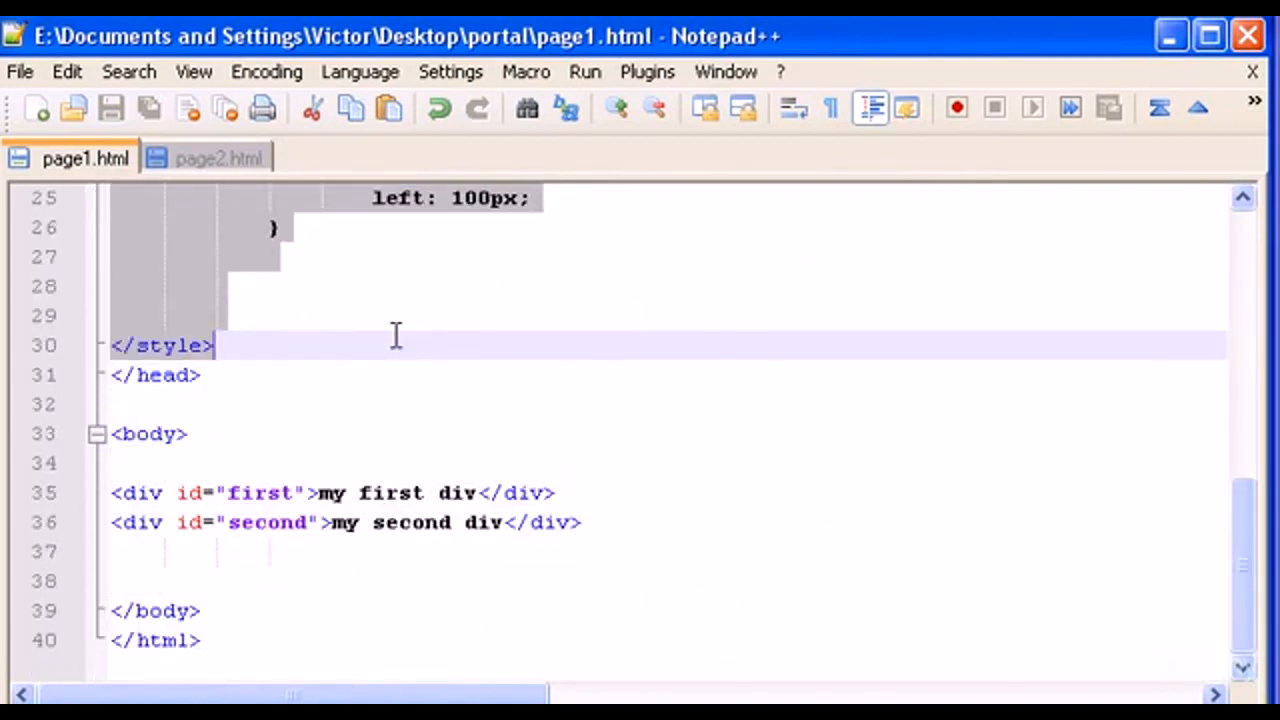
{"action": "mouse_move", "coordinate": [375, 462]}
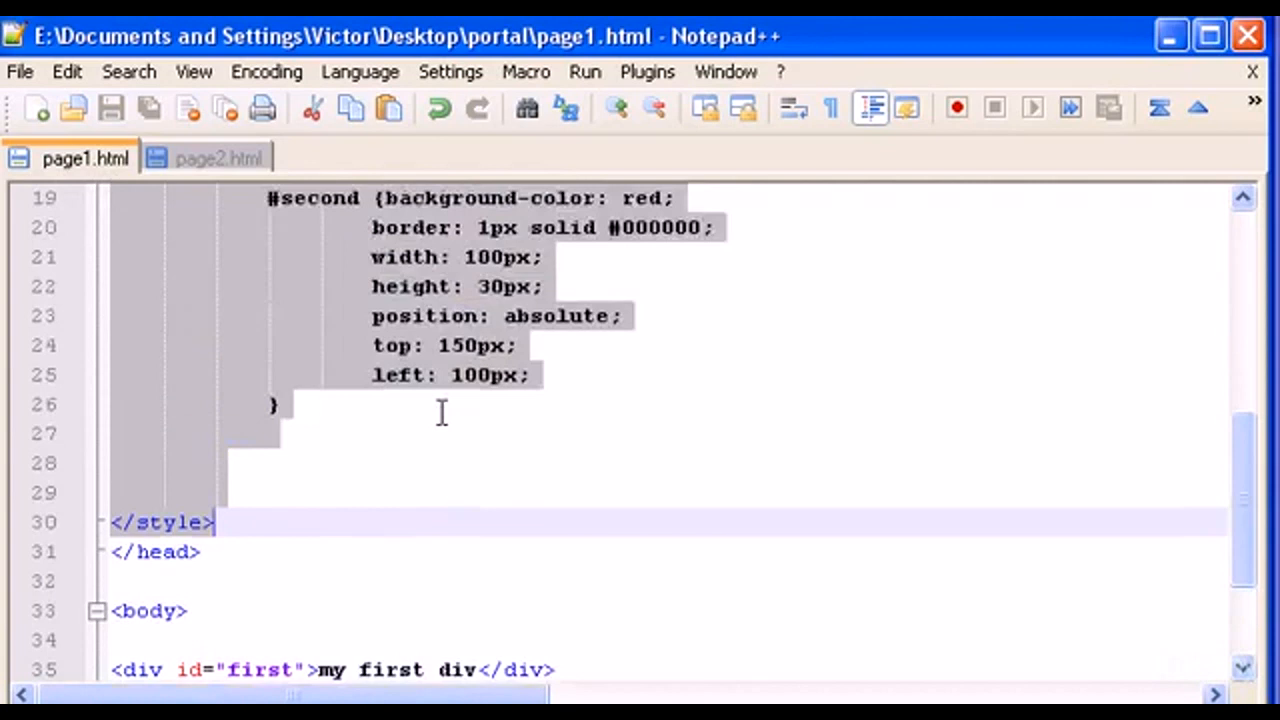
{"action": "scroll", "scroll_direction": "up", "scroll_amount": 3}
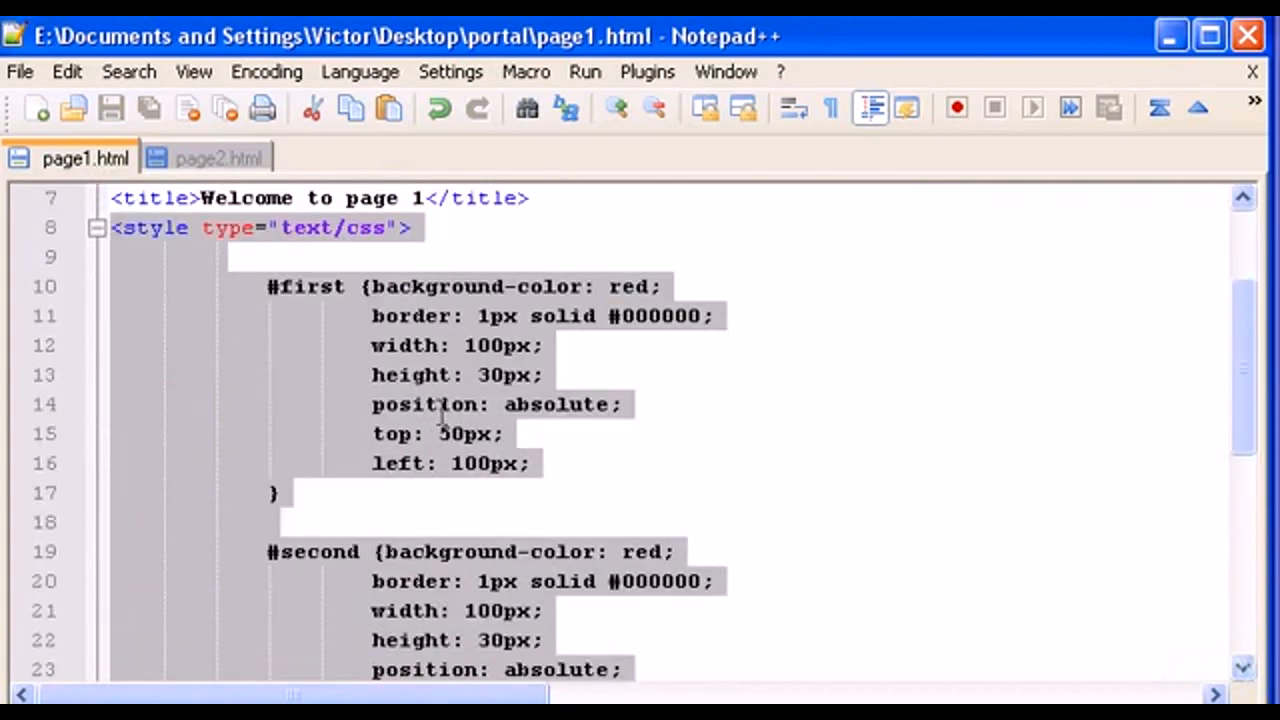
{"action": "mouse_move", "coordinate": [352, 605]}
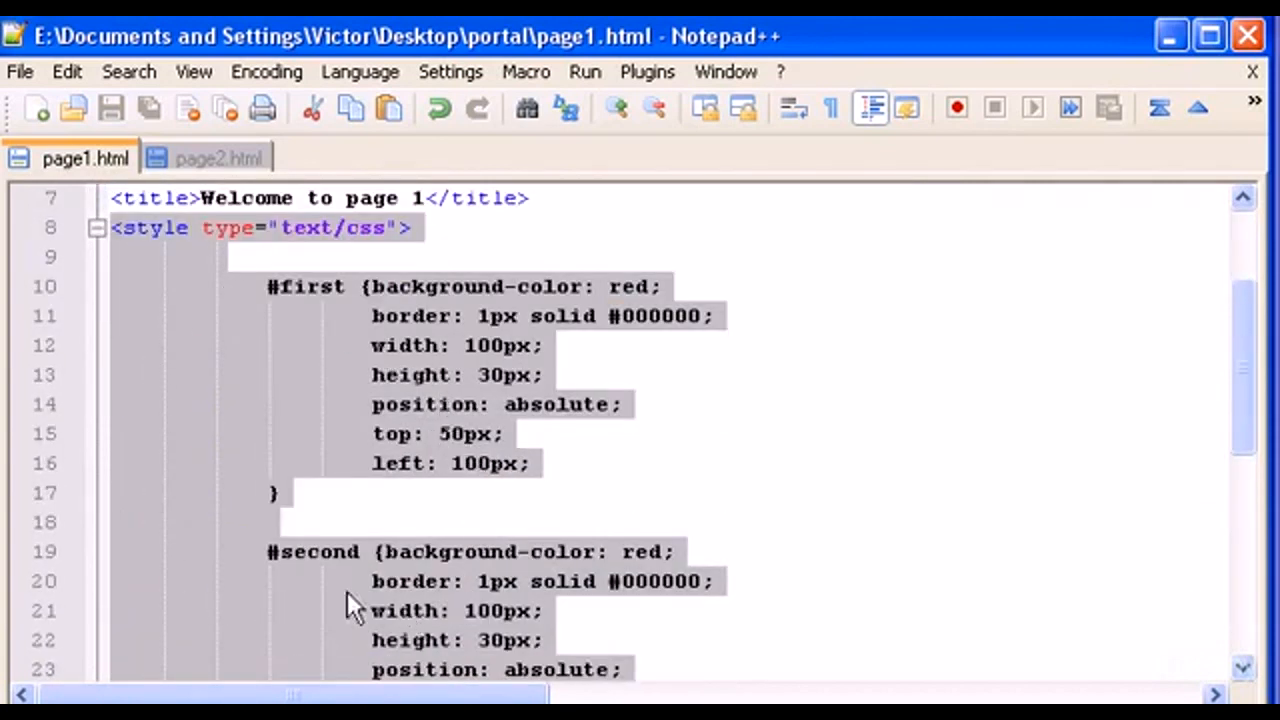
{"action": "mouse_move", "coordinate": [540, 335]}
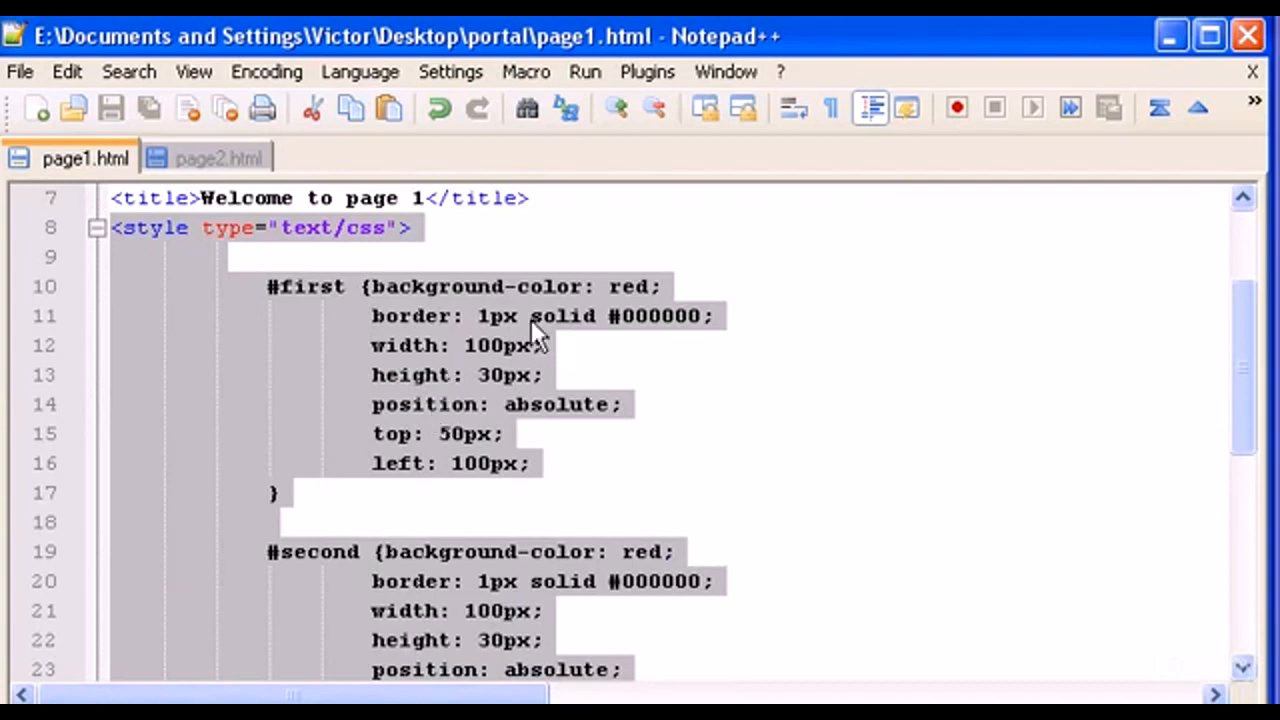
{"action": "mouse_move", "coordinate": [822, 457]}
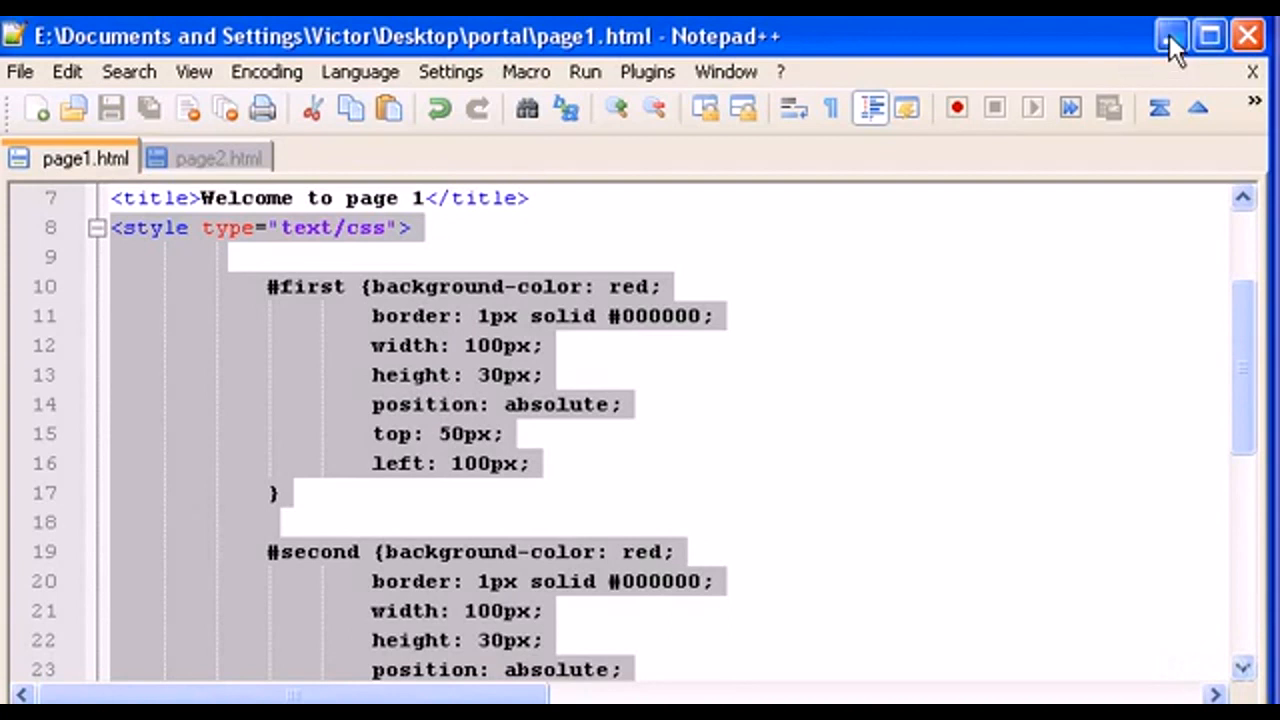
{"action": "mouse_move", "coordinate": [1172, 36]}
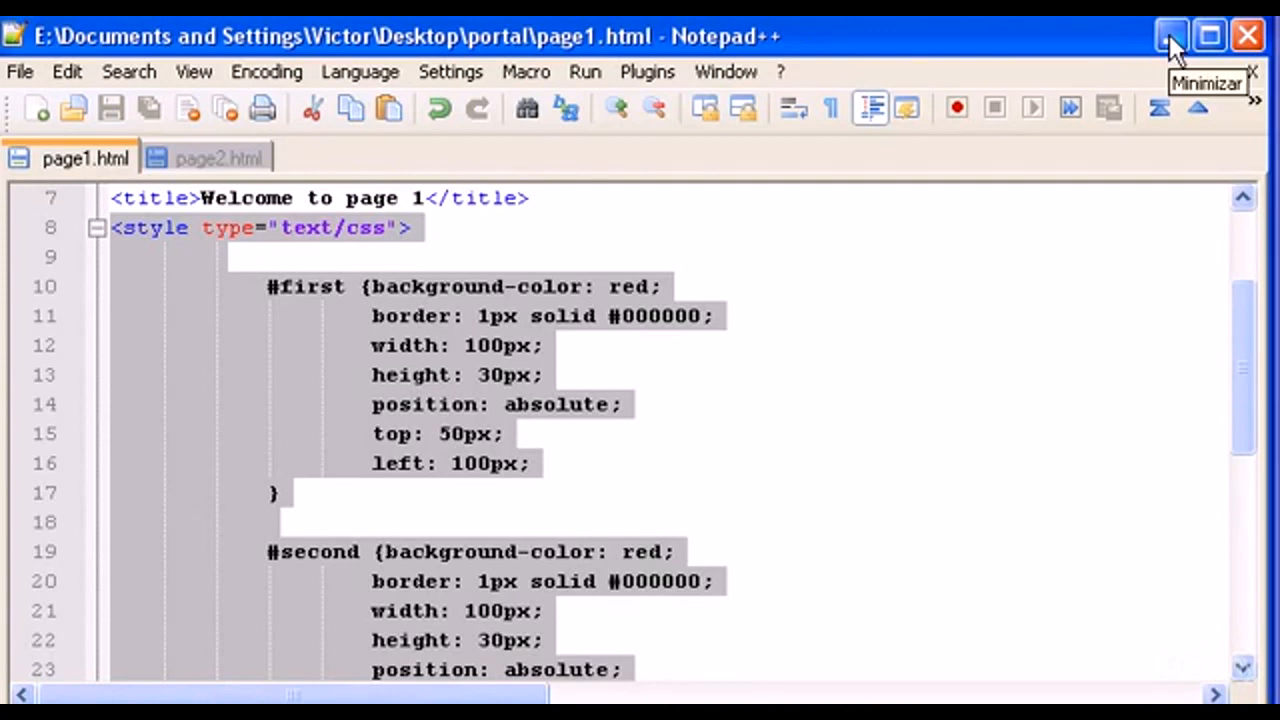
Step: Create a new document and paste page1.html's copied #first and #second rules into it
{"action": "left_click", "coordinate": [1171, 35]}
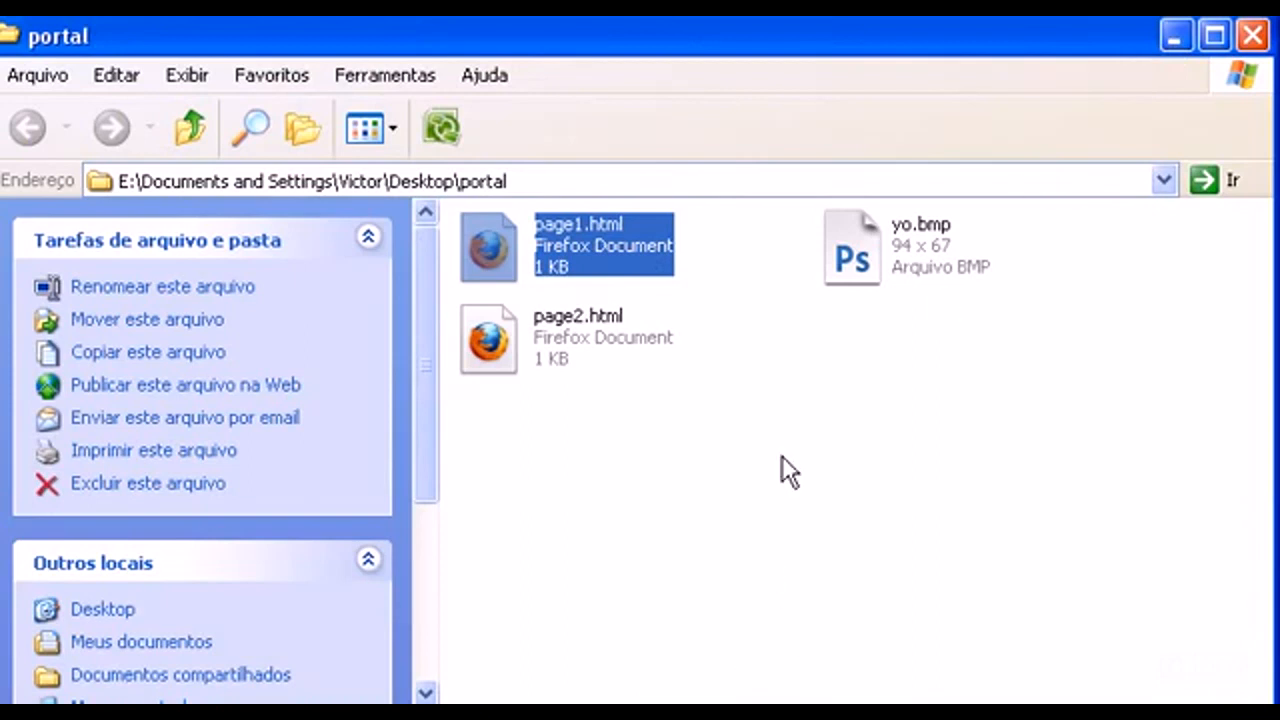
{"action": "double_click", "coordinate": [578, 245]}
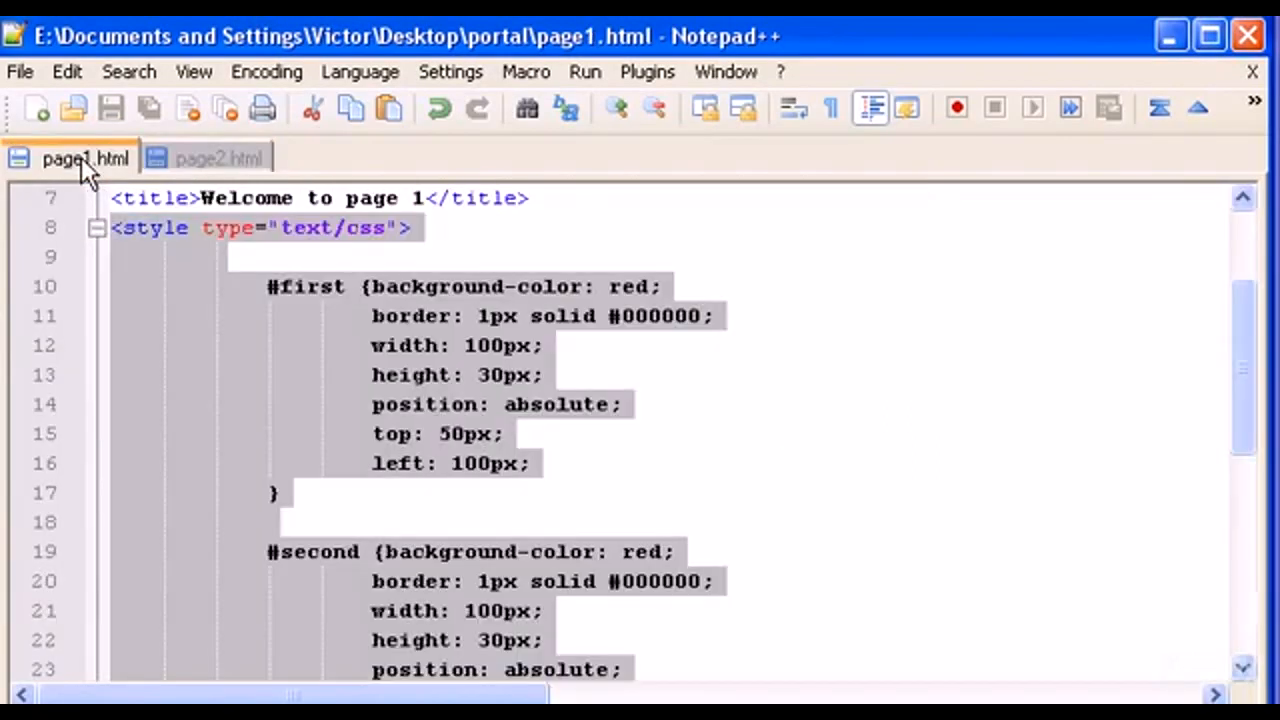
{"action": "left_click", "coordinate": [35, 108]}
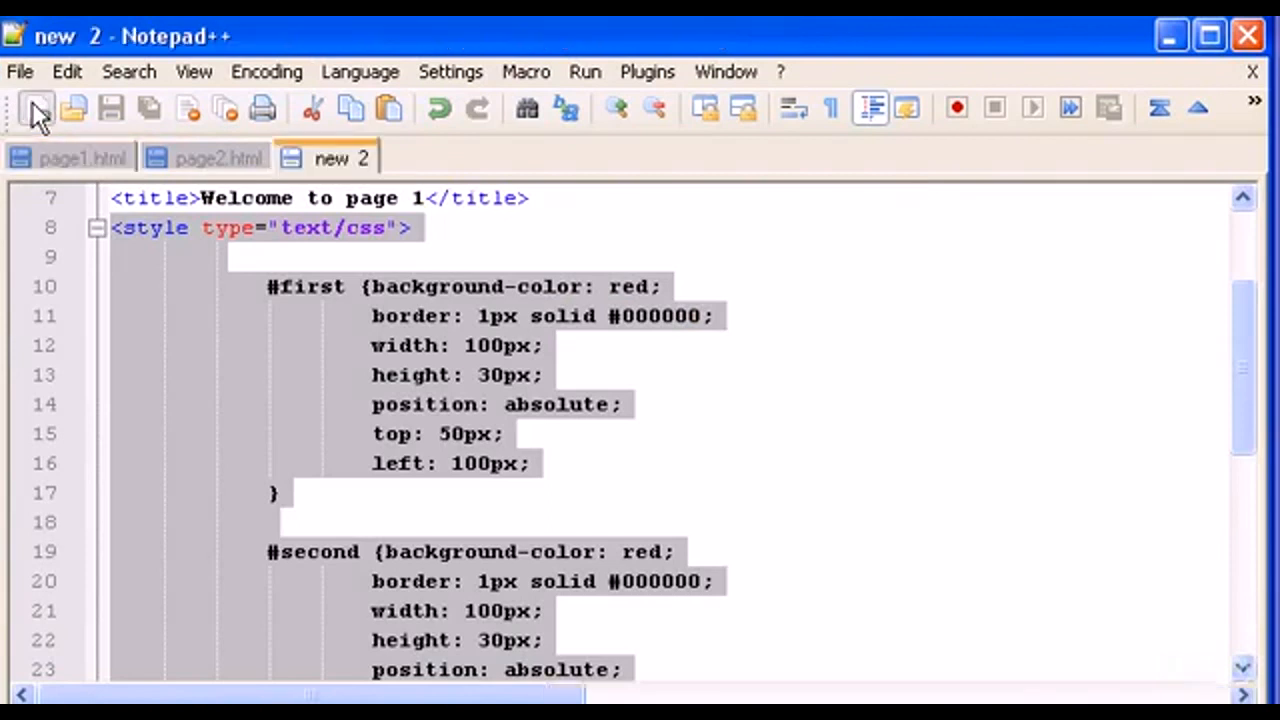
{"action": "left_click", "coordinate": [70, 157]}
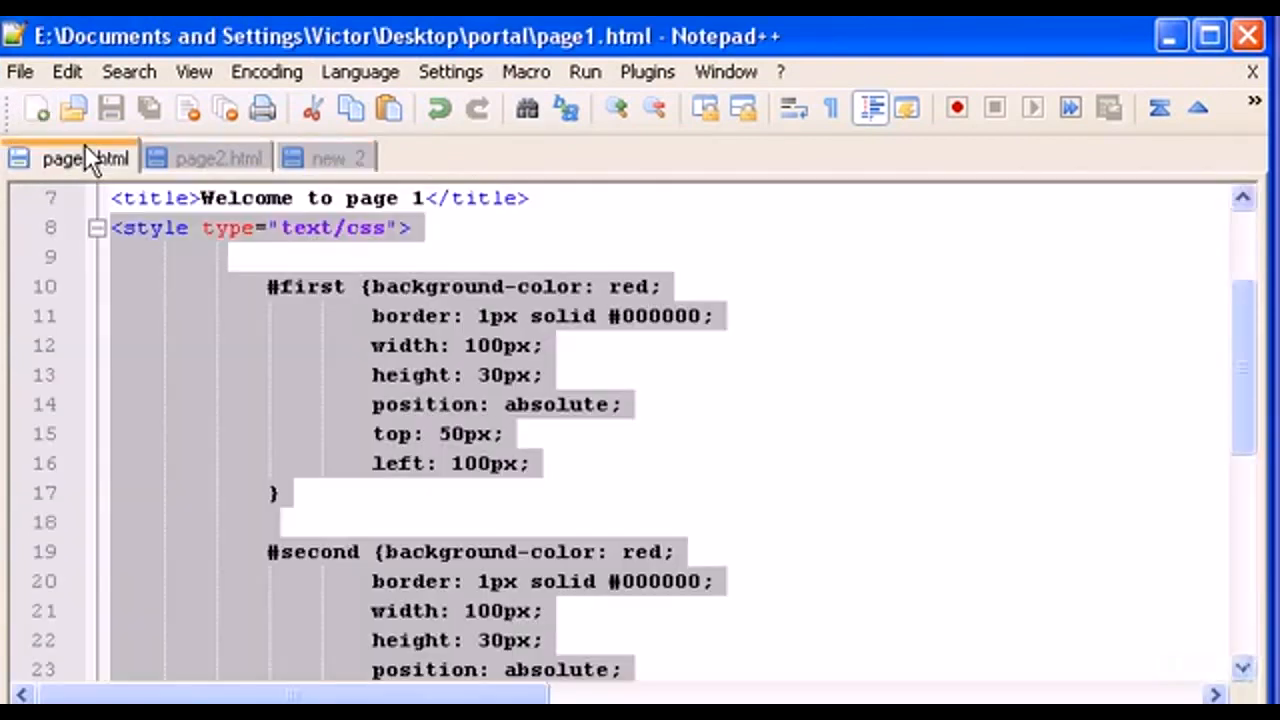
{"action": "right_click", "coordinate": [315, 330]}
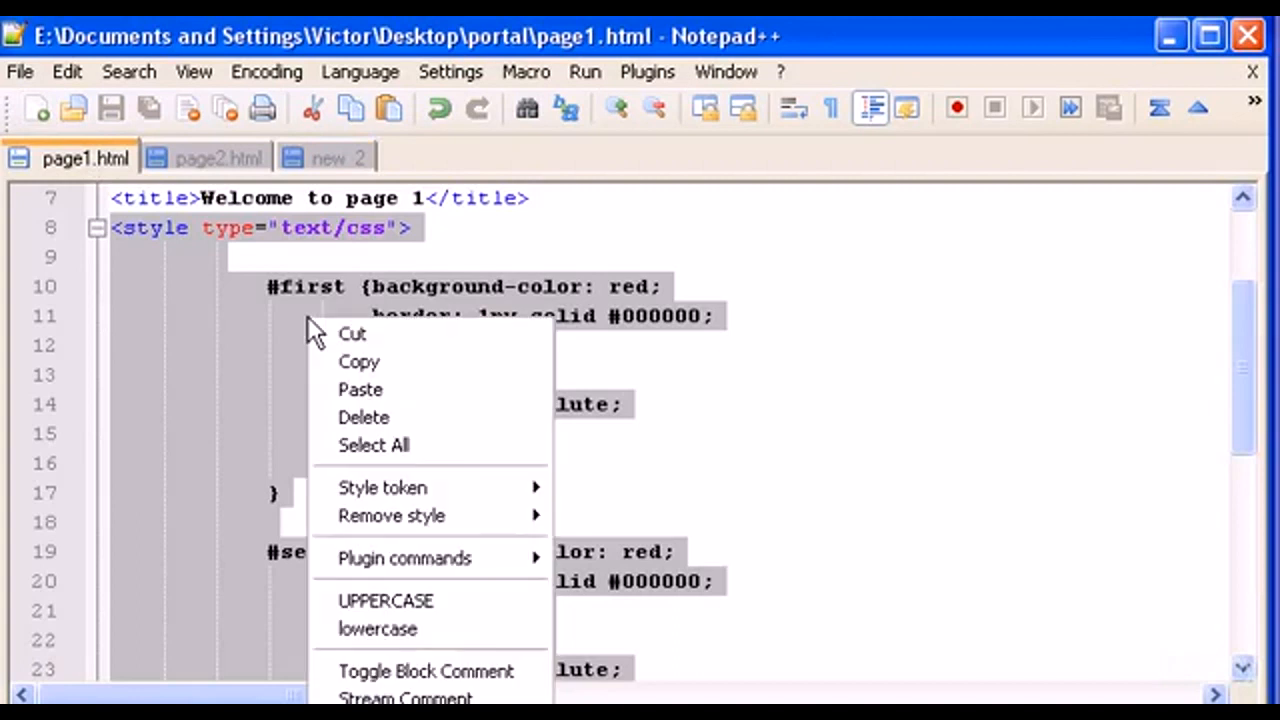
{"action": "left_click", "coordinate": [325, 158]}
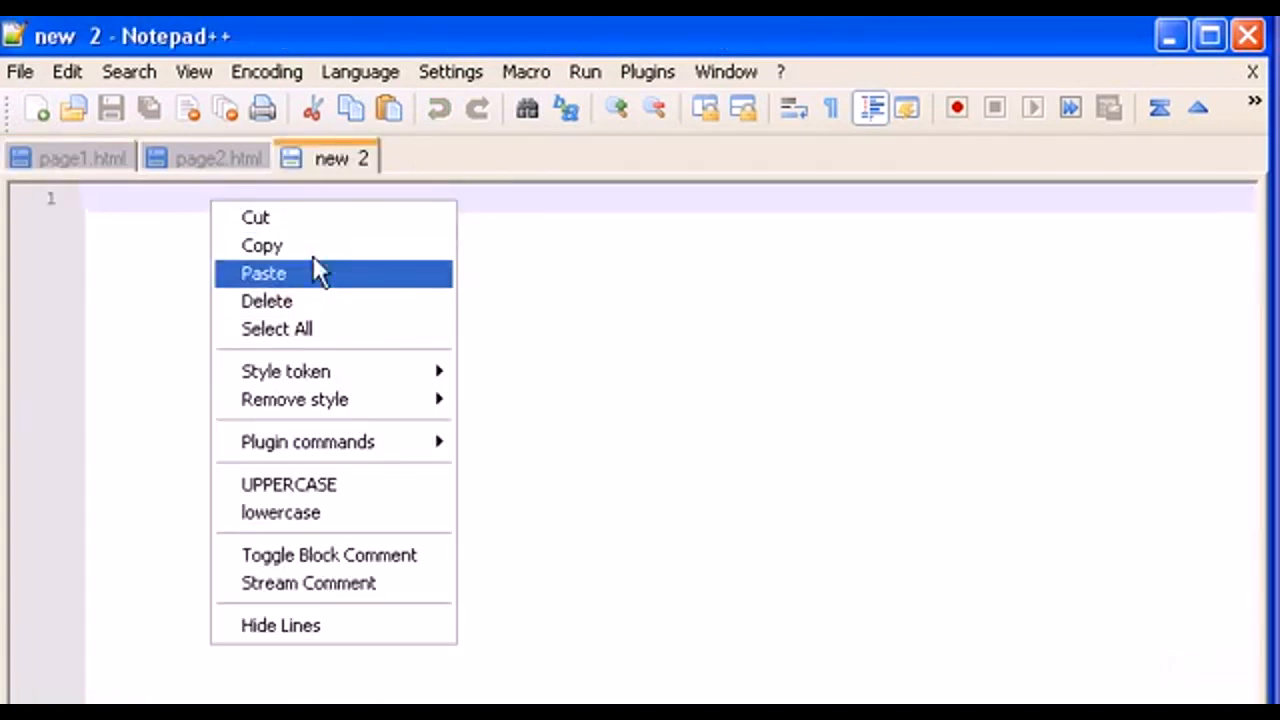
{"action": "left_click", "coordinate": [263, 273]}
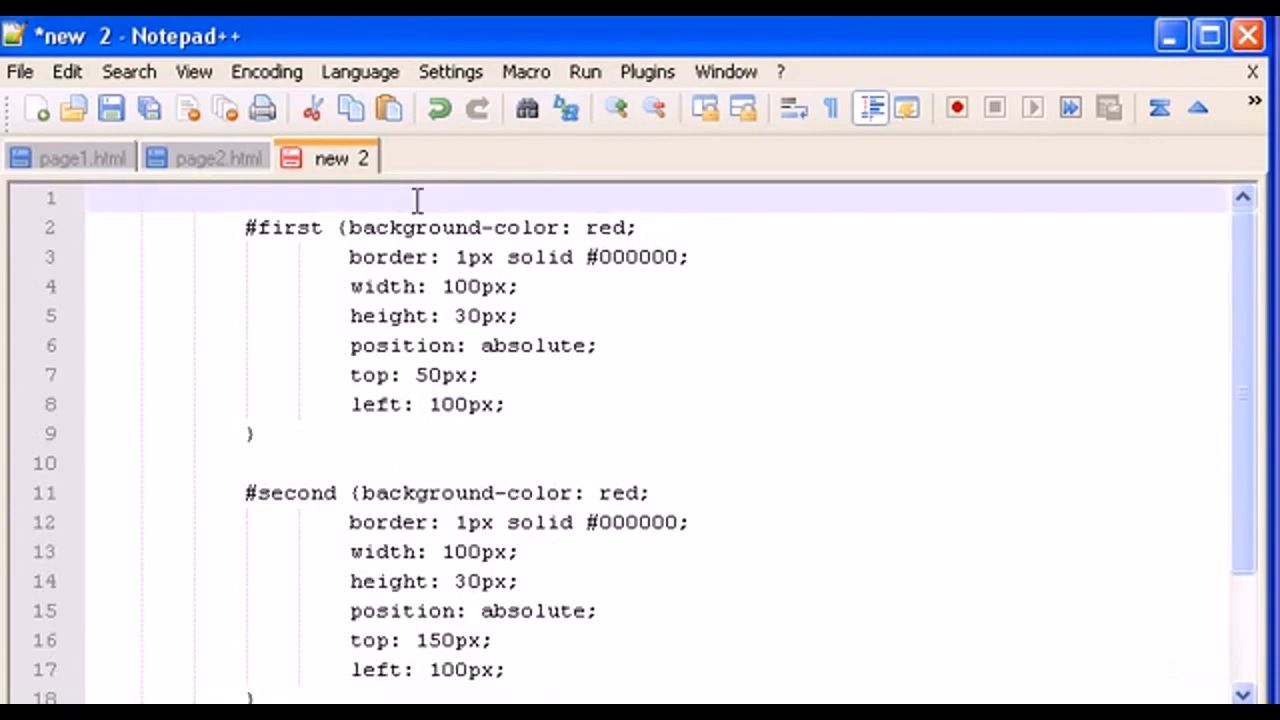
{"action": "left_click", "coordinate": [18, 71]}
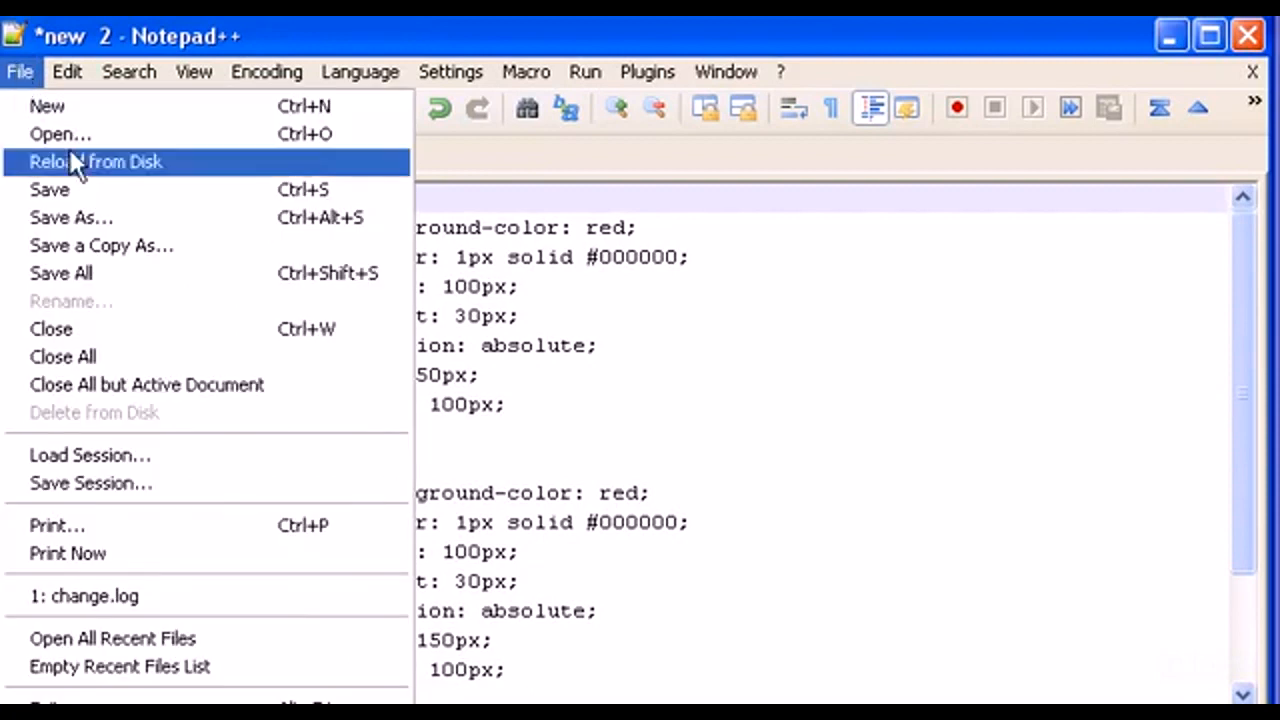
Step: Save the new document holding the #first and #second rules as style.css
{"action": "left_click", "coordinate": [71, 217]}
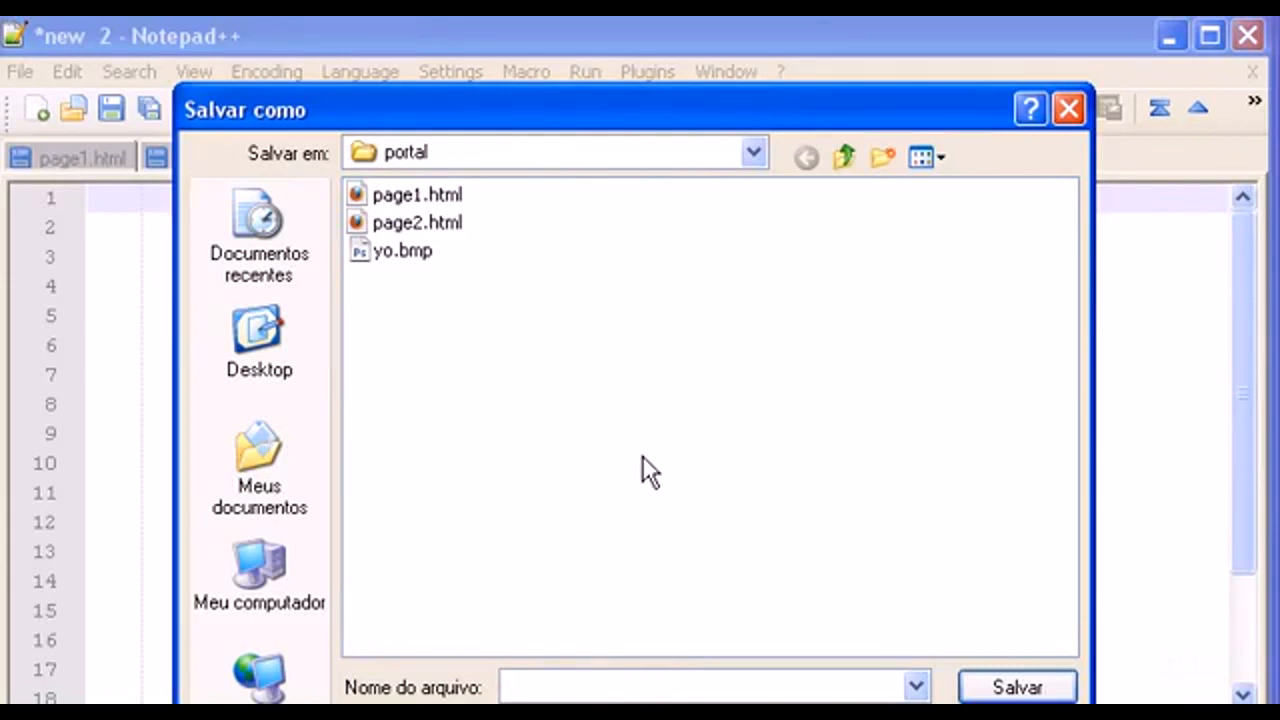
{"action": "type", "text": "s"}
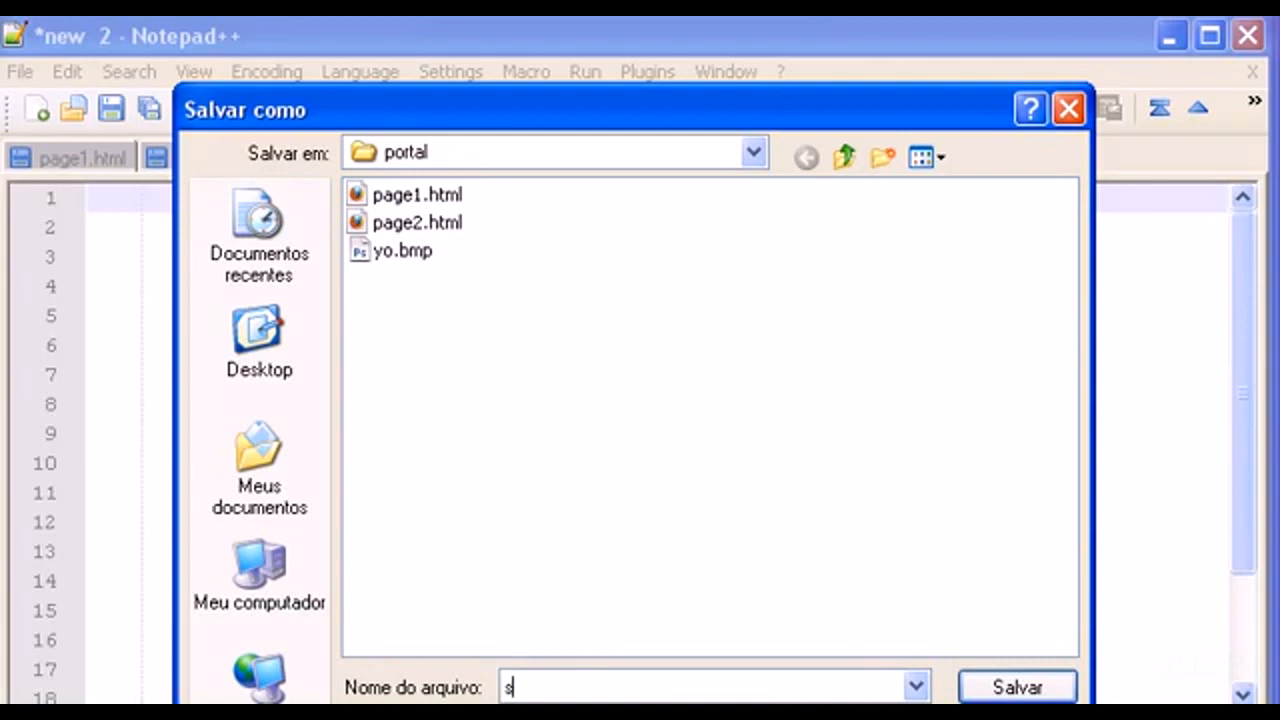
{"action": "type", "text": "tyle"}
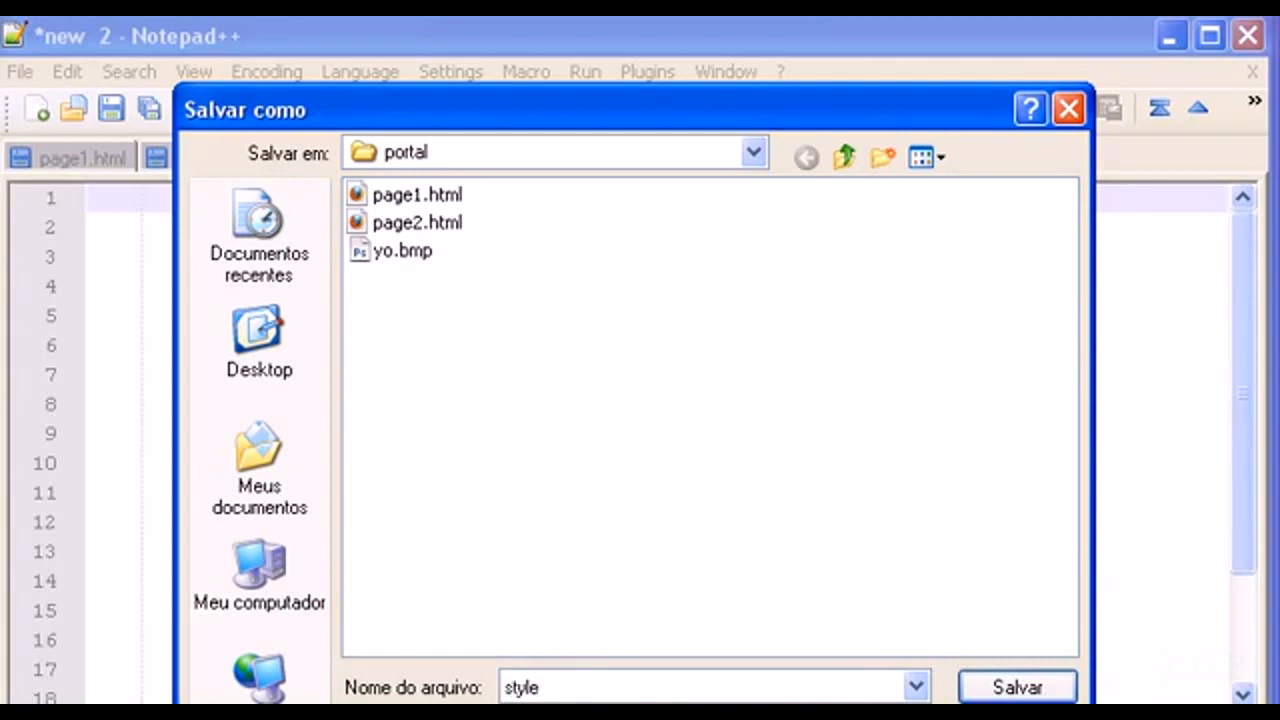
{"action": "left_click", "coordinate": [700, 687]}
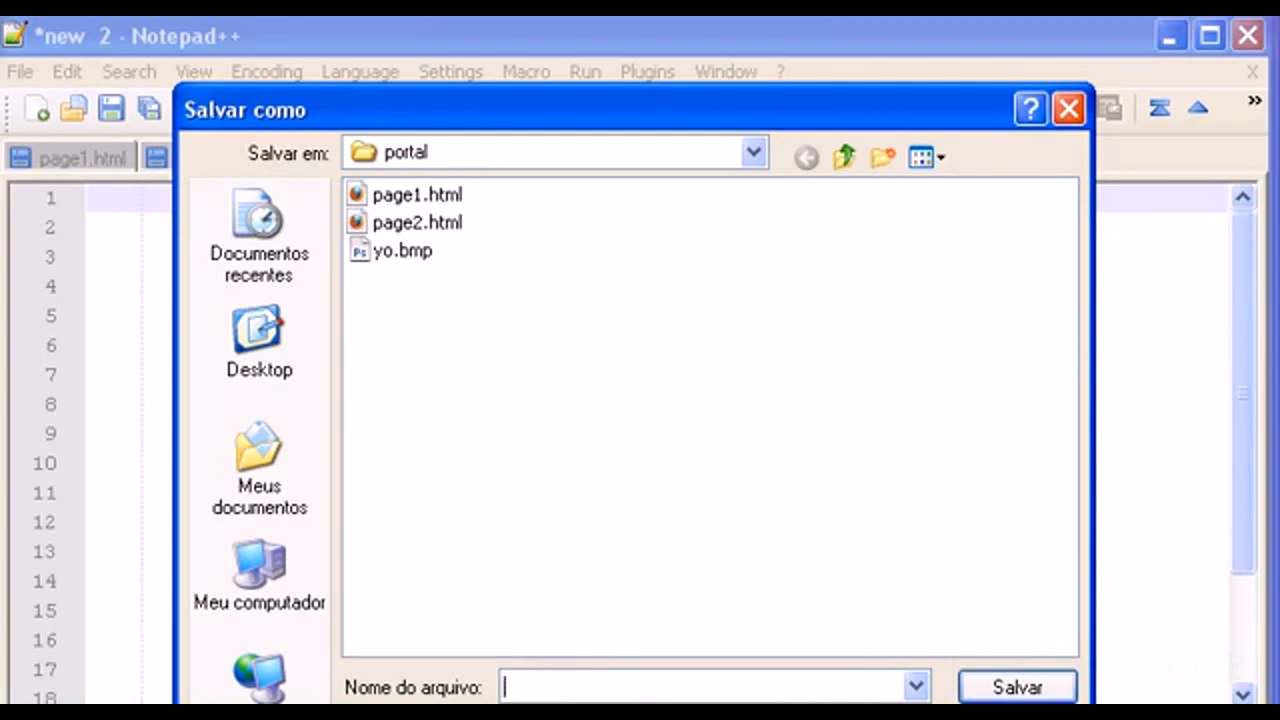
{"action": "type", "text": "style"}
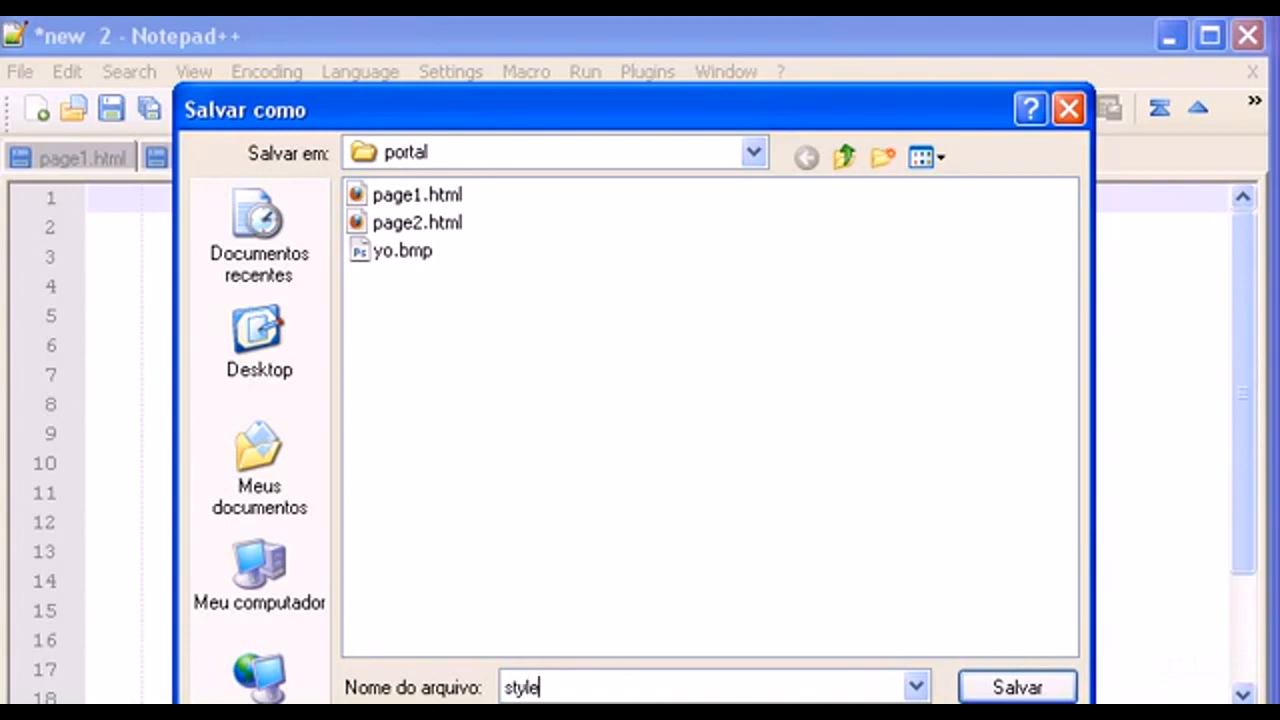
{"action": "type", "text": "."}
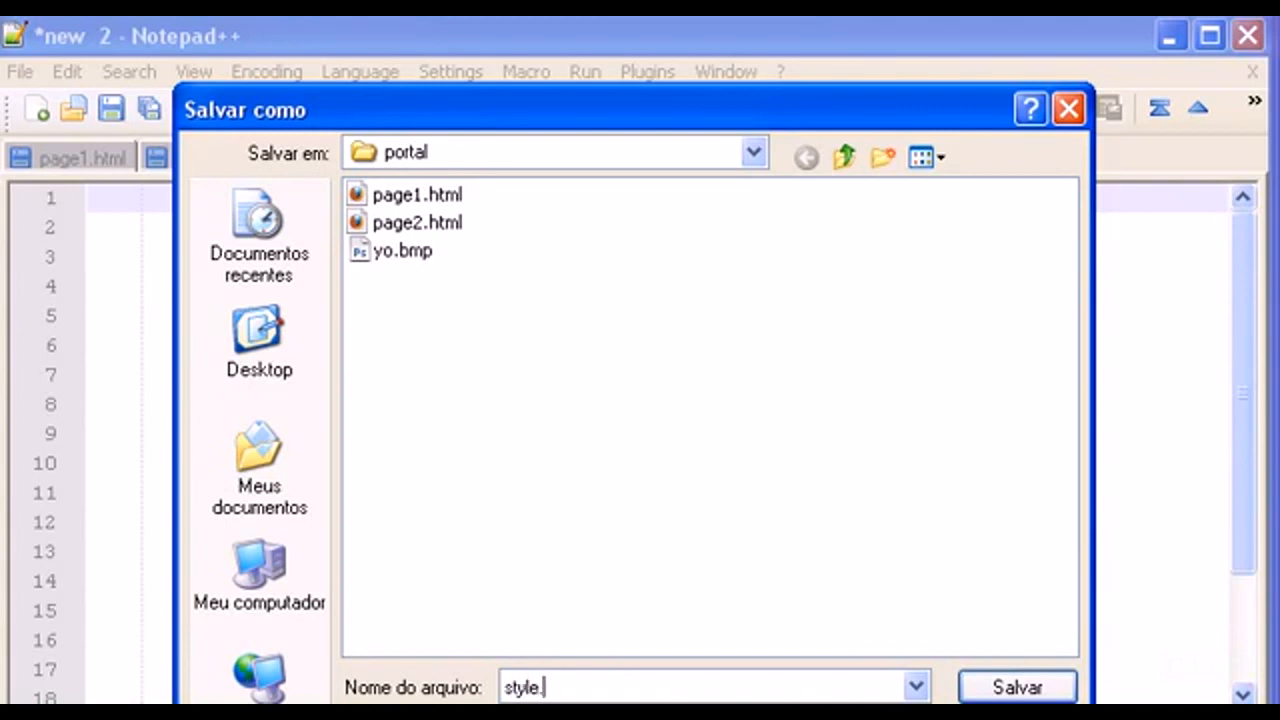
{"action": "type", "text": "css"}
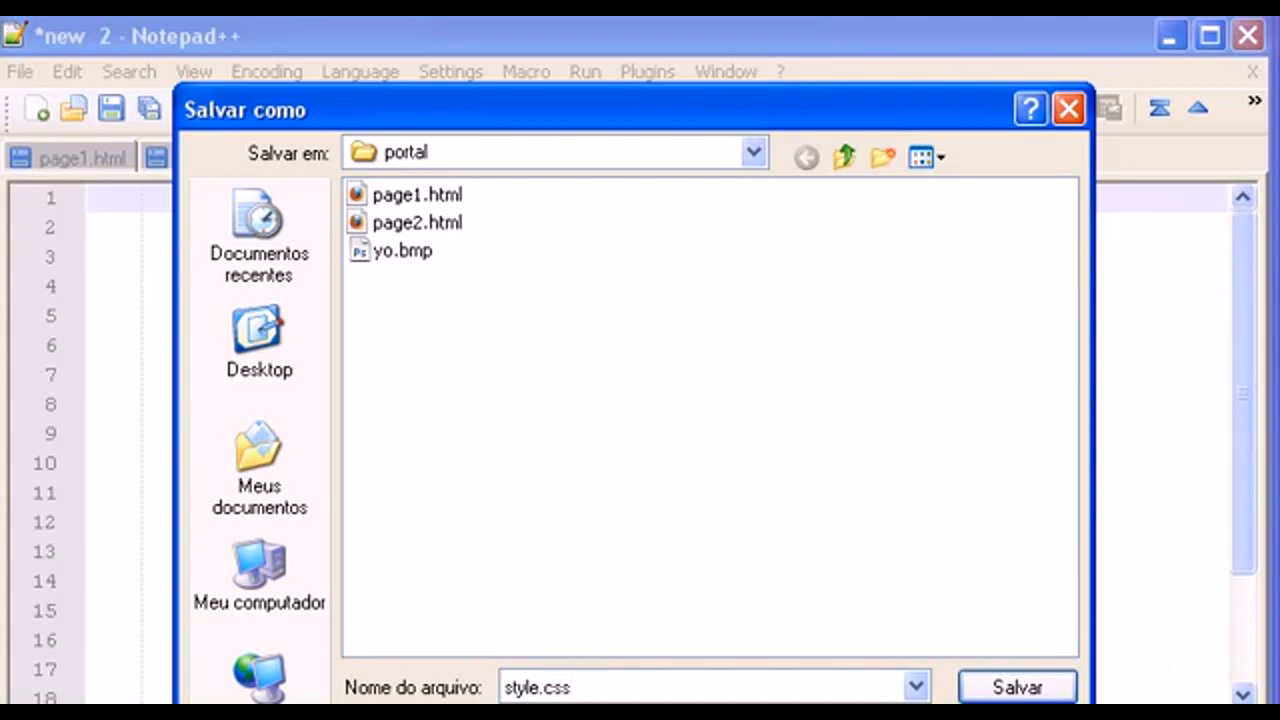
{"action": "mouse_move", "coordinate": [400, 185]}
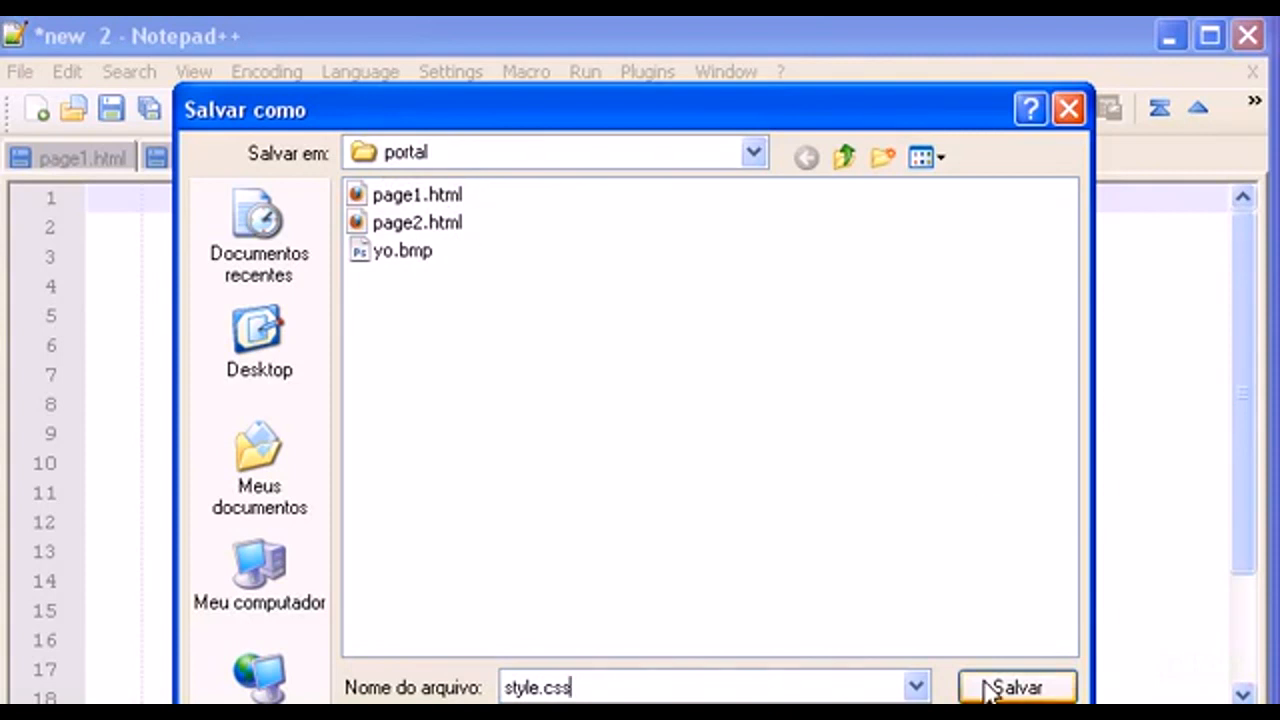
{"action": "left_click", "coordinate": [1015, 687]}
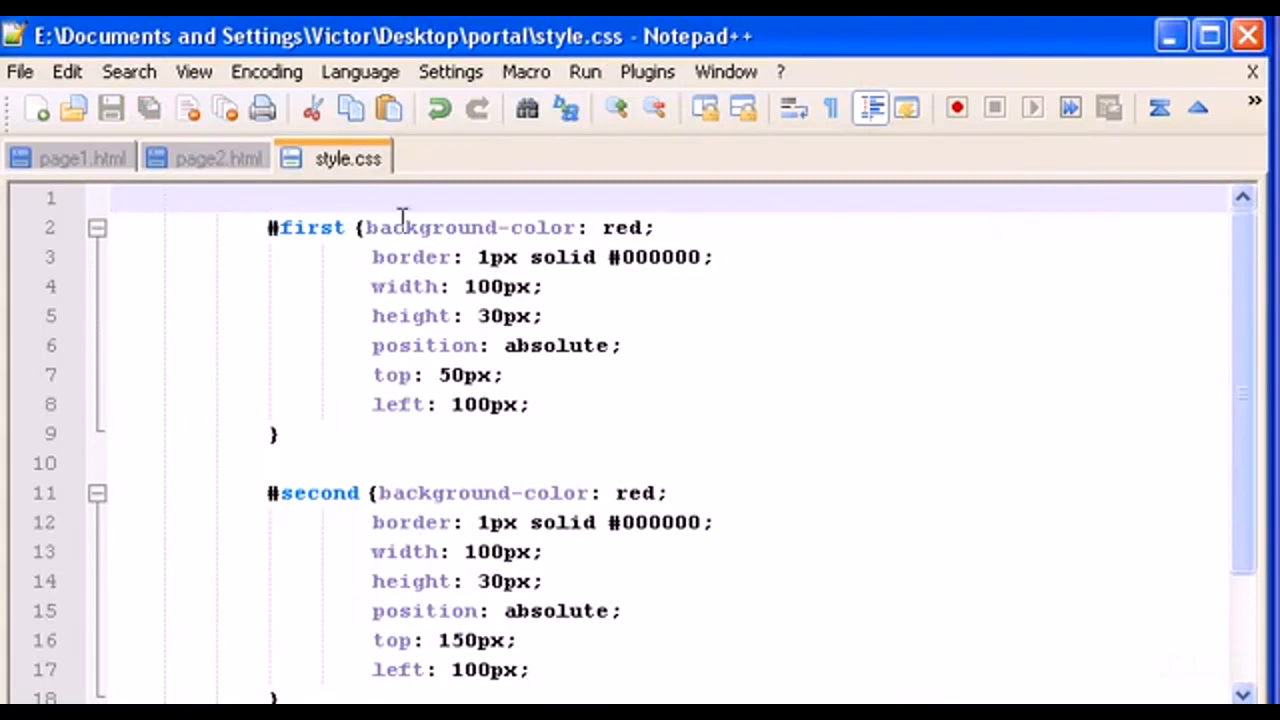
Step: Scroll through the #first and #second rules in style.css and reselect its tab
{"action": "scroll", "scroll_direction": "down", "scroll_amount": 3}
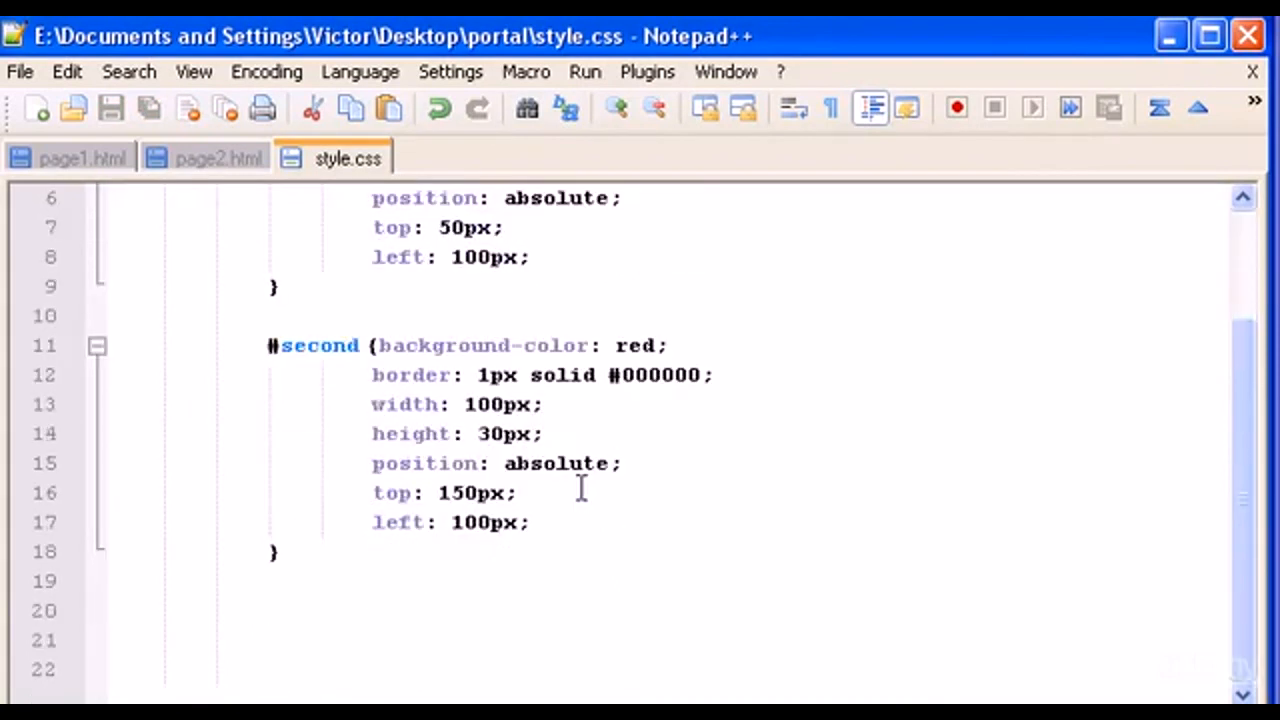
{"action": "scroll", "scroll_direction": "up", "scroll_amount": 3}
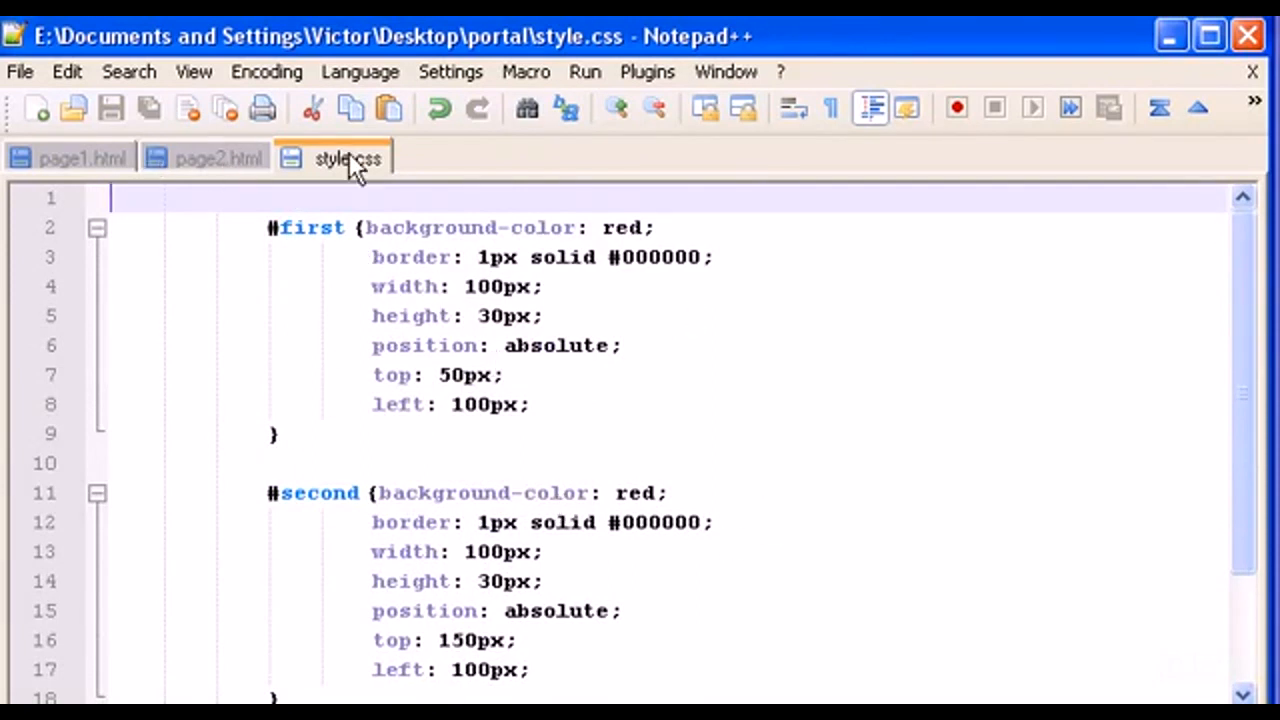
{"action": "left_click", "coordinate": [83, 157]}
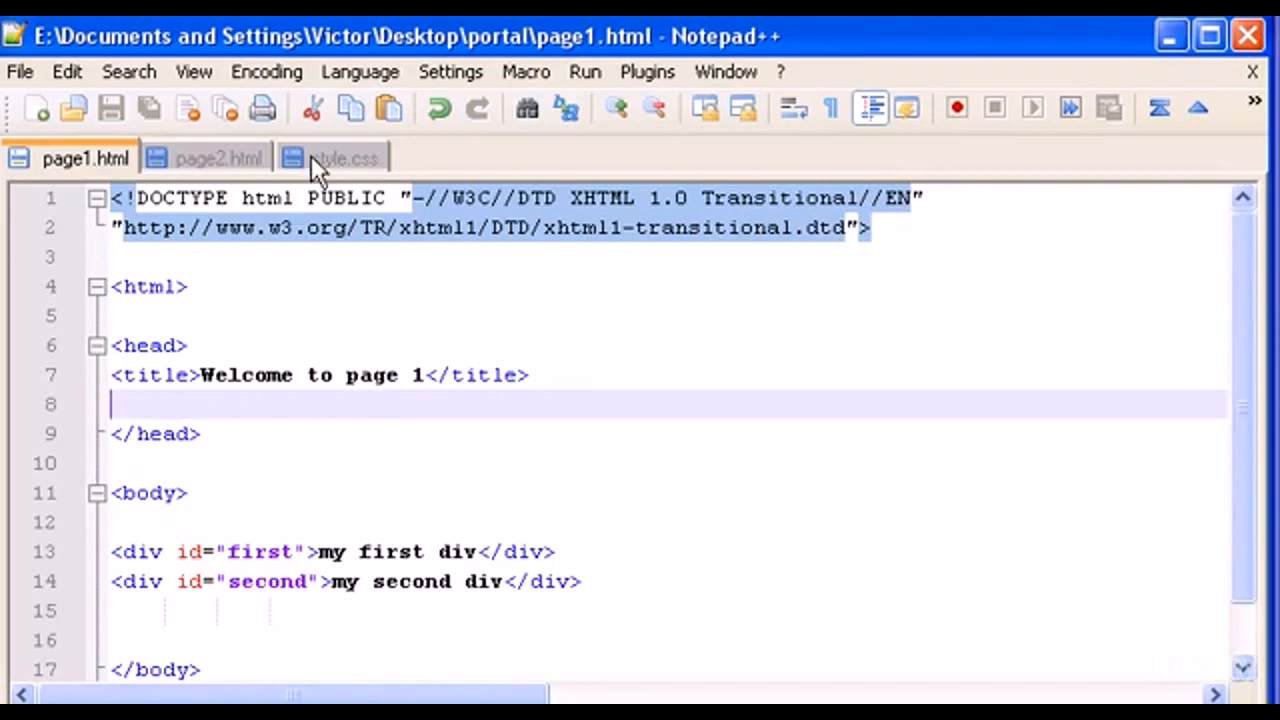
Step: In page1.html's head, type <link rel="stylesheet" type="text/css" href=""
{"action": "left_click", "coordinate": [347, 158]}
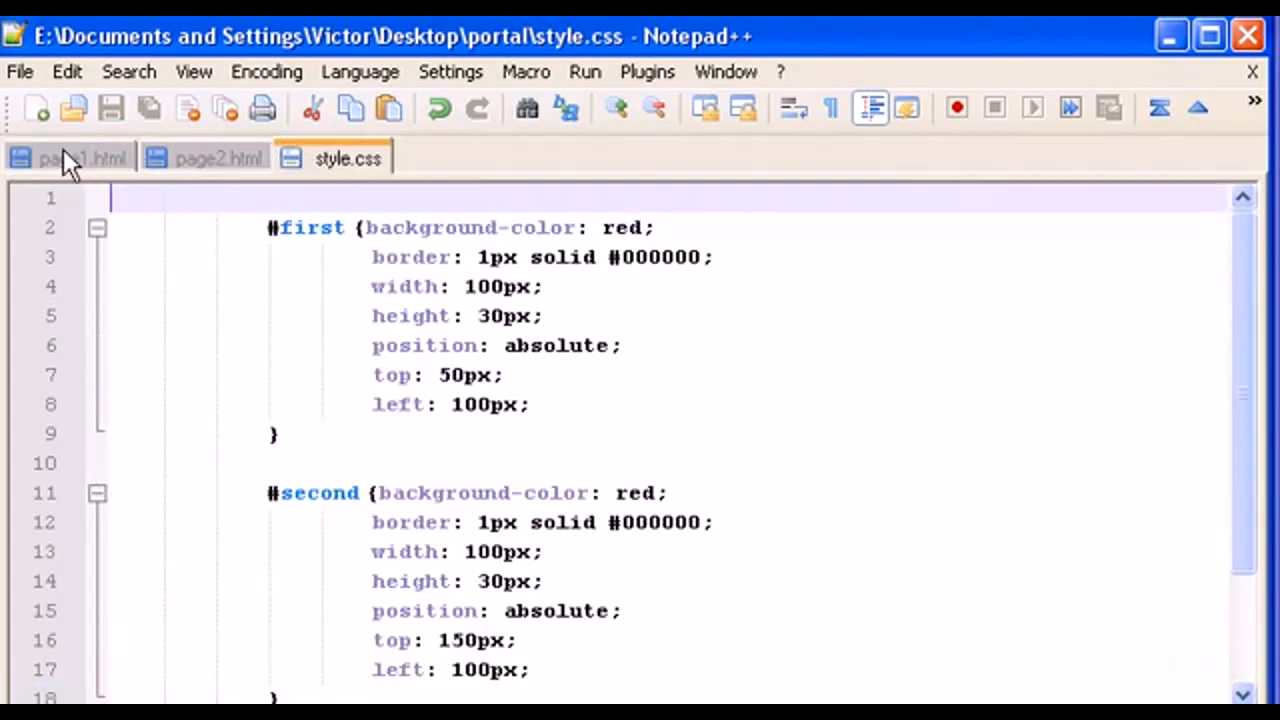
{"action": "left_click", "coordinate": [85, 158]}
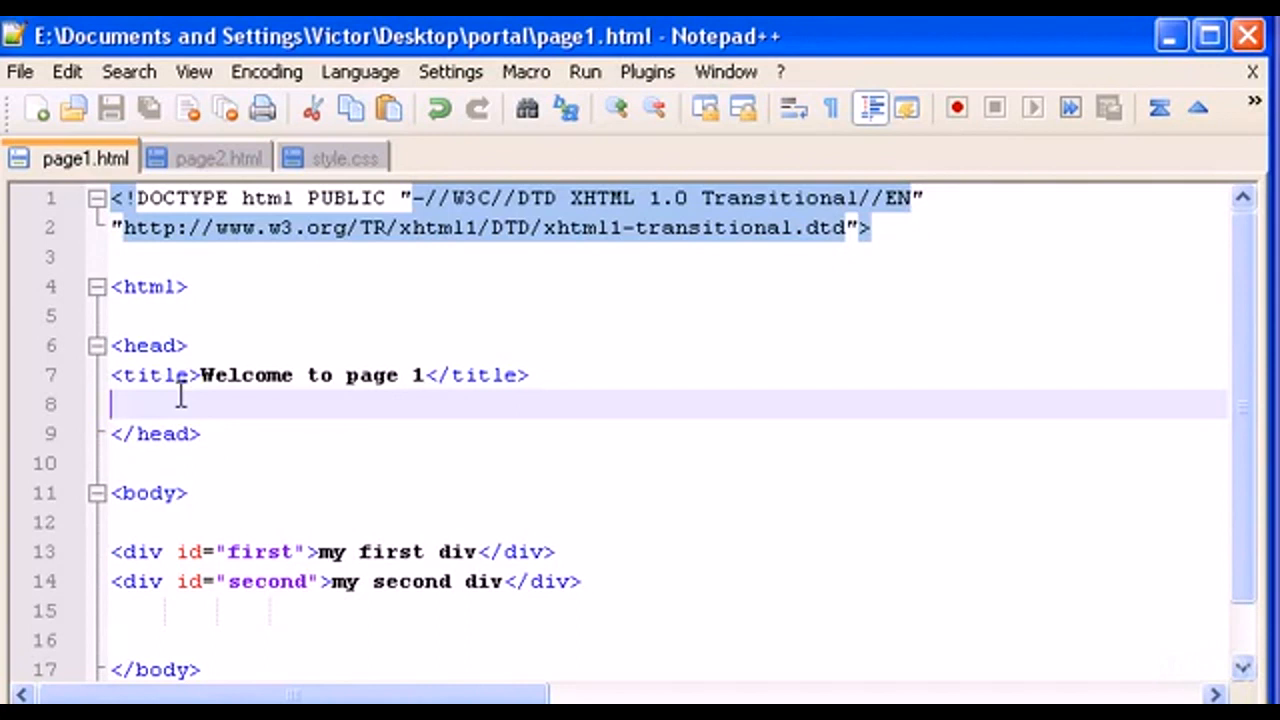
{"action": "type", "text": "<link"}
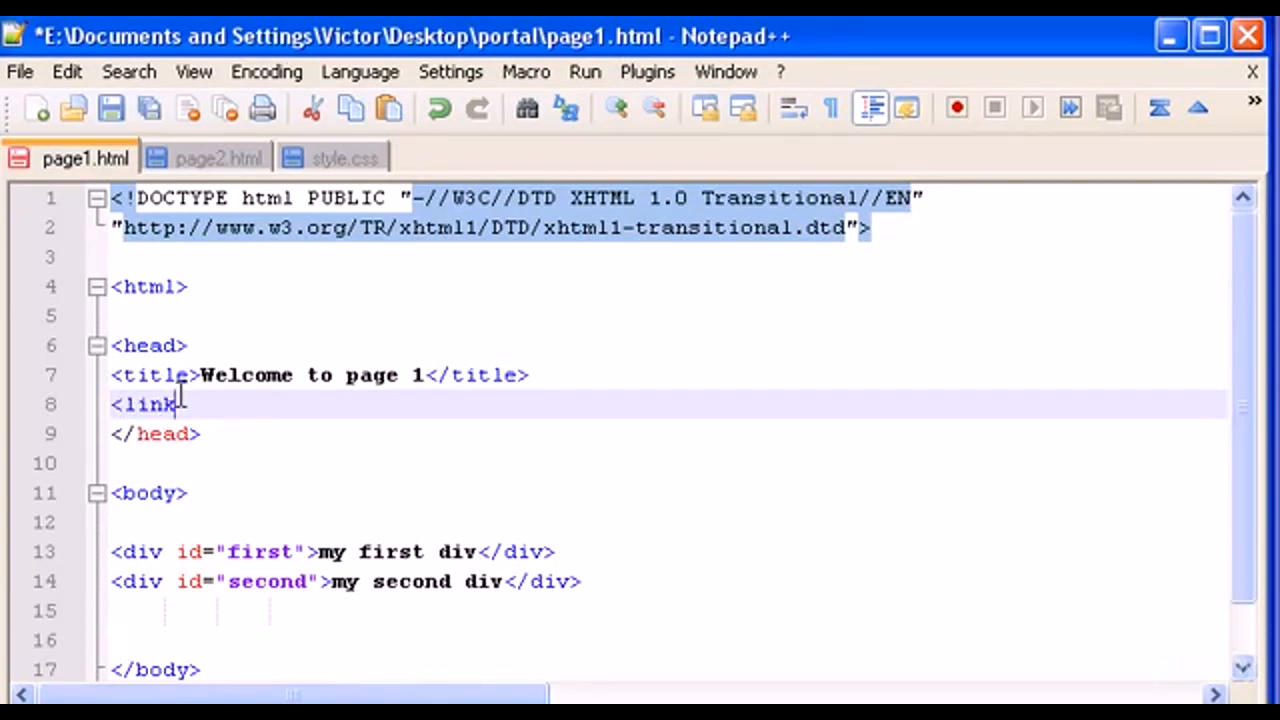
{"action": "type", "text": "rel"}
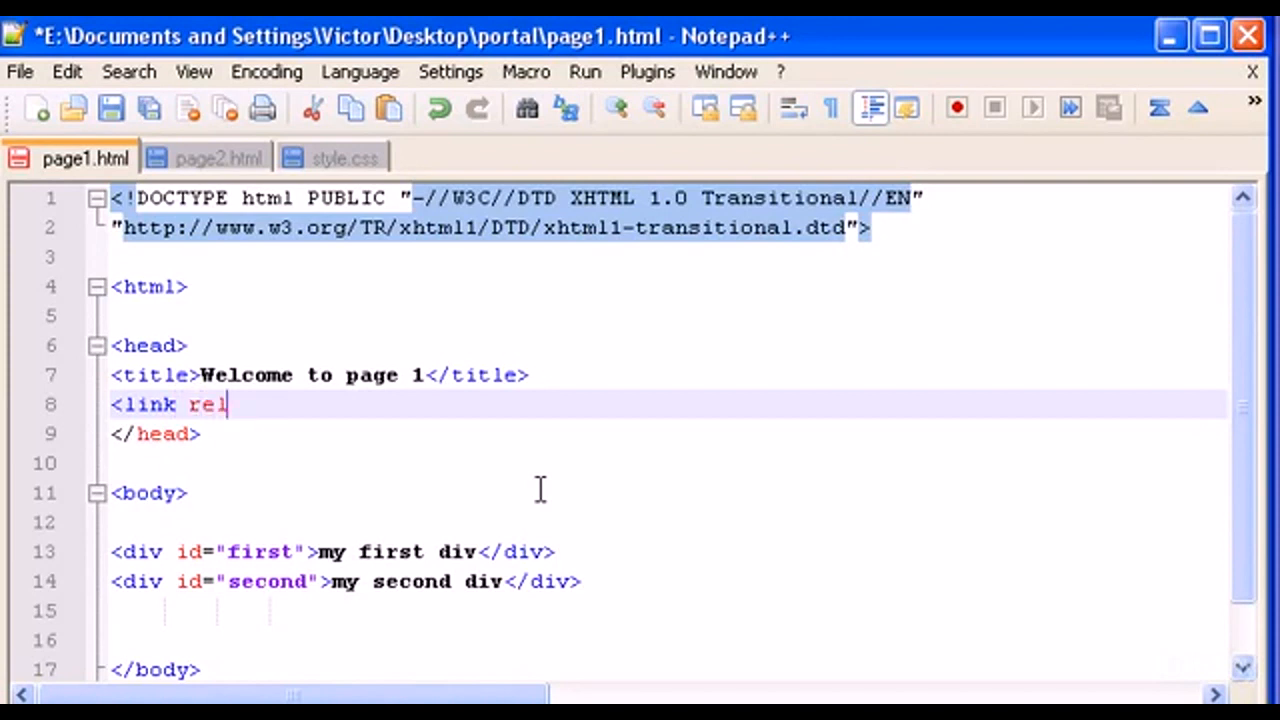
{"action": "type", "text": "=\"s\""}
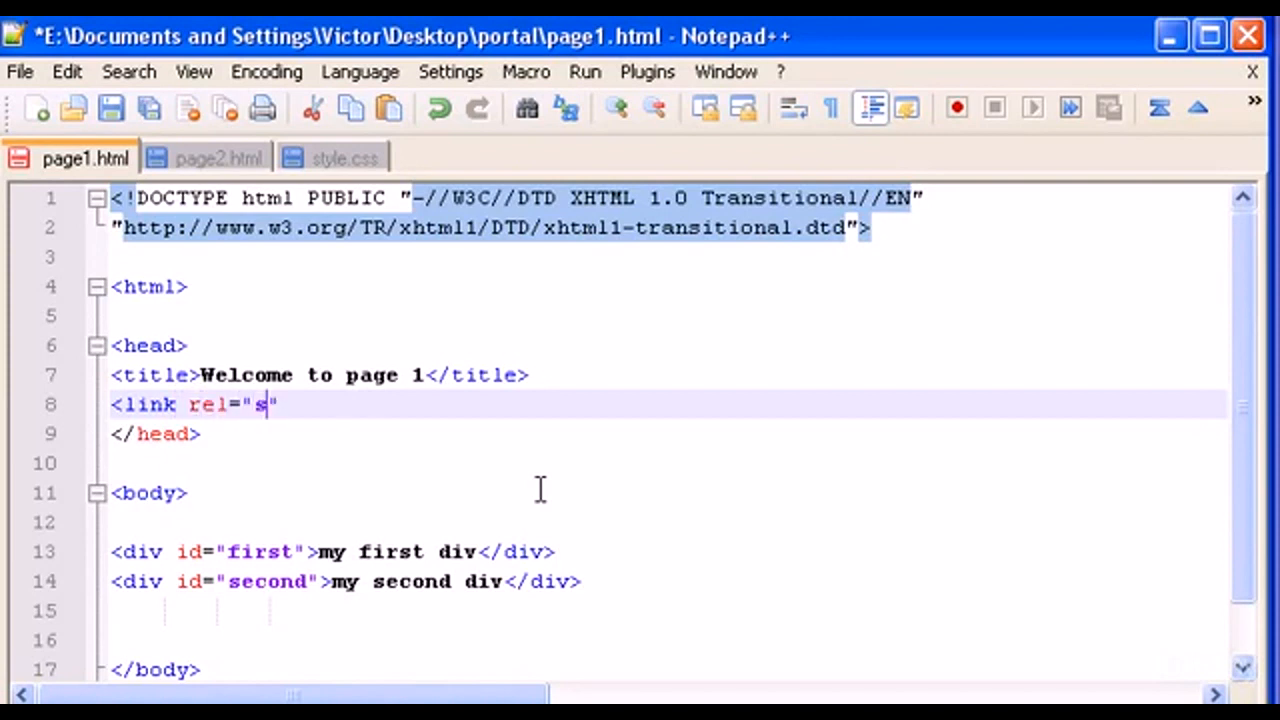
{"action": "type", "text": "tylesheet"}
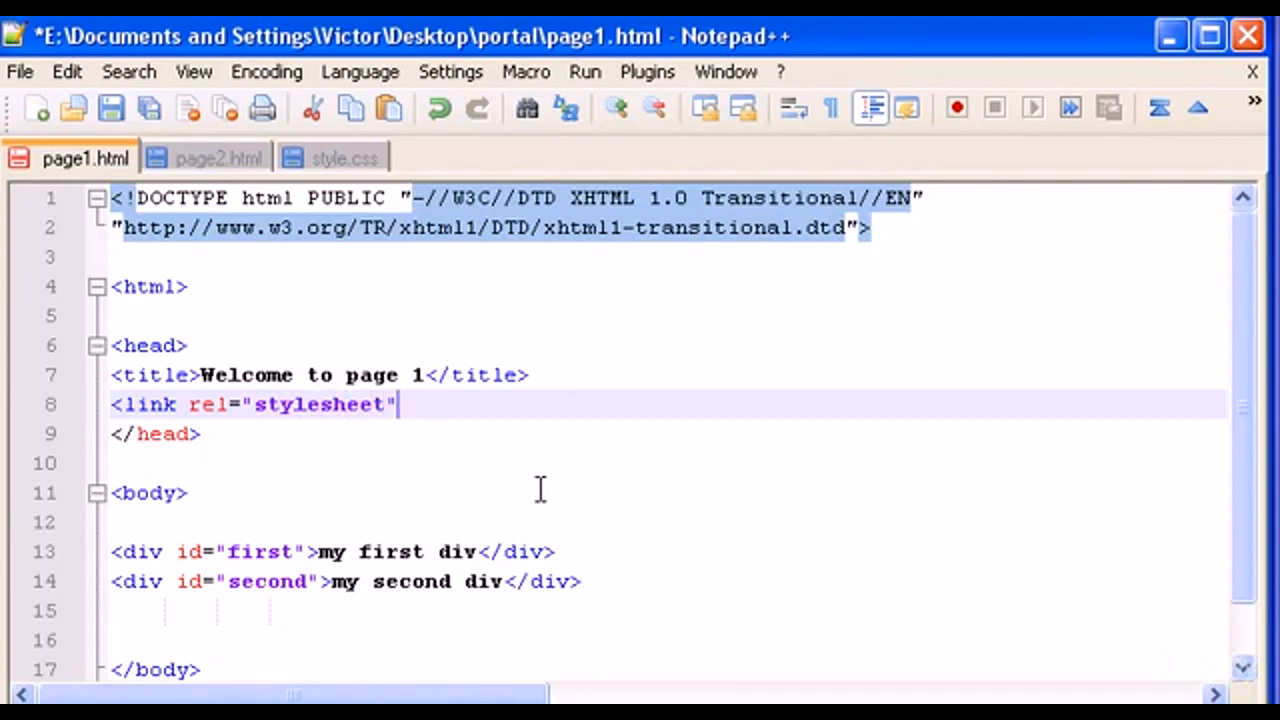
{"action": "type", "text": "t"}
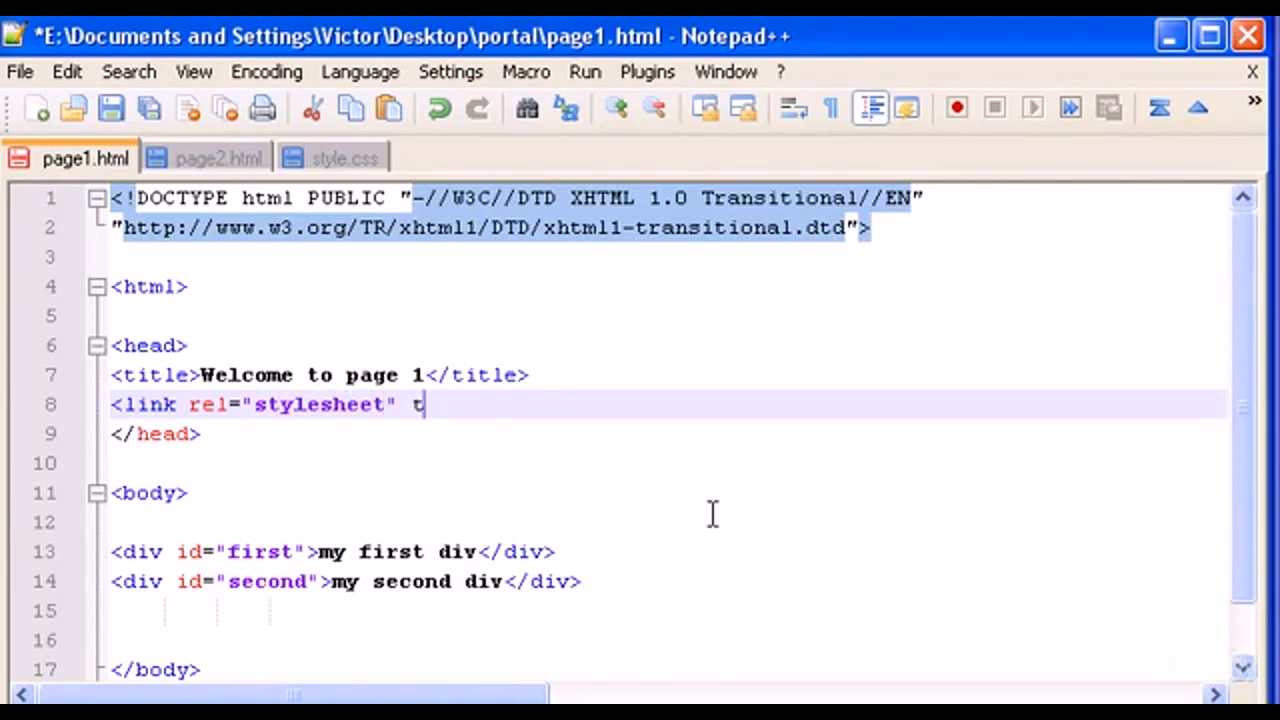
{"action": "type", "text": "ype="}
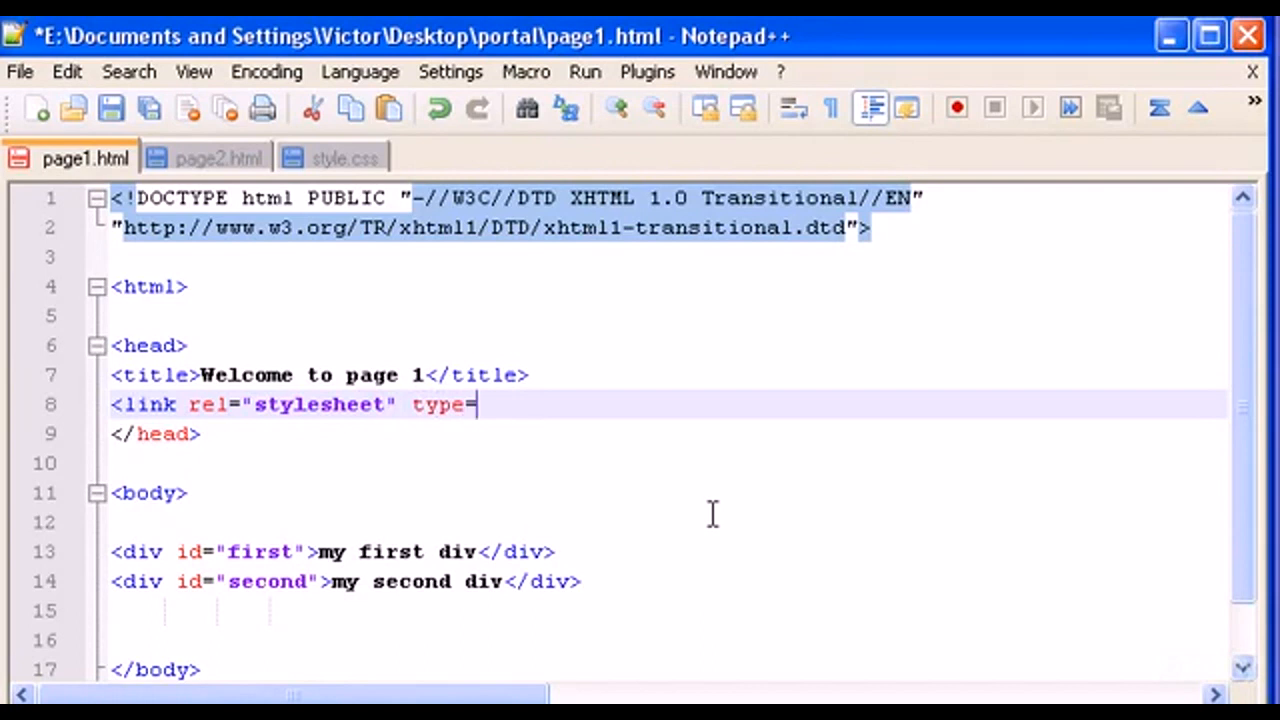
{"action": "type", "text": "\"text\""}
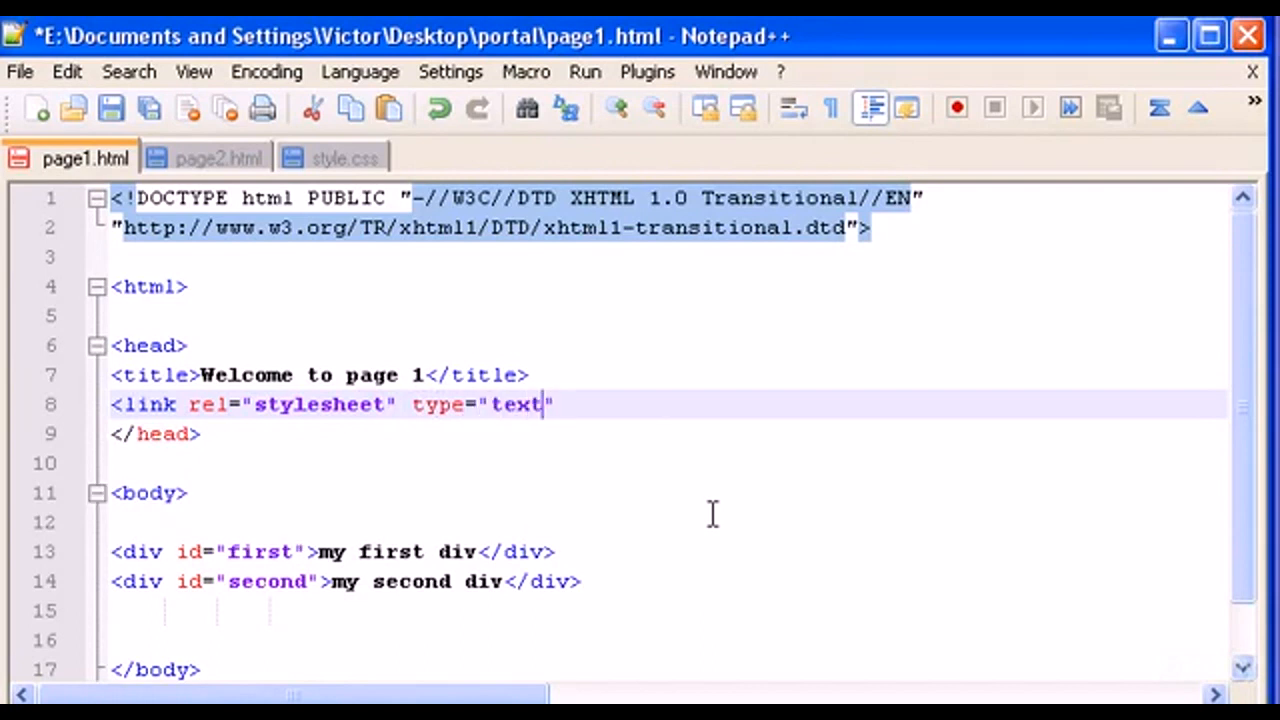
{"action": "type", "text": "/css\""}
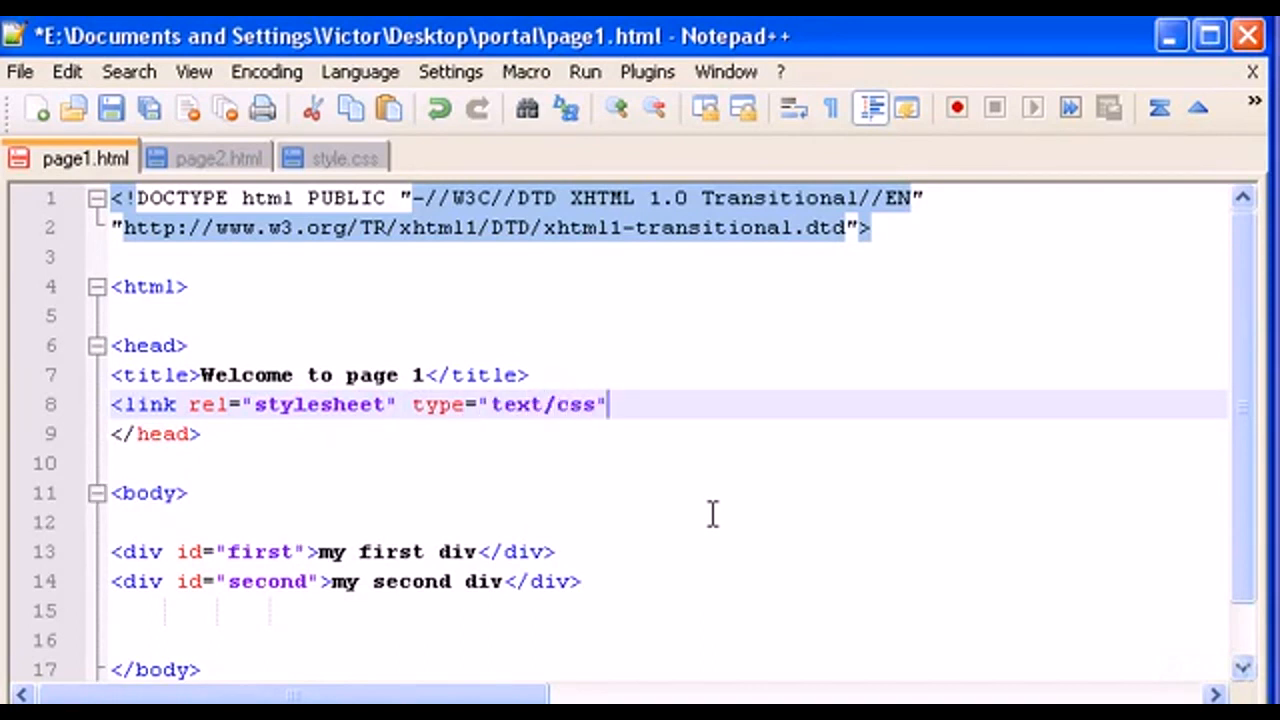
{"action": "mouse_move", "coordinate": [650, 400]}
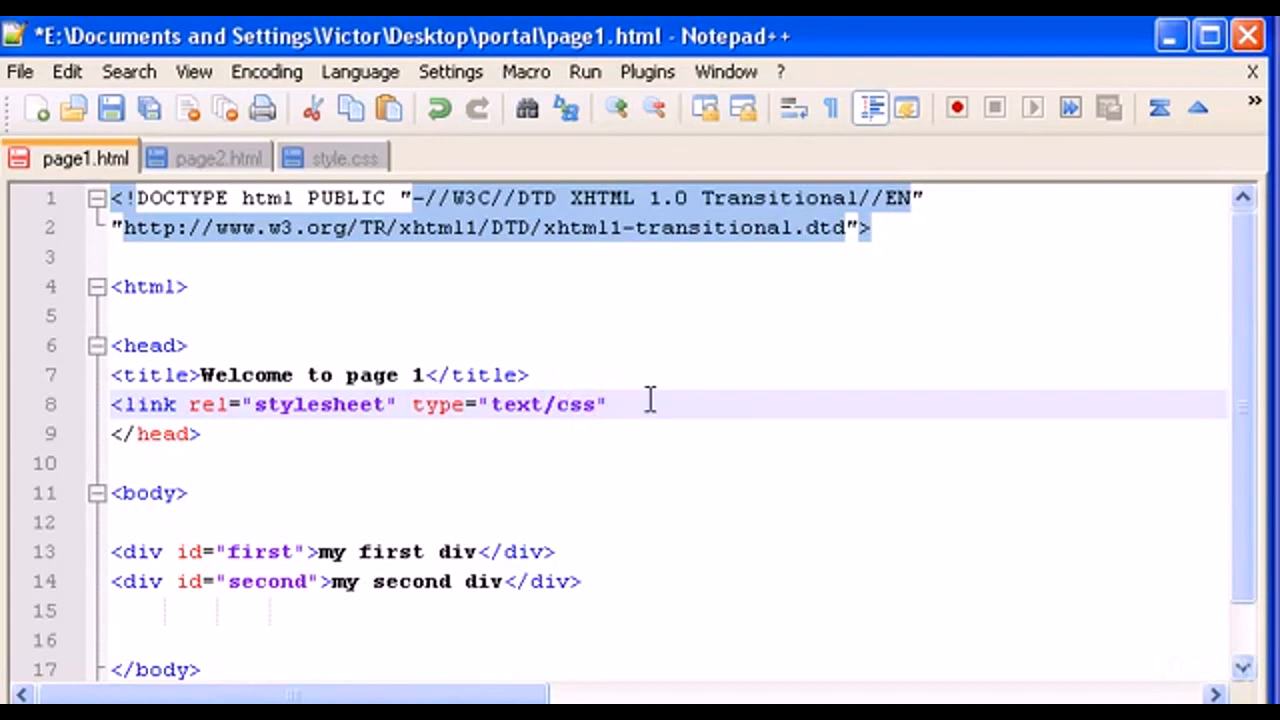
{"action": "type", "text": "href"}
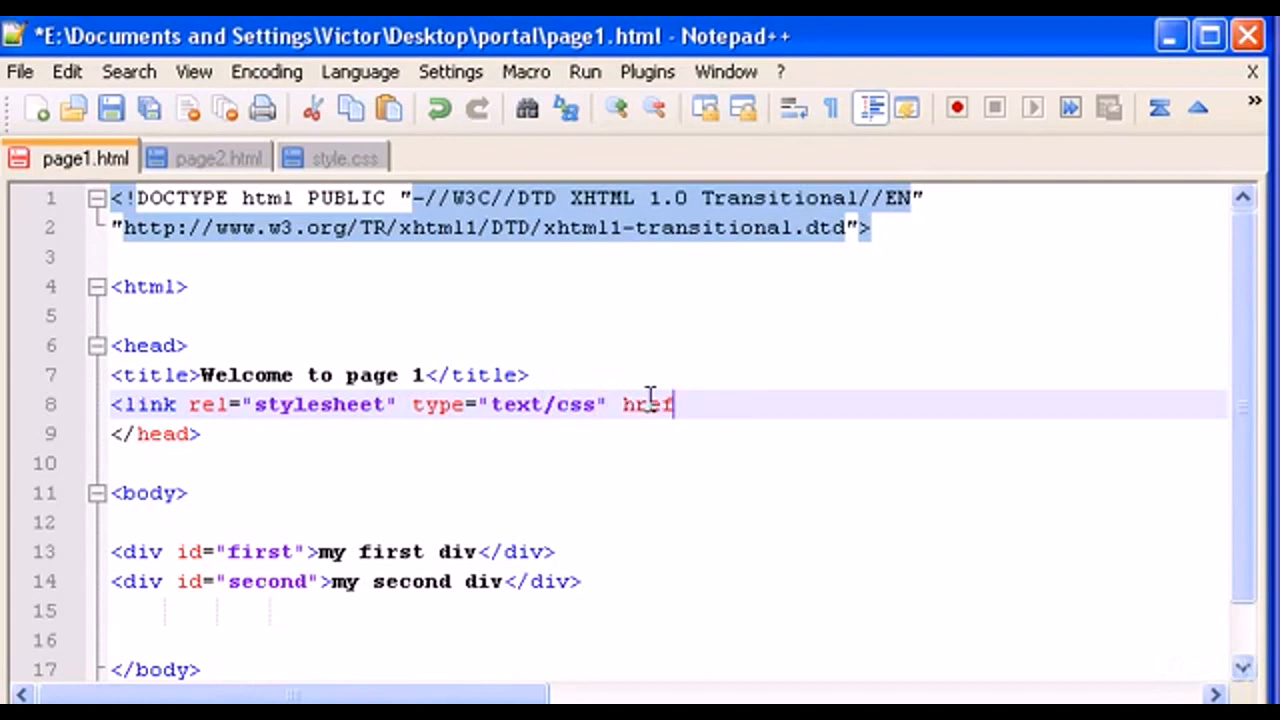
{"action": "type", "text": "=\"\""}
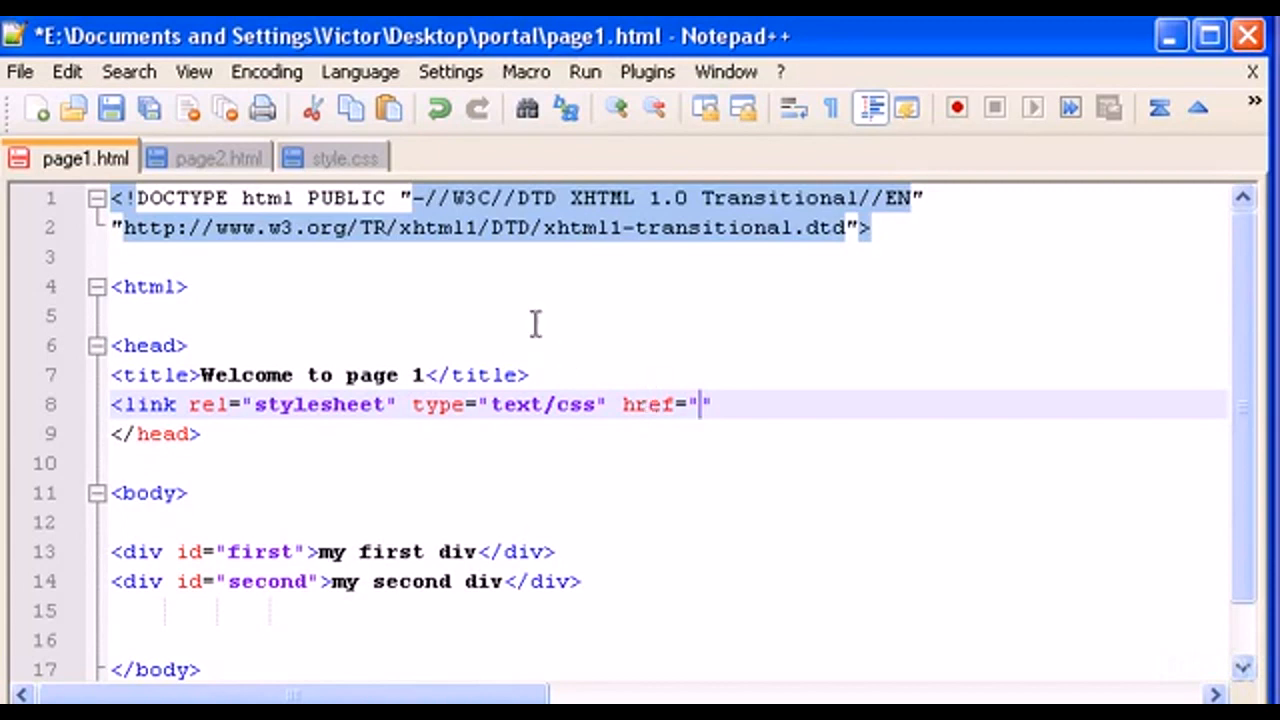
Step: Fill the link's href with style.css and finish the tag at the end of line 8
{"action": "left_click", "coordinate": [347, 157]}
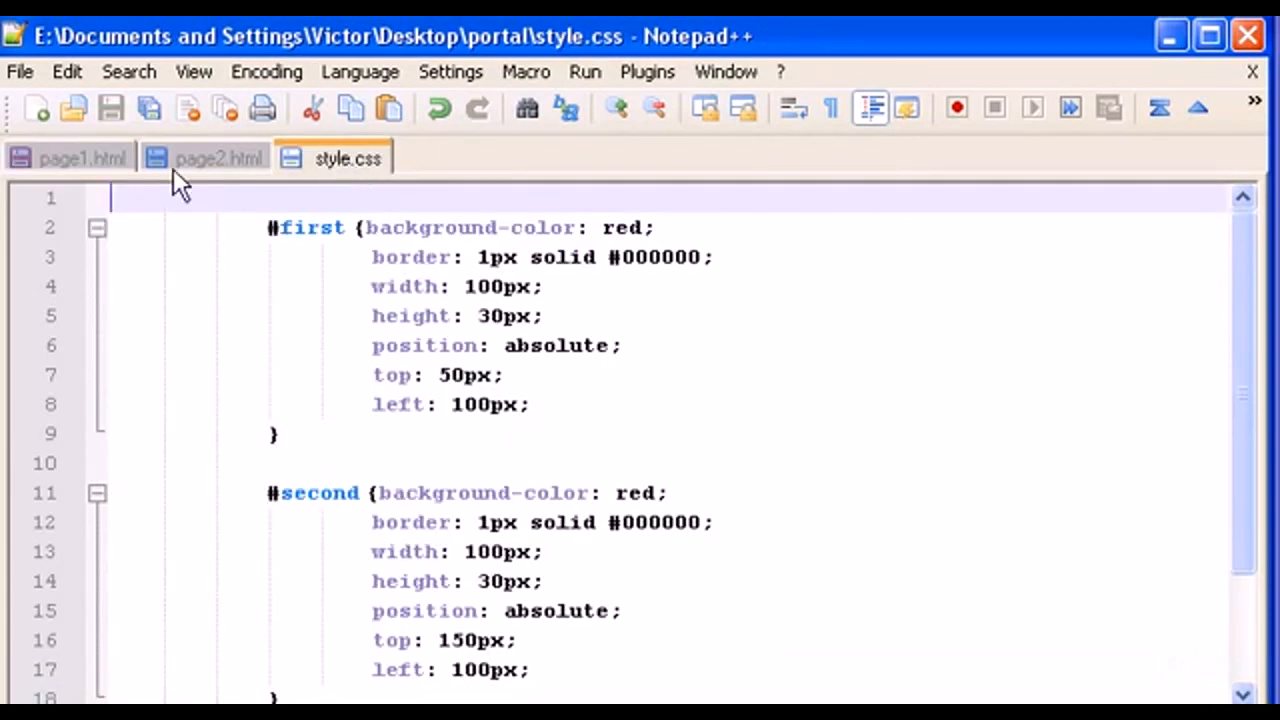
{"action": "left_click", "coordinate": [82, 157]}
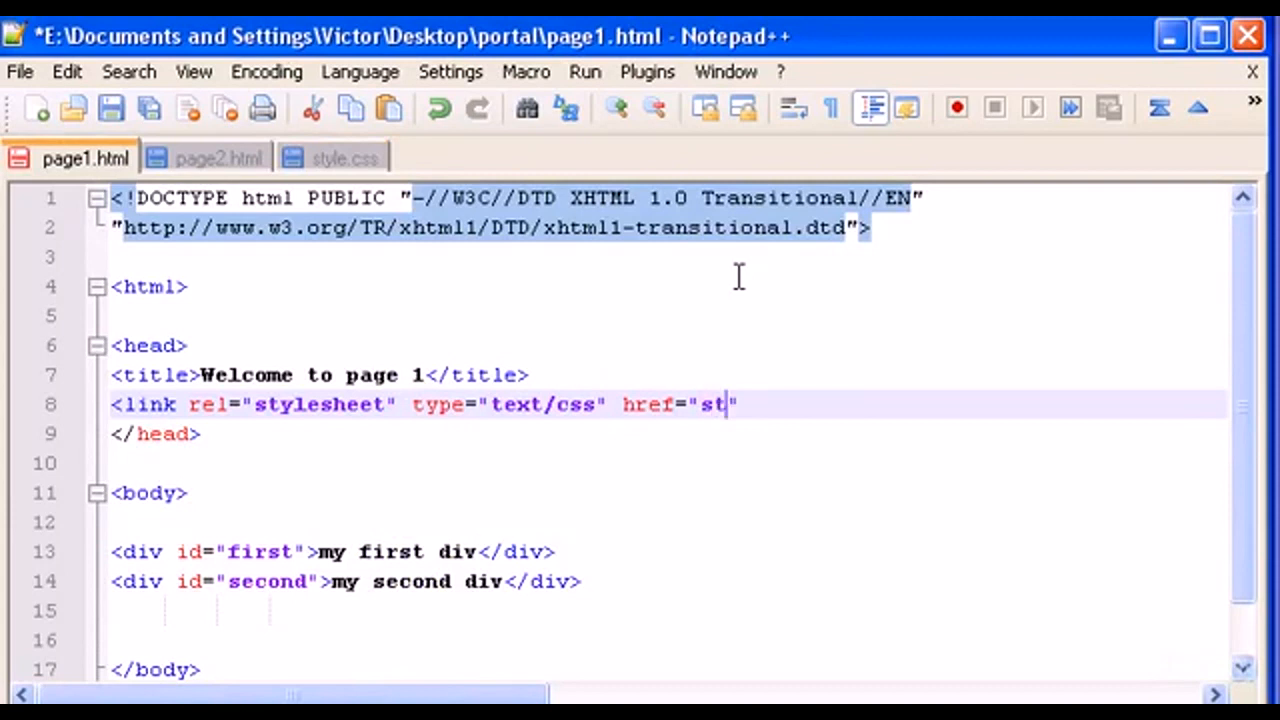
{"action": "type", "text": "yle.cs"}
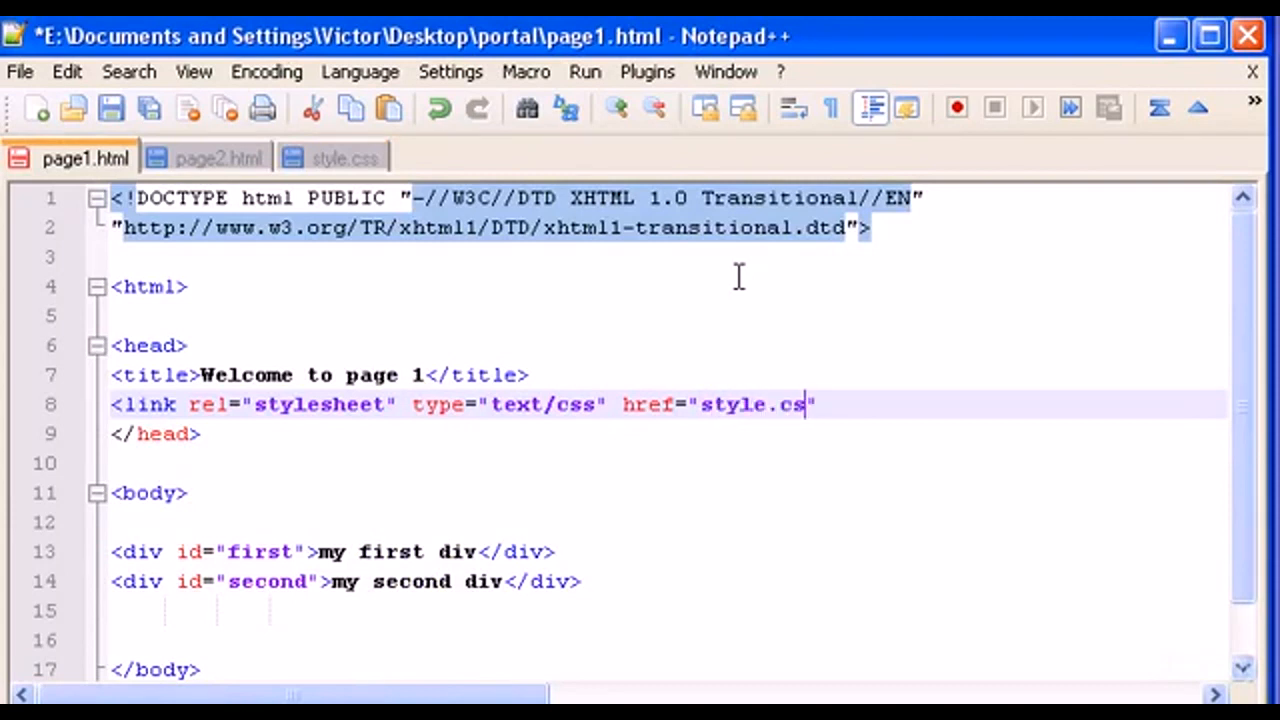
{"action": "type", "text": "s"}
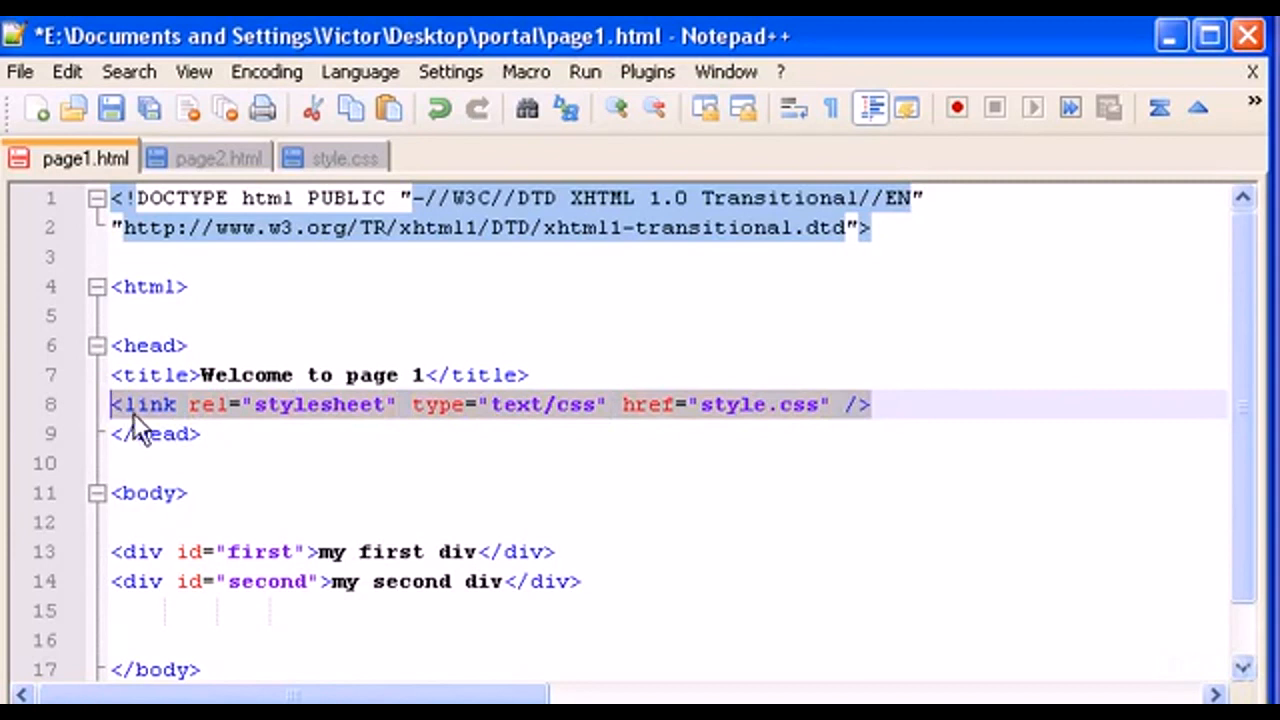
{"action": "mouse_move", "coordinate": [325, 418]}
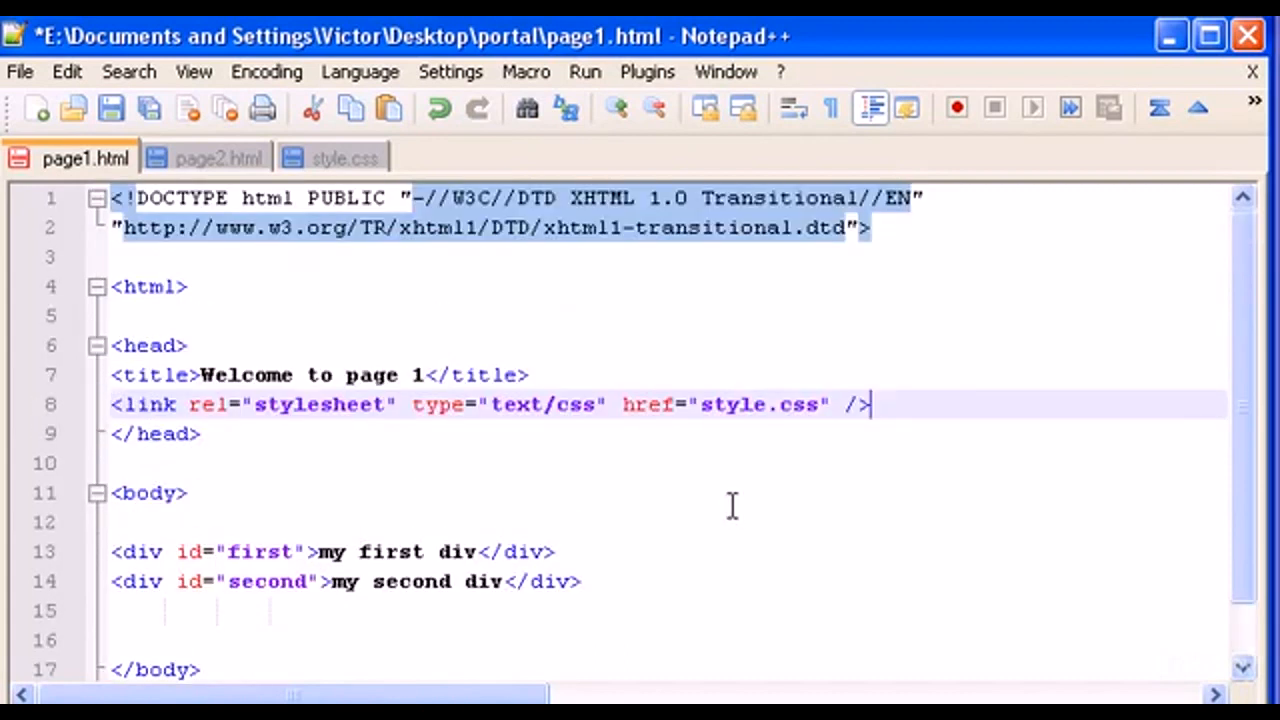
{"action": "mouse_move", "coordinate": [232, 438]}
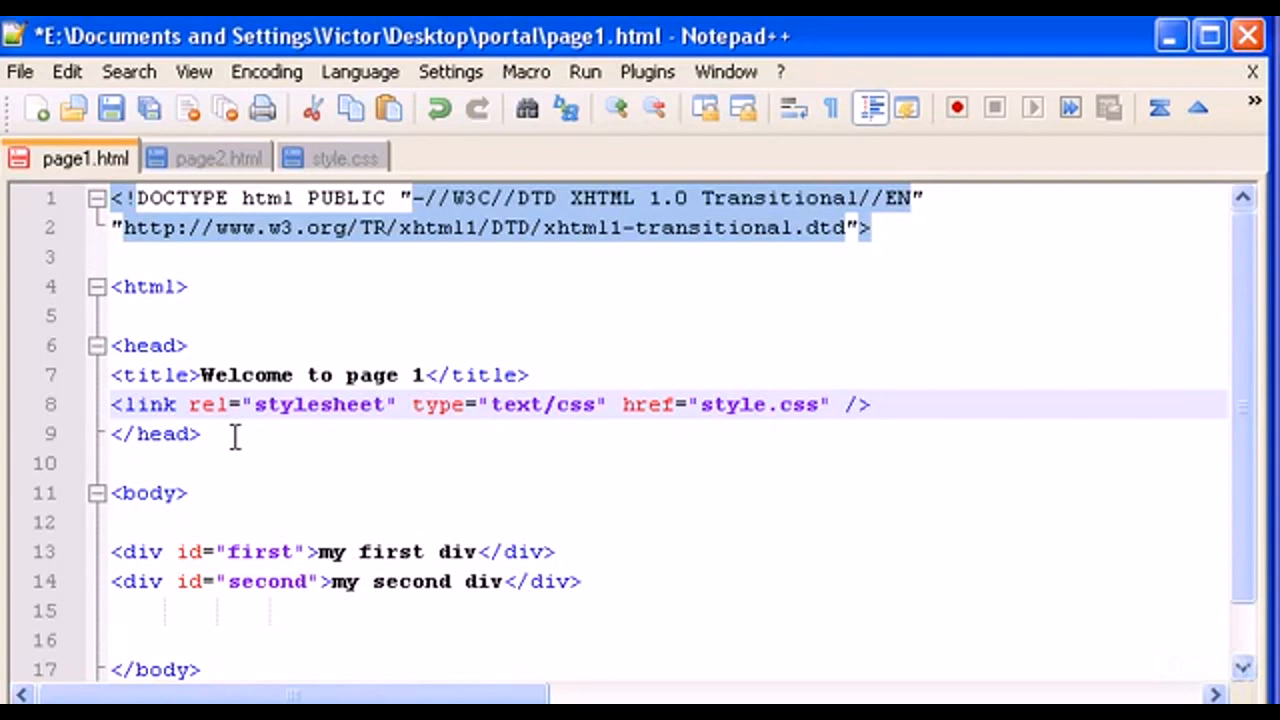
{"action": "left_click", "coordinate": [870, 404]}
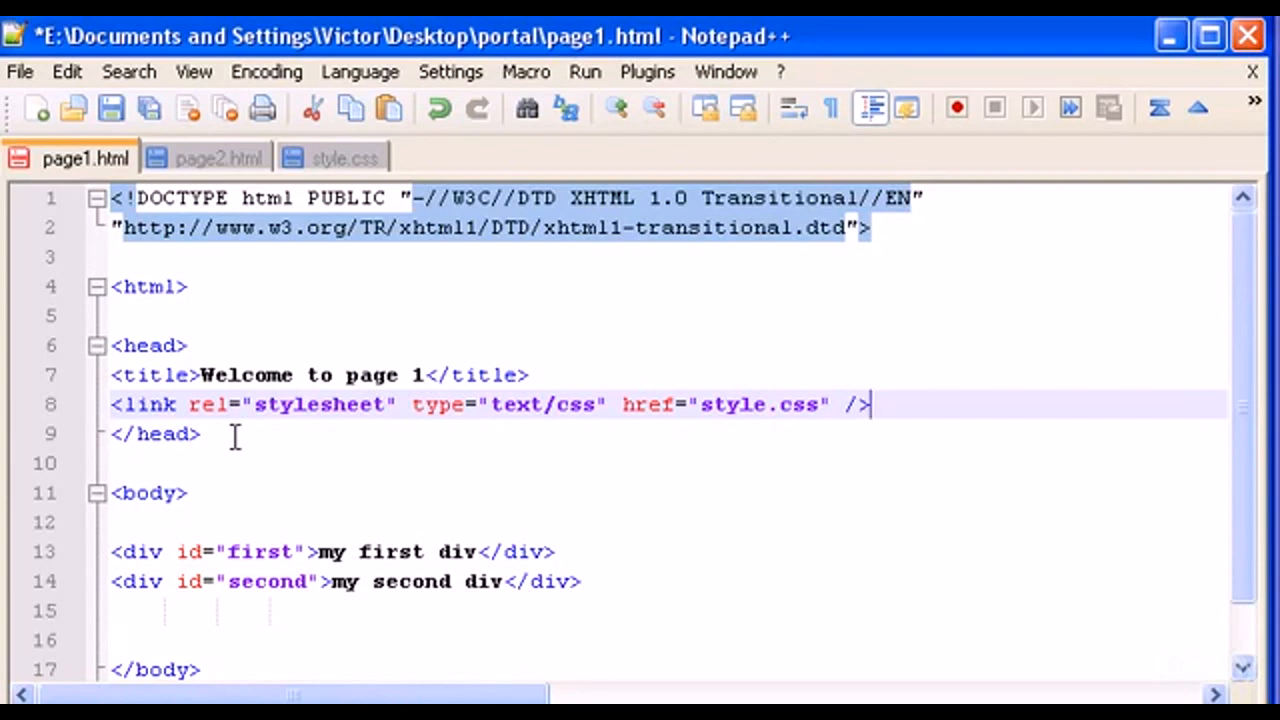